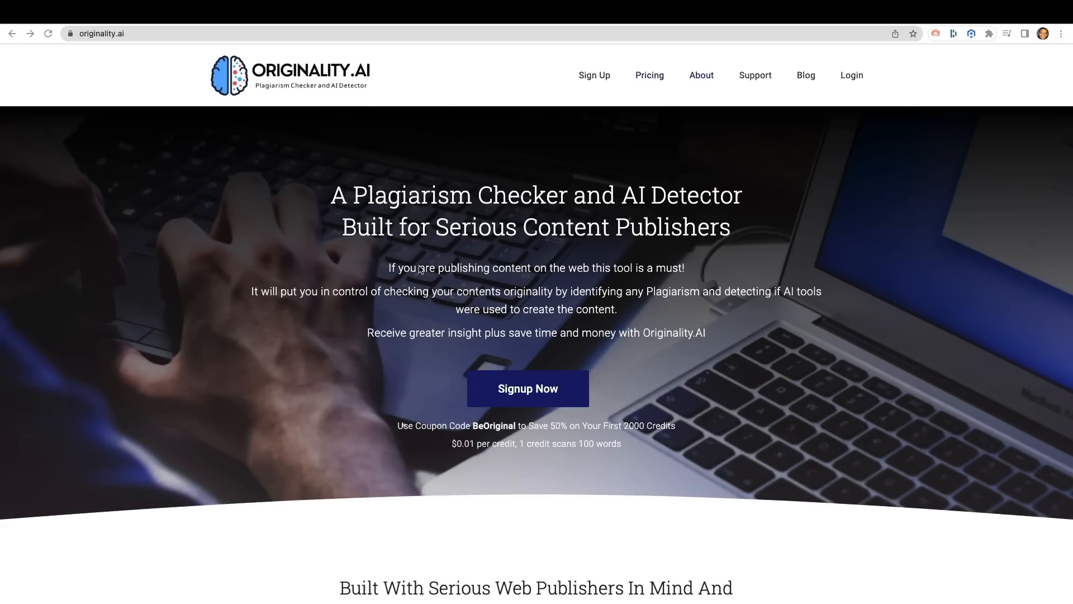
mouse_move(388, 204)
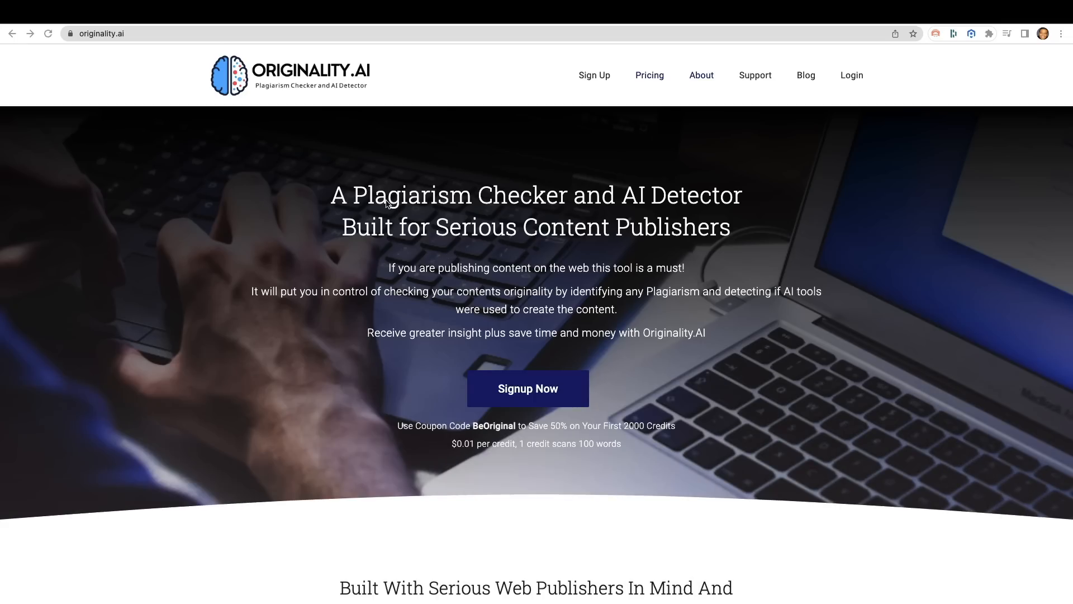
mouse_move(468, 211)
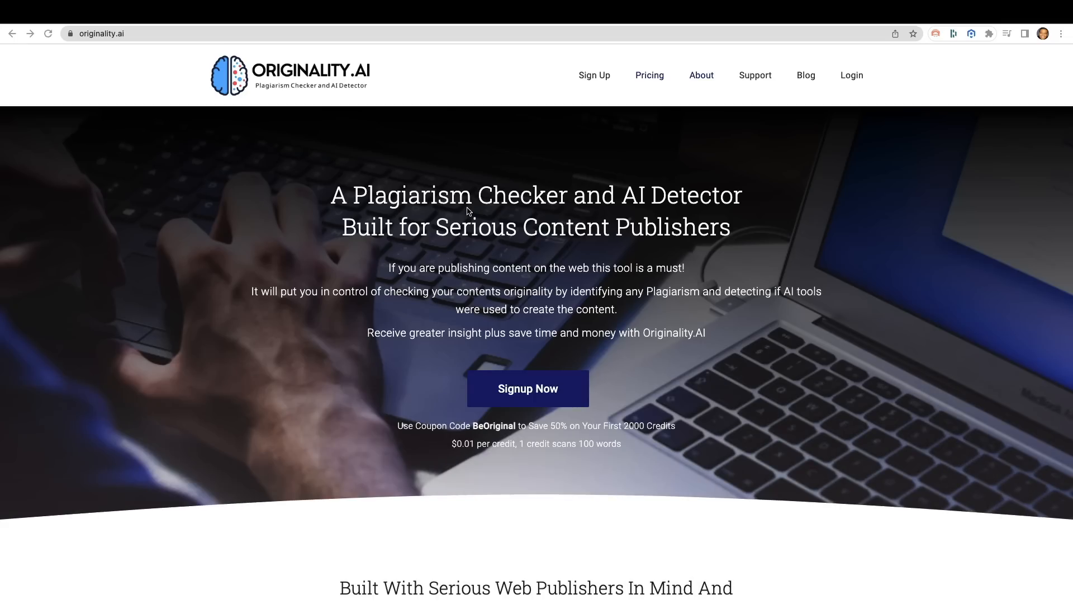
mouse_move(623, 246)
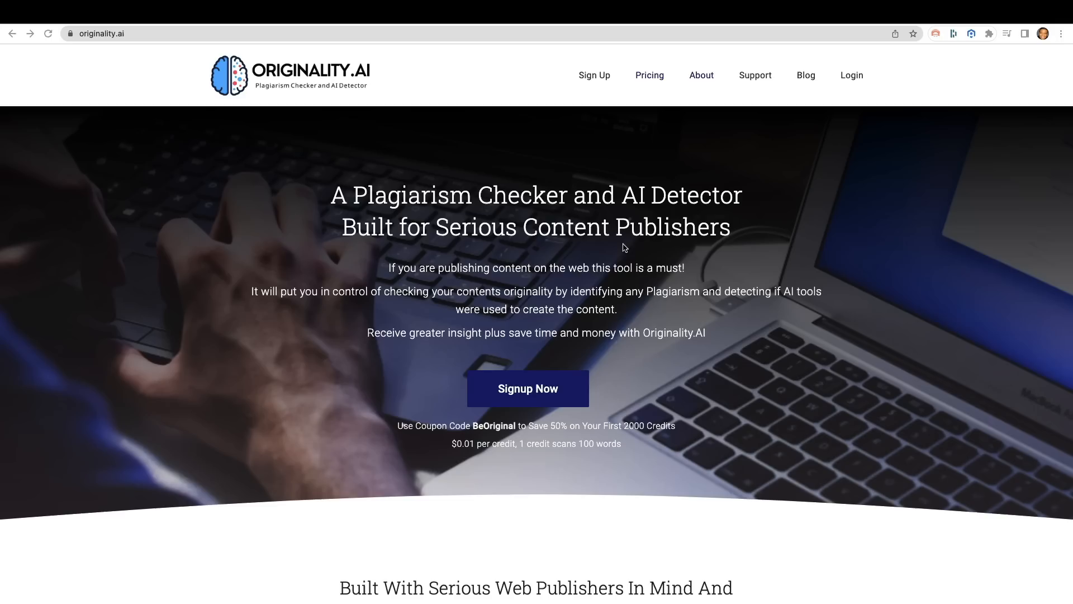
mouse_move(529, 379)
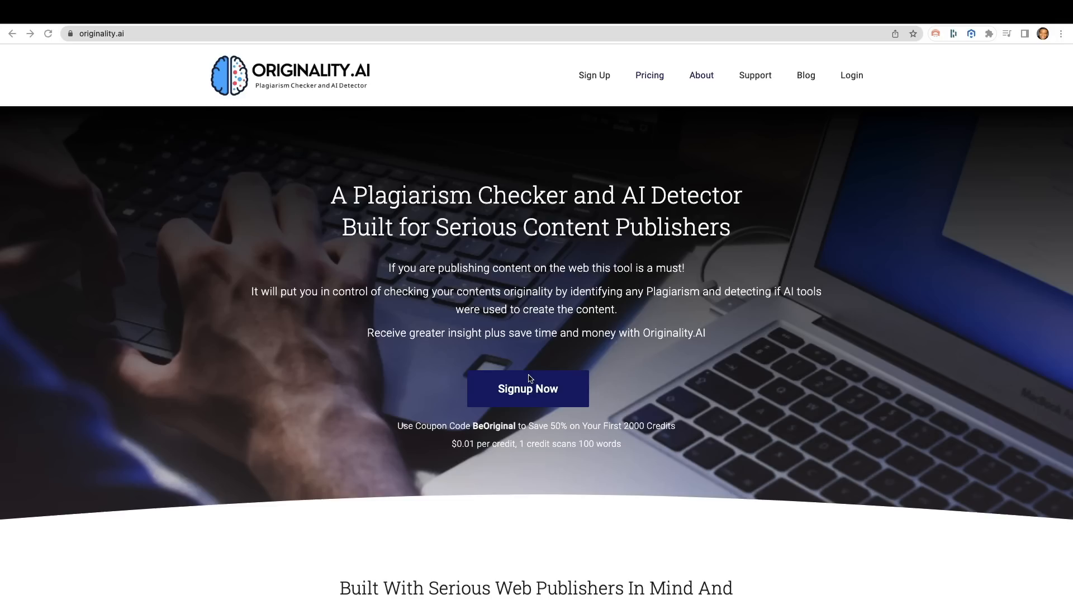
mouse_move(458, 456)
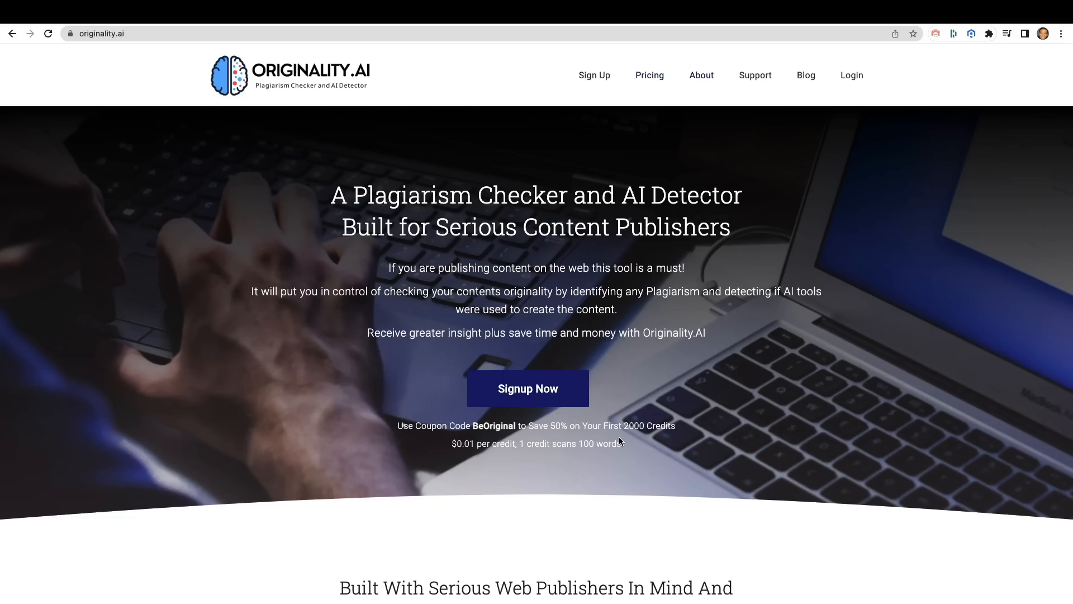
mouse_move(636, 273)
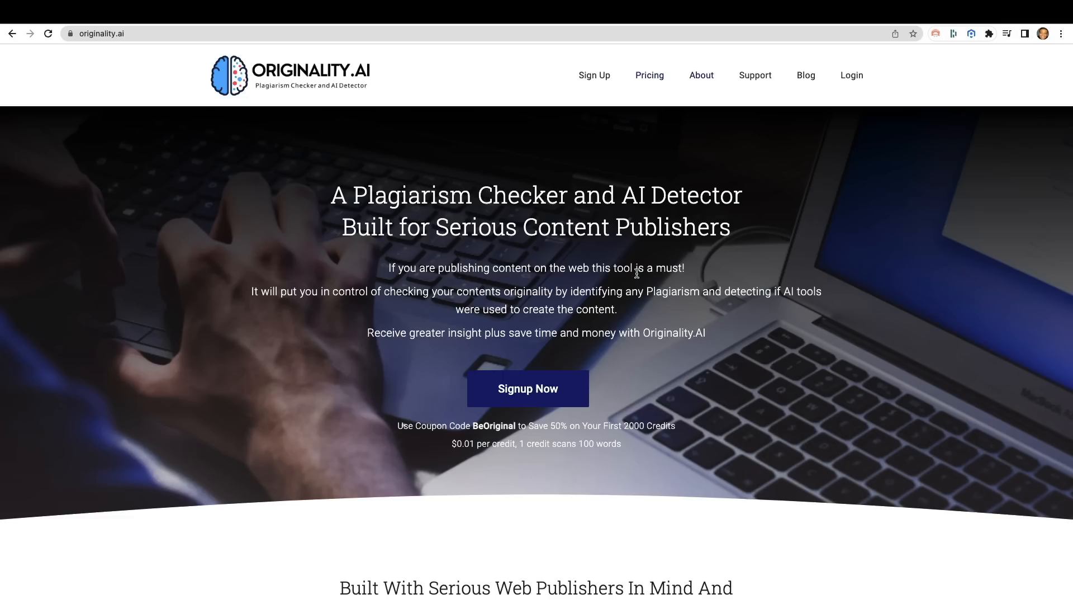
mouse_move(857, 82)
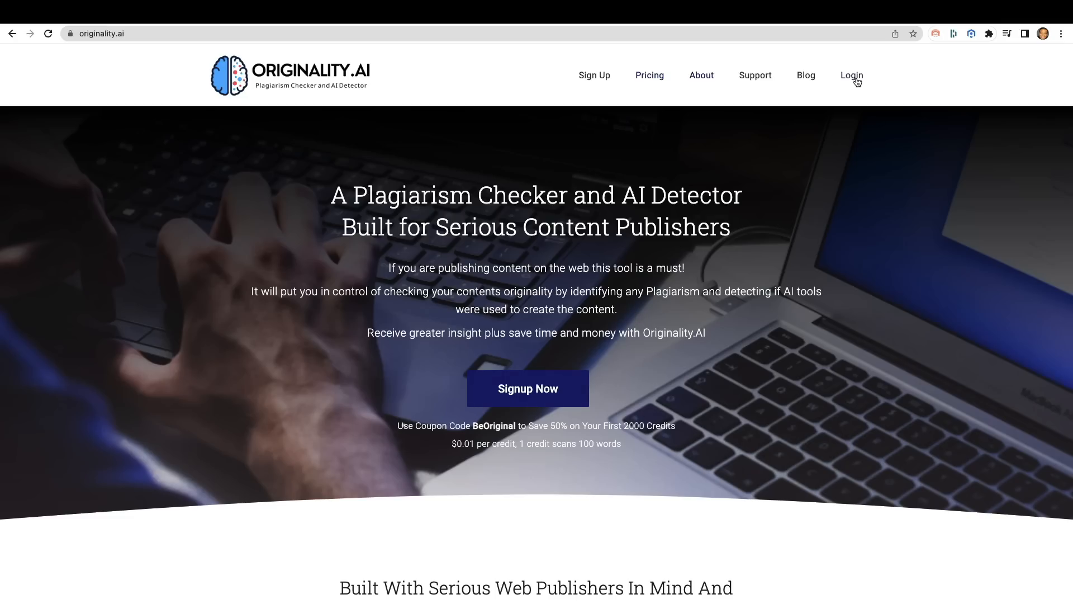
Sign in to the dashboard and start a new content scan.
click(851, 75)
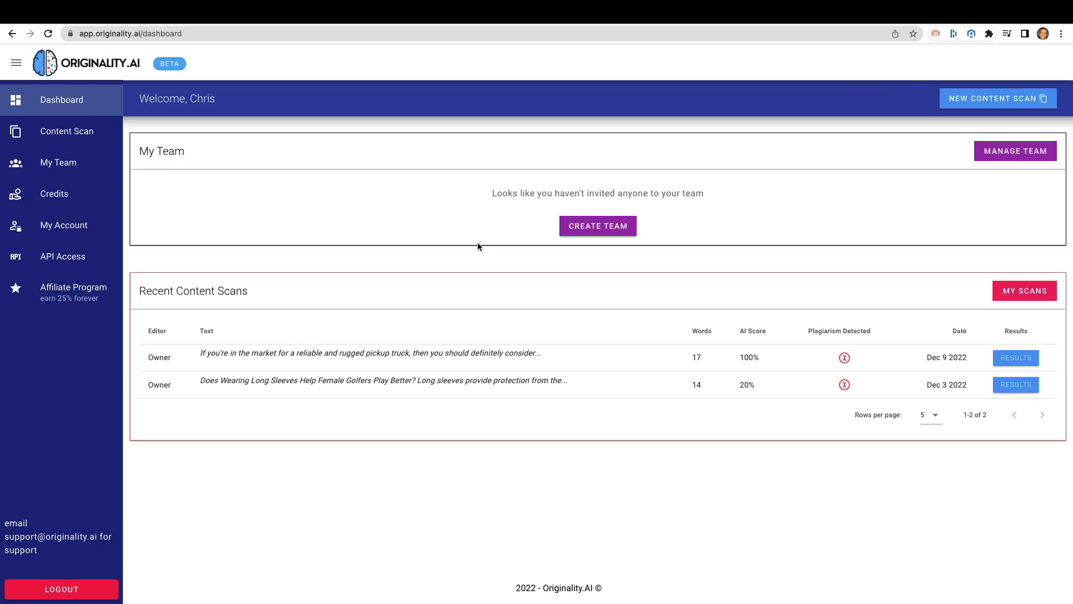
mouse_move(988, 164)
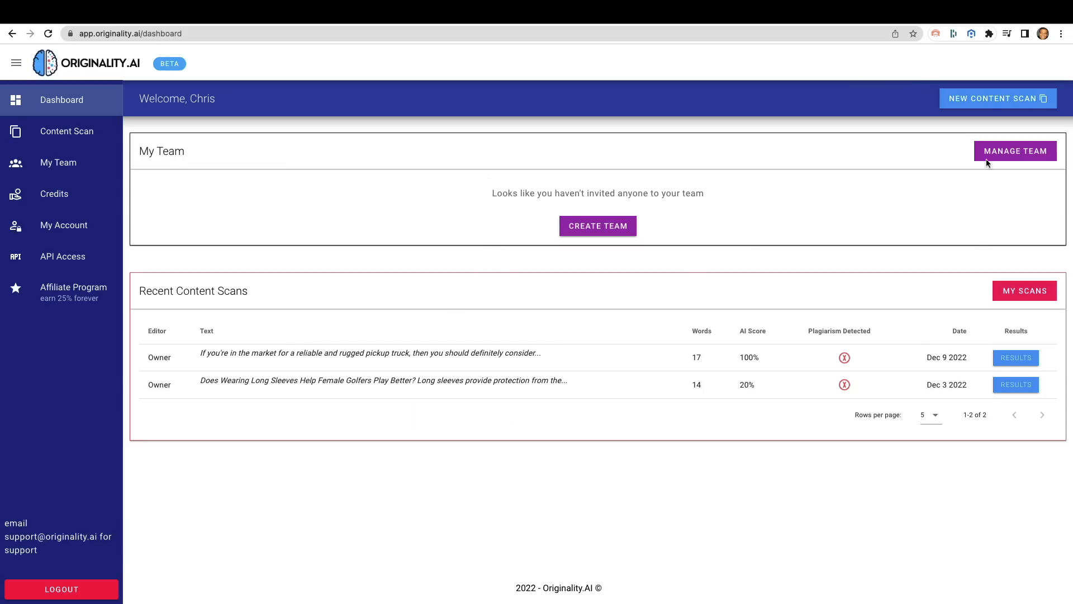
mouse_move(999, 98)
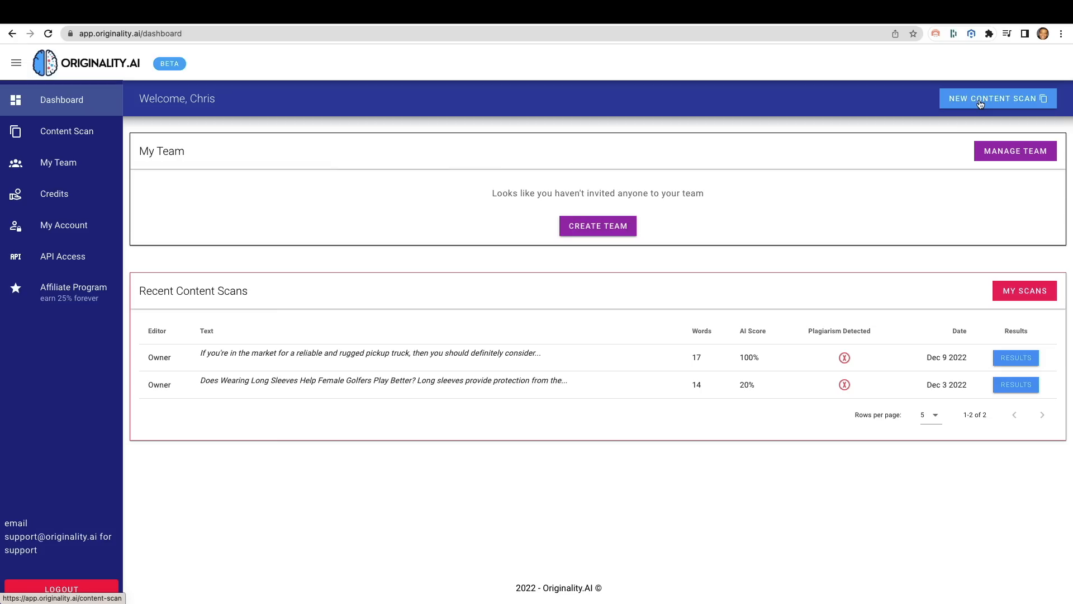
click(997, 98)
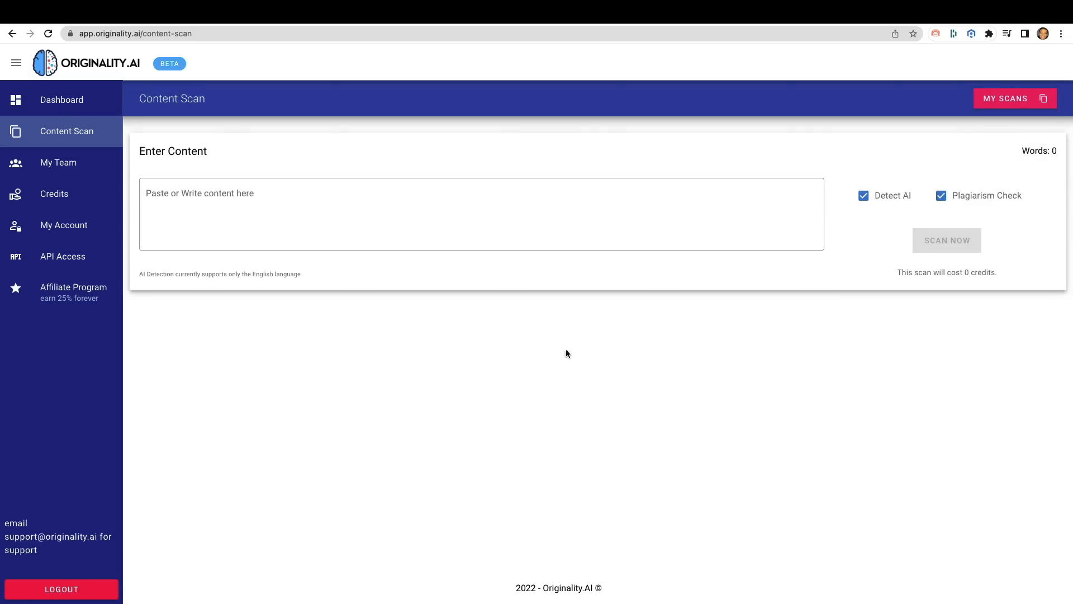
mouse_move(583, 337)
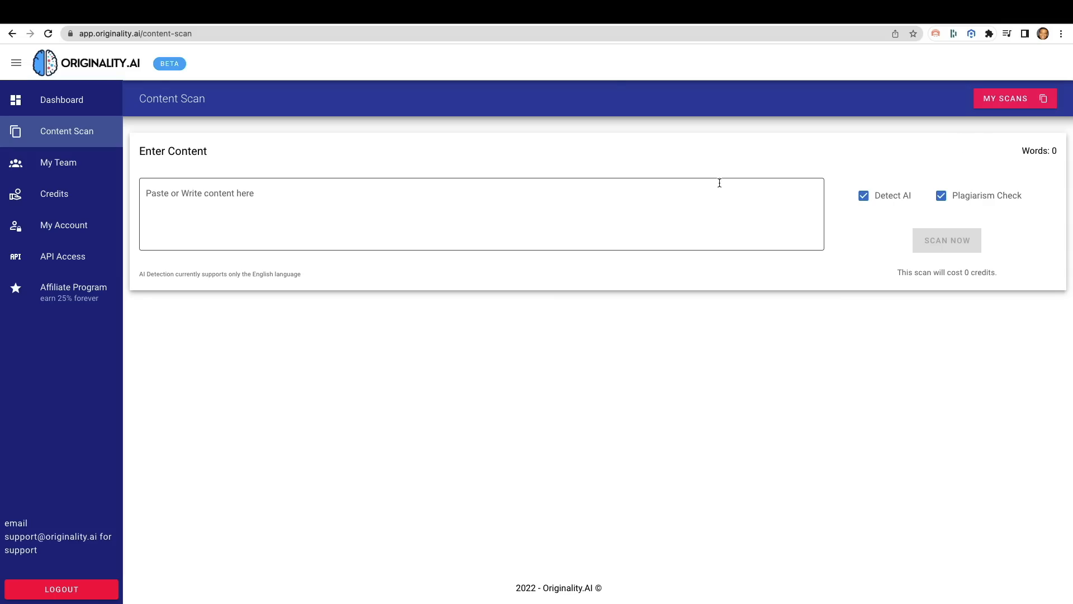
mouse_move(121, 211)
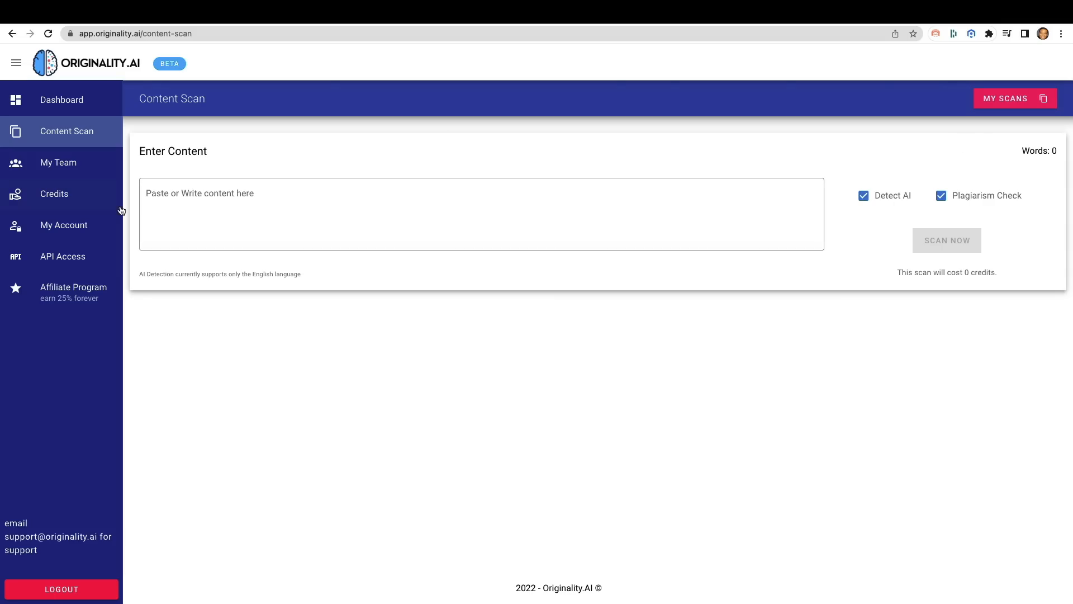
Paste the 125-word Jasper blogging passage into the scan box, priced at 2 credits.
click(333, 226)
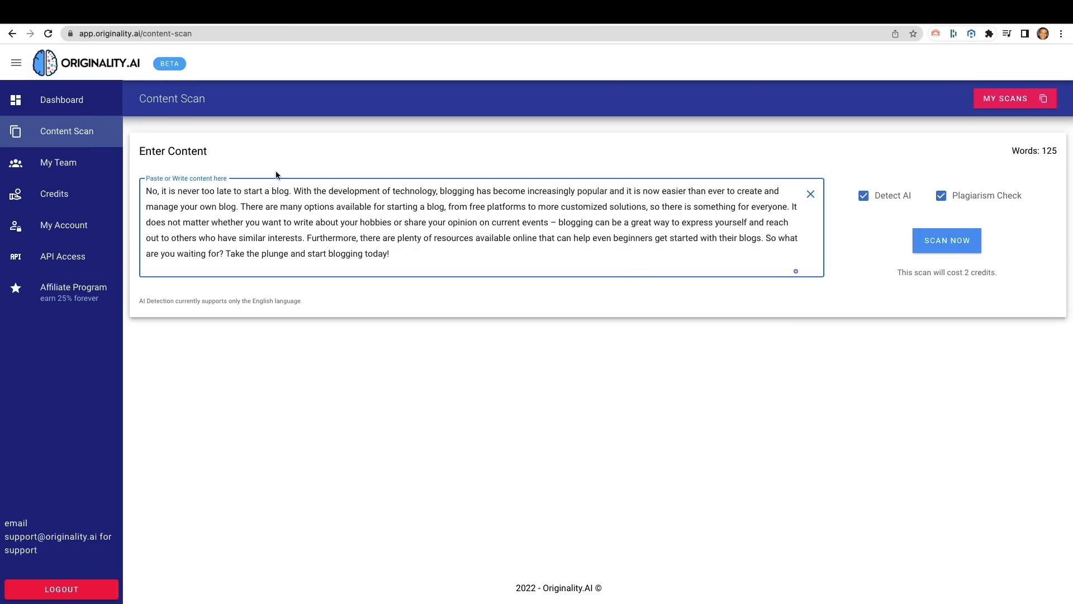
mouse_move(893, 218)
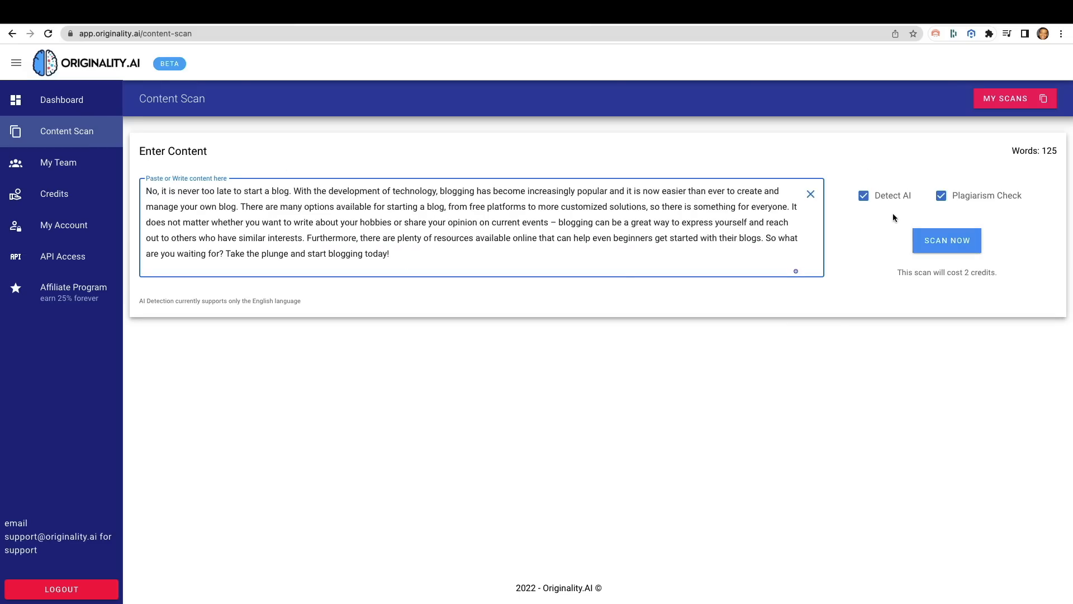
mouse_move(947, 240)
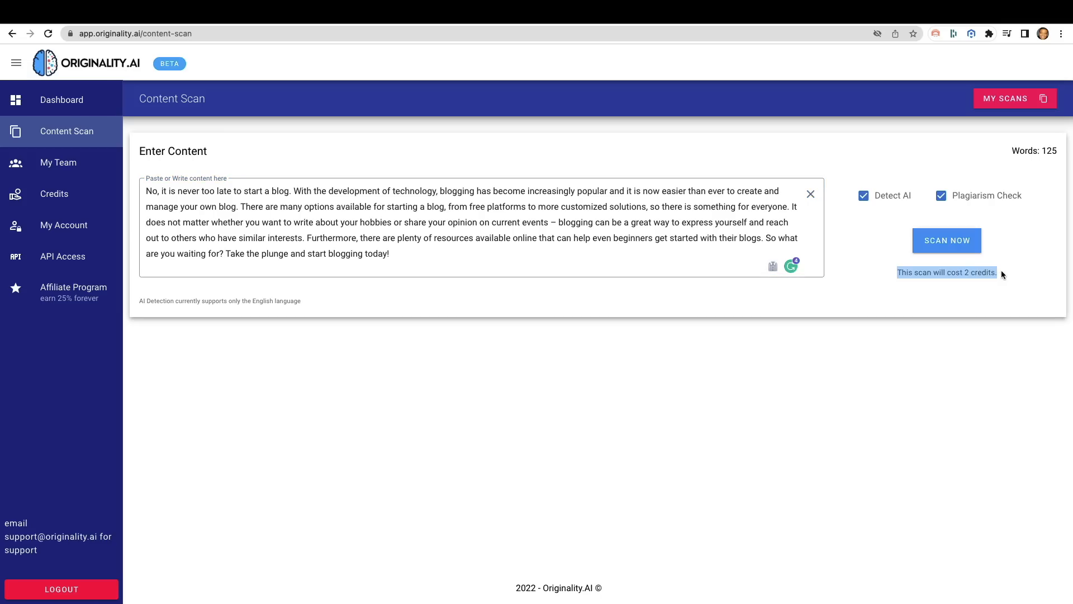
Scan the NeuronWriter paragraph and highlight its 10% original, 90% AI, no-plagiarism result.
click(947, 241)
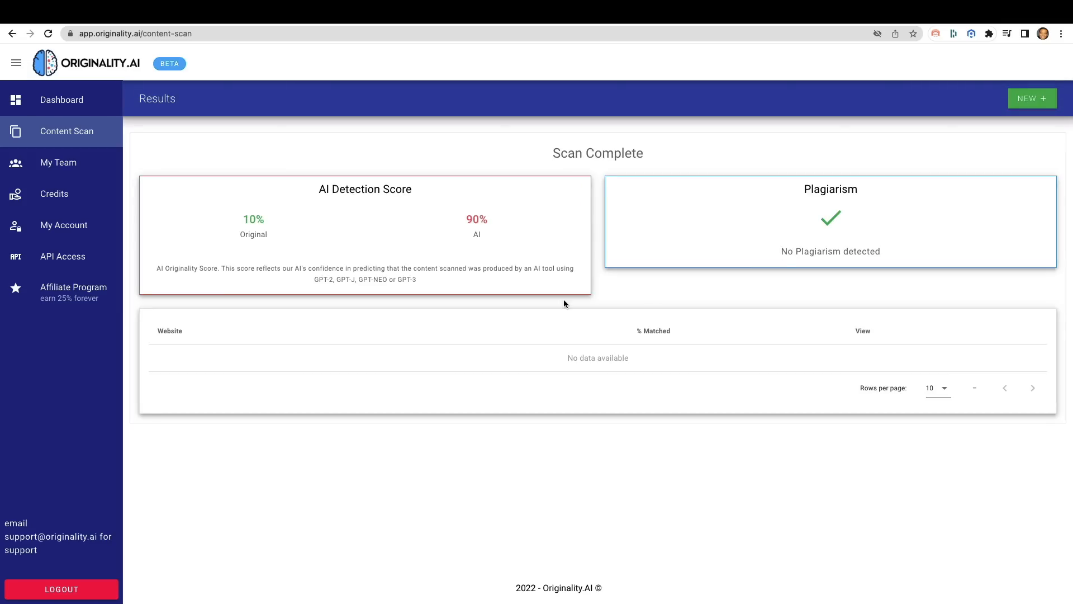
mouse_move(273, 225)
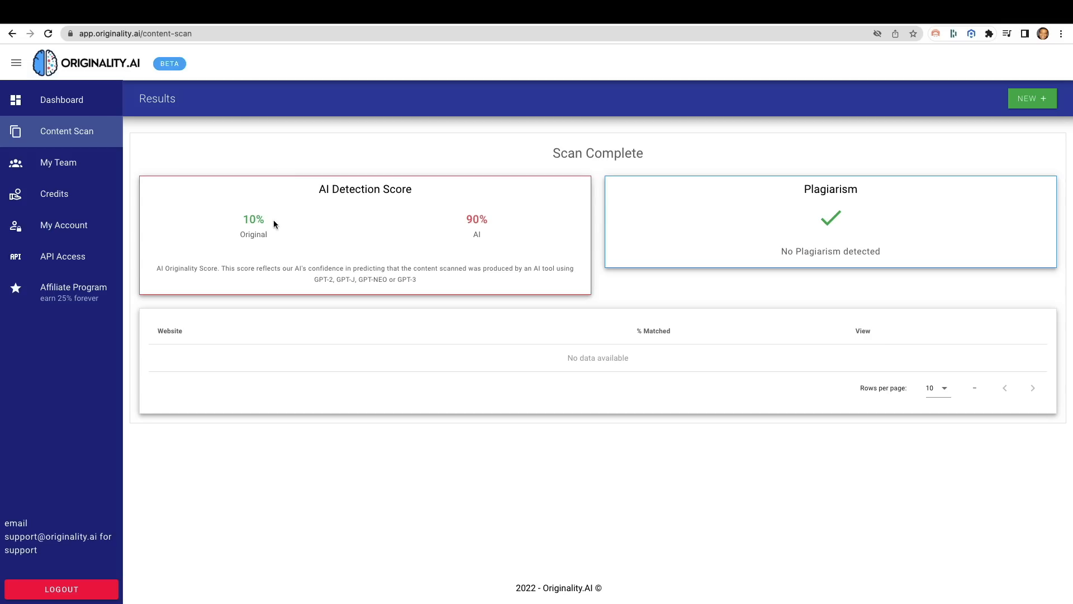
double_click(476, 219)
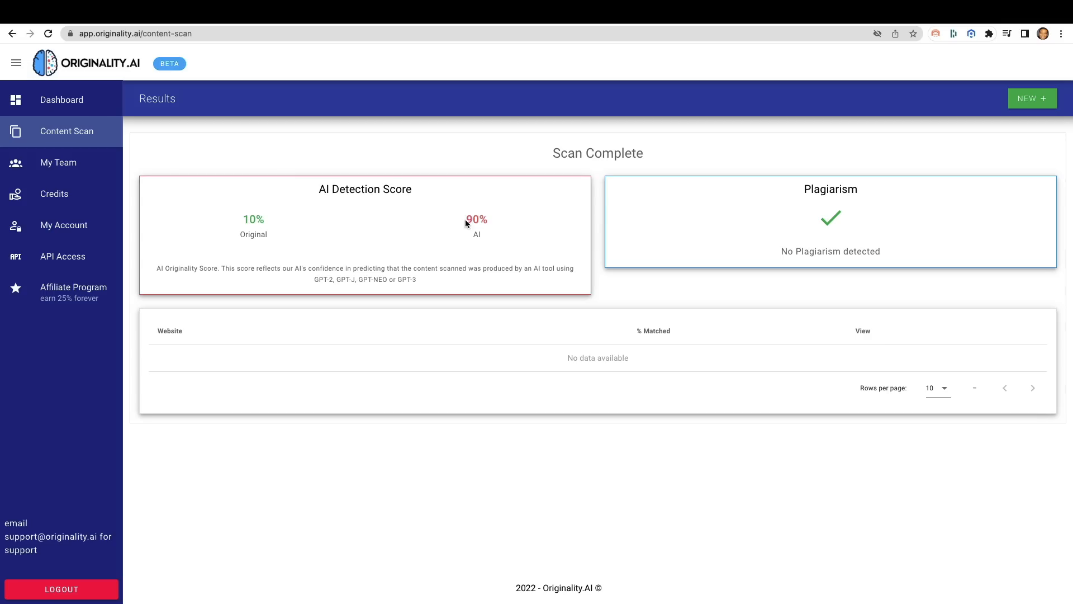
mouse_move(508, 239)
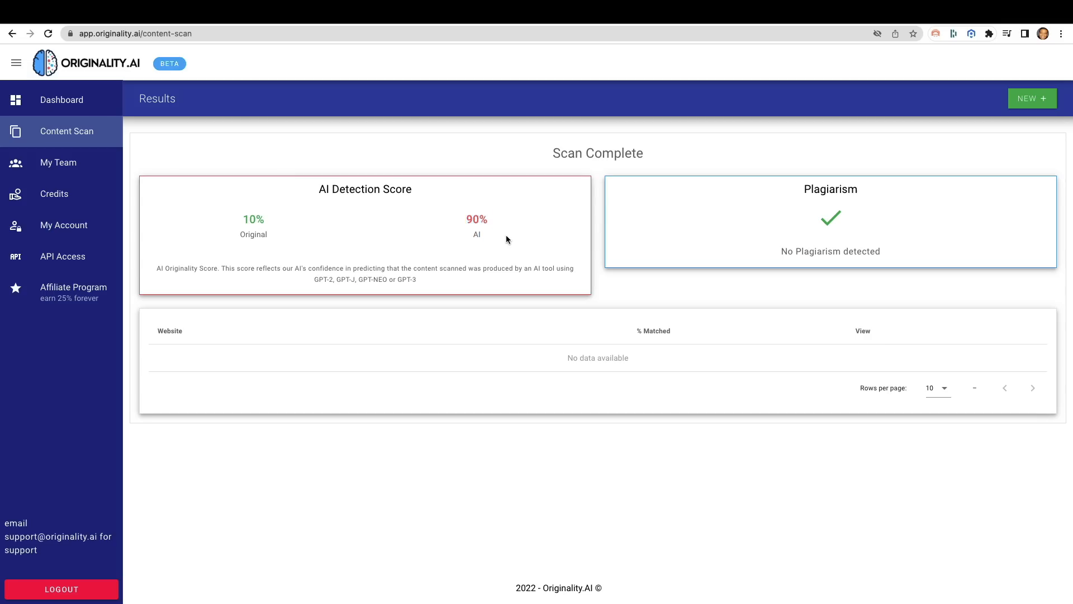
mouse_move(487, 232)
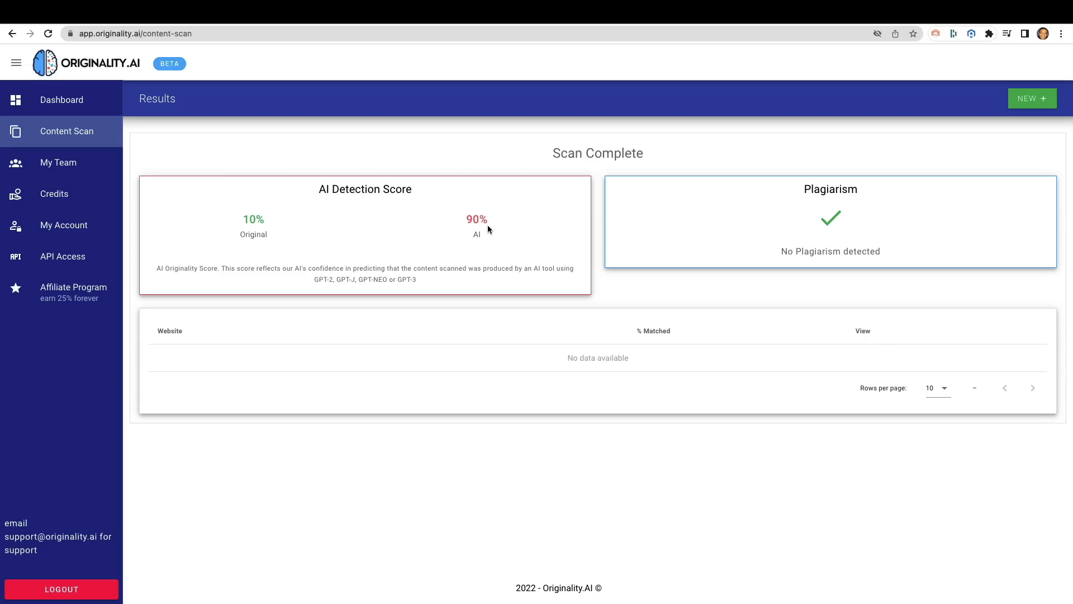
mouse_move(940, 231)
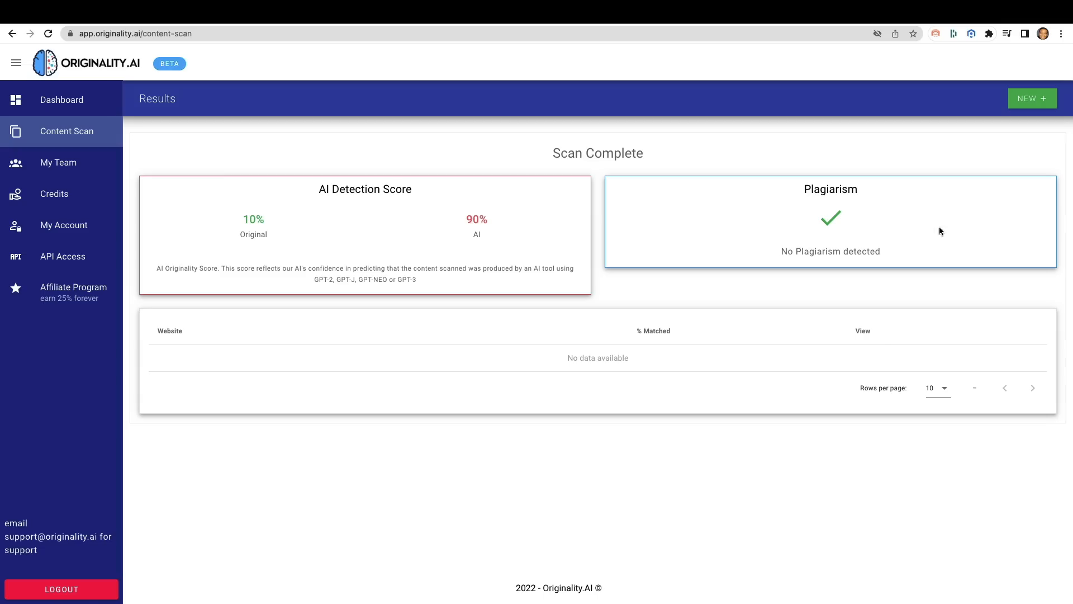
mouse_move(809, 220)
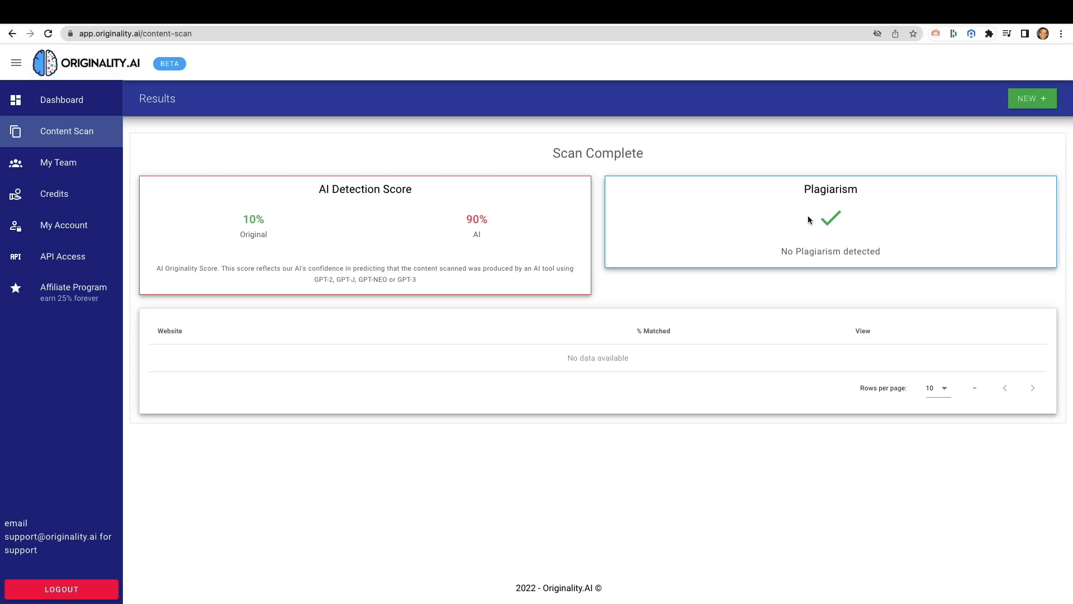
double_click(831, 189)
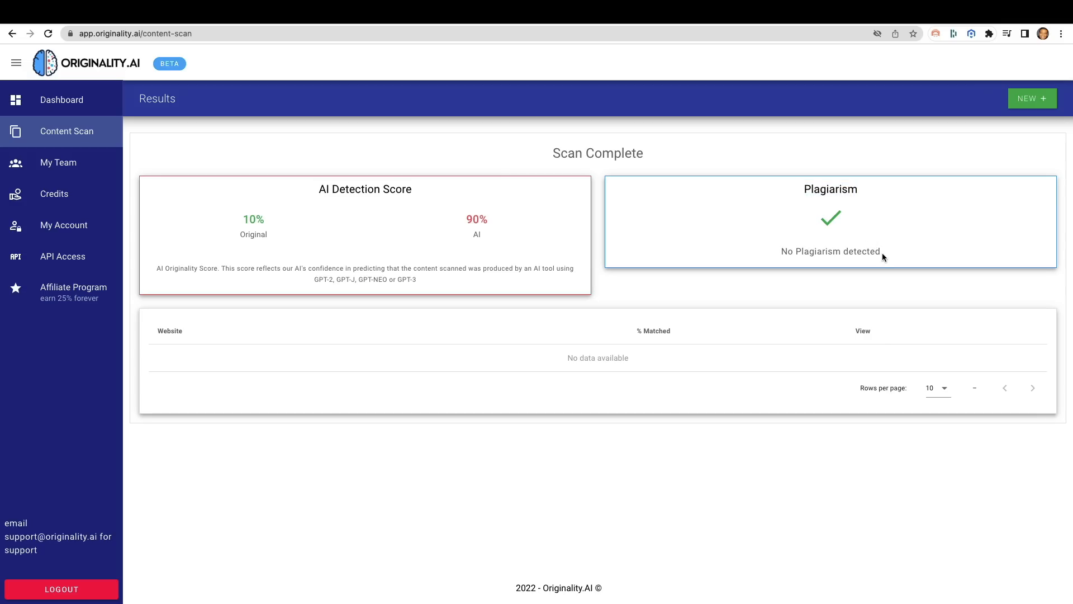
mouse_move(472, 248)
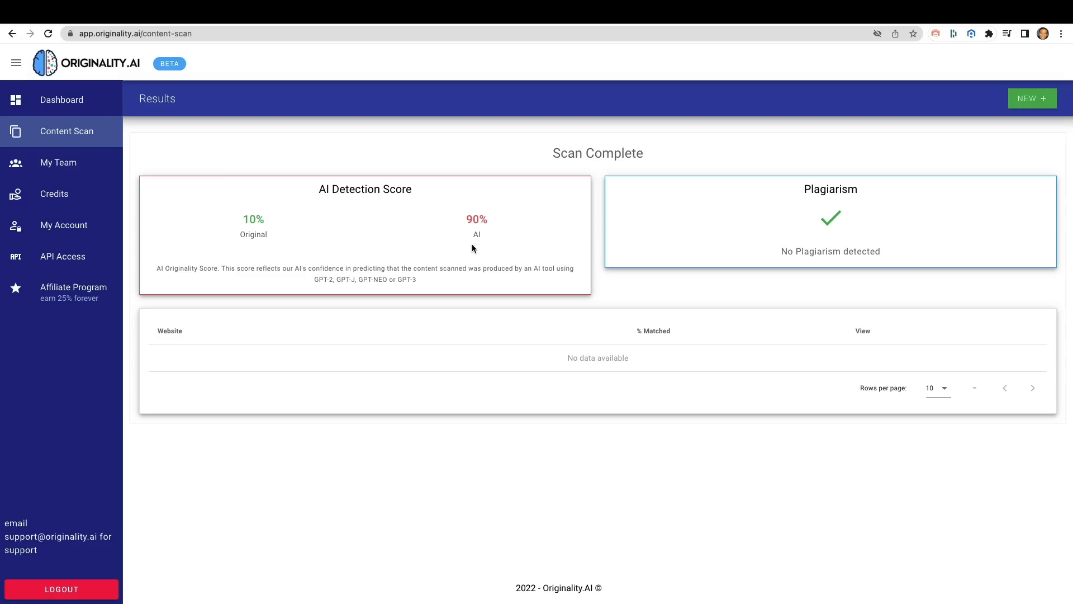
mouse_move(380, 195)
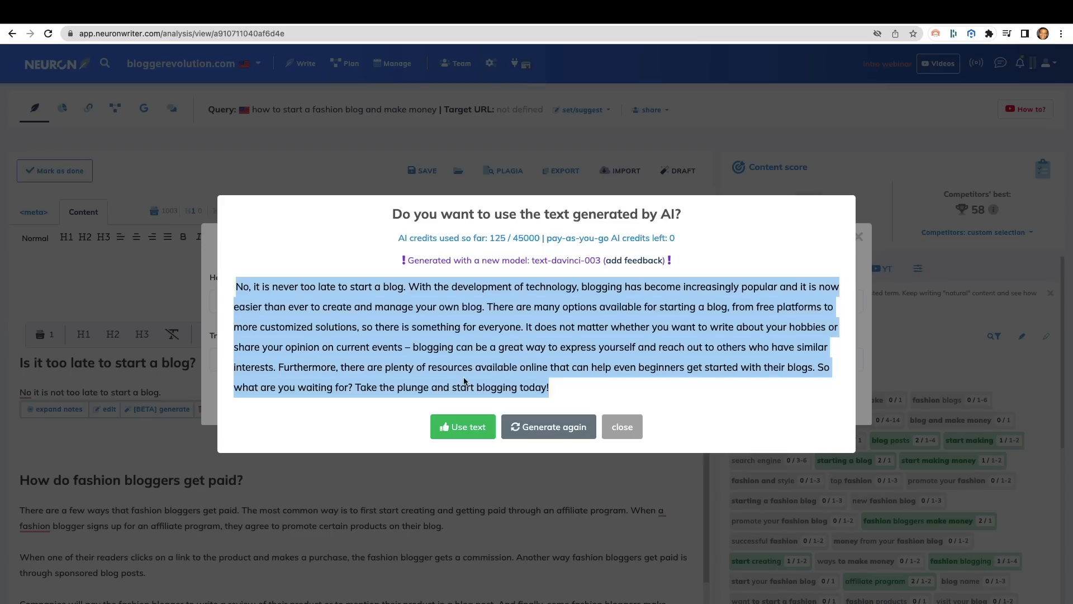
click(488, 346)
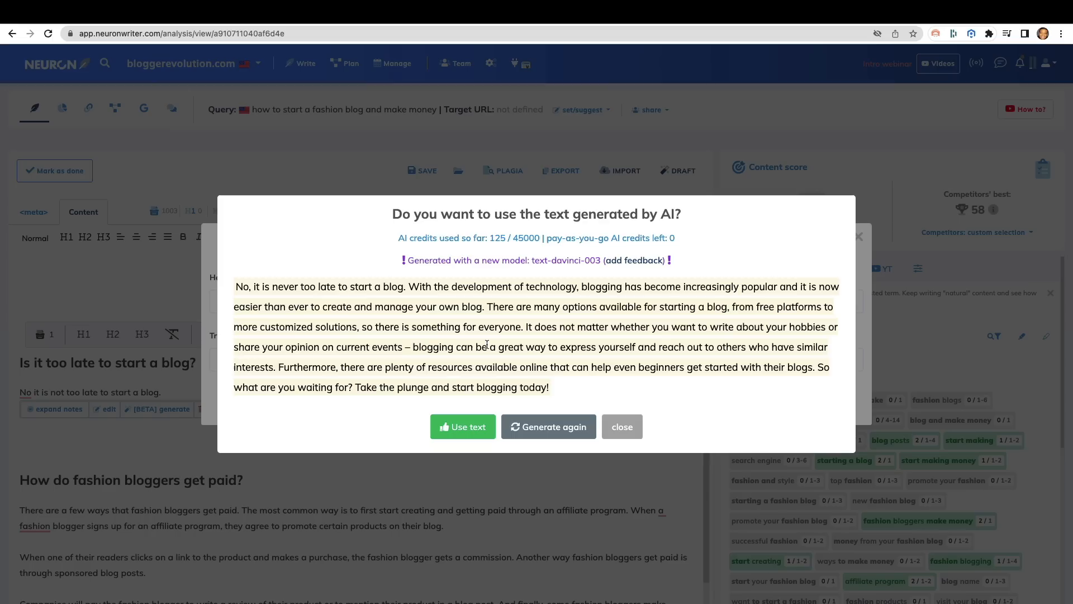
mouse_move(306, 202)
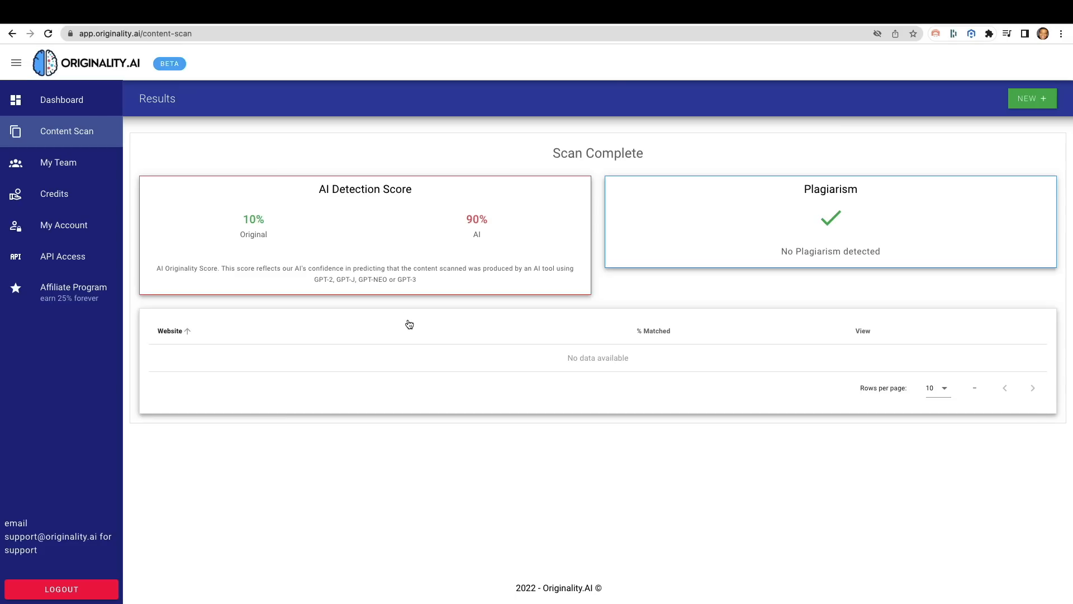
mouse_move(400, 216)
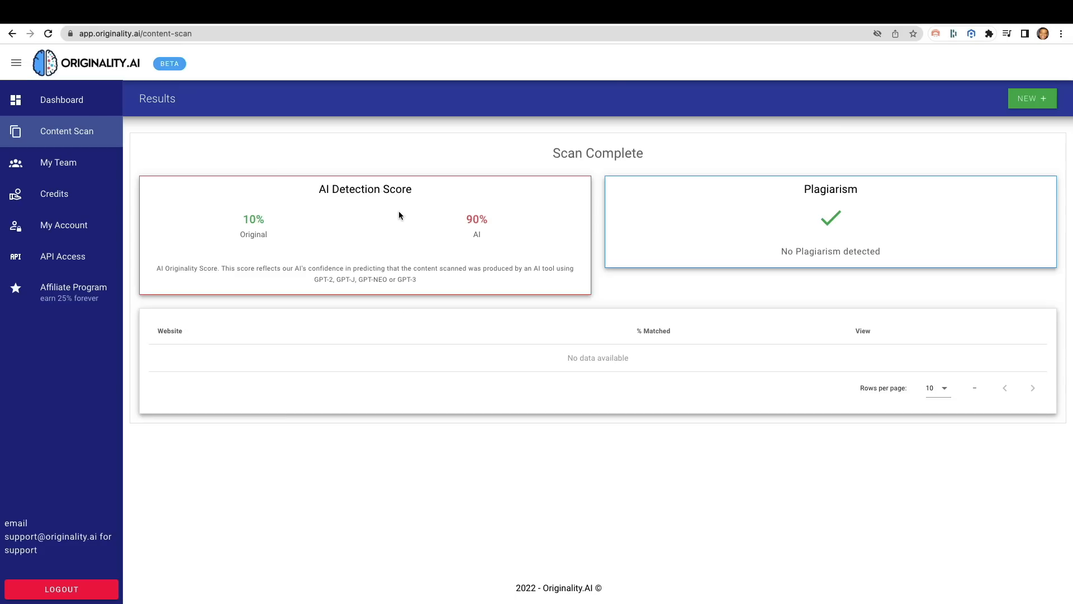
mouse_move(232, 248)
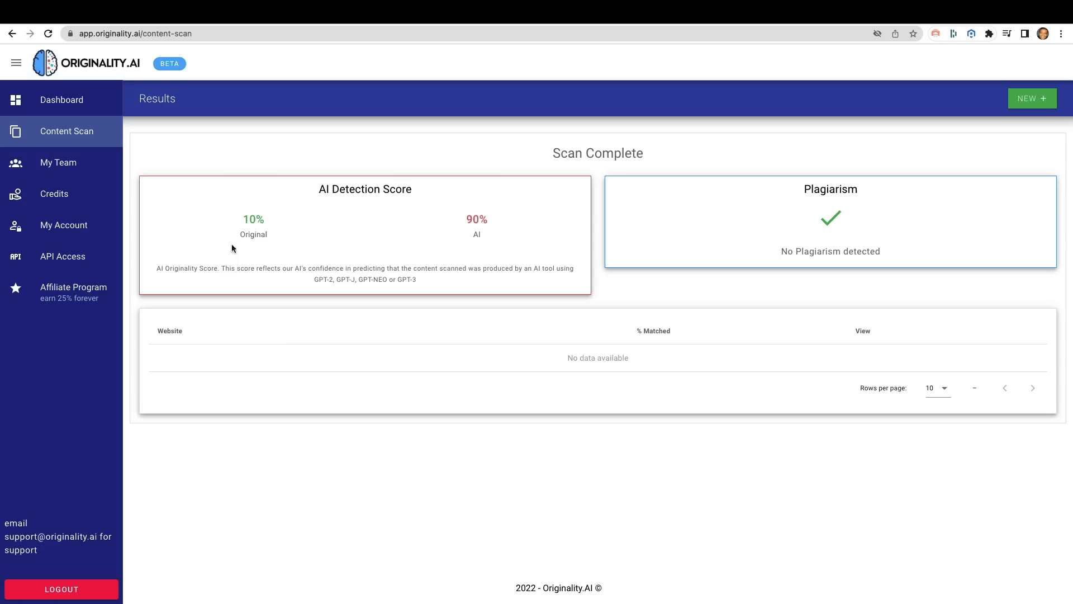
mouse_move(483, 216)
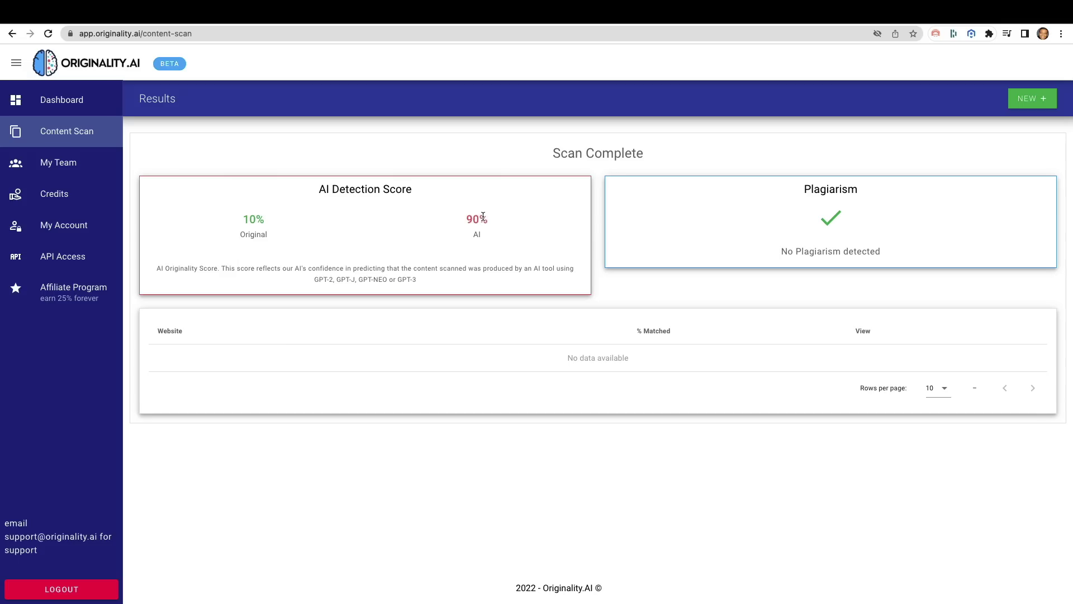
mouse_move(313, 128)
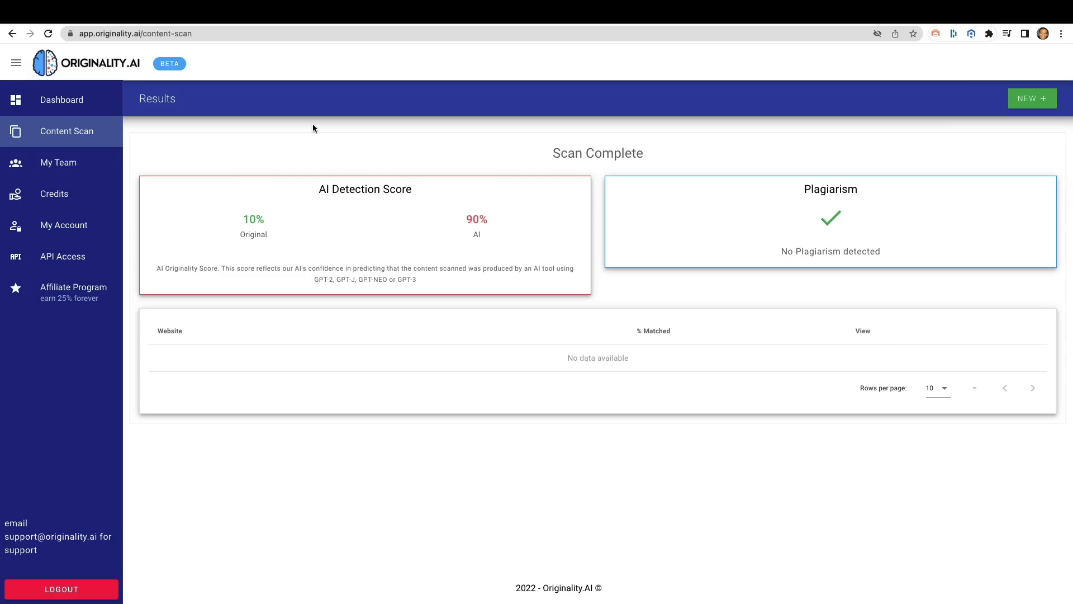
mouse_move(278, 208)
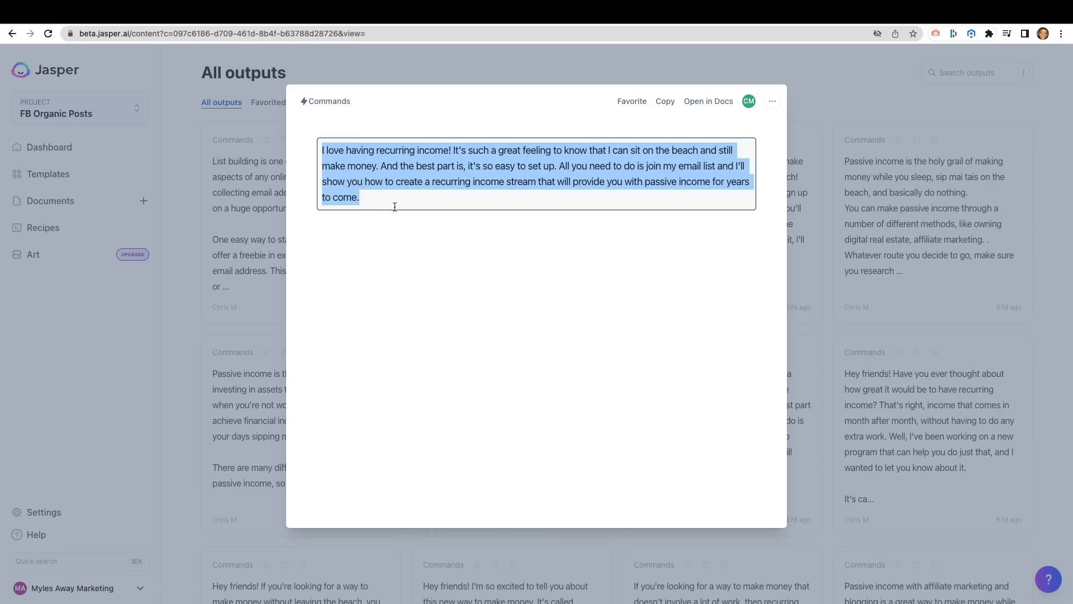
mouse_move(413, 168)
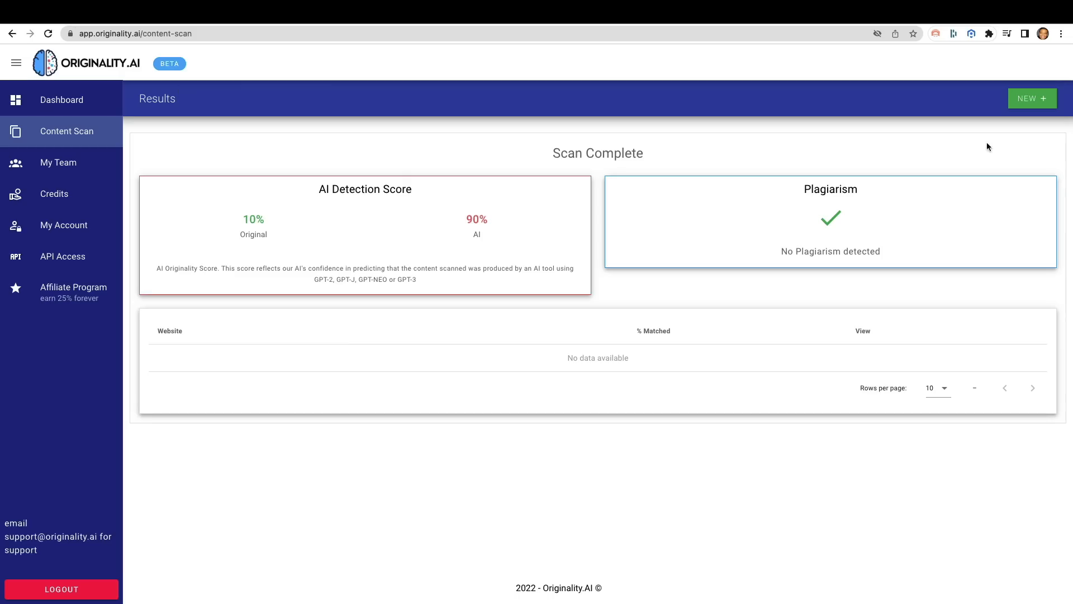
Start a new scan of the Jasper recurring-income post, scoring 1% original, 99% AI.
click(1032, 98)
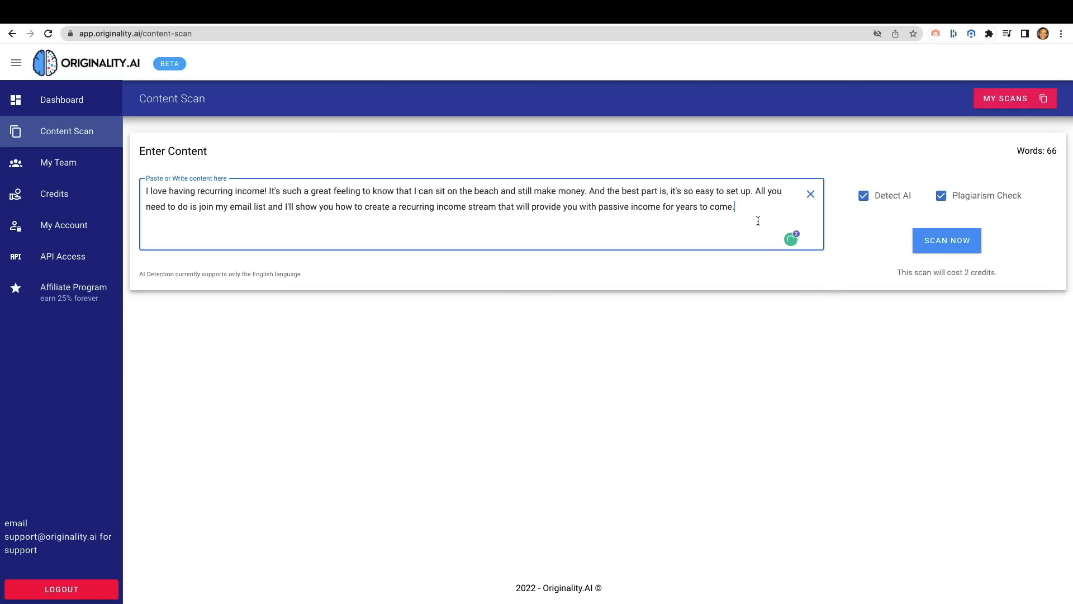
click(946, 241)
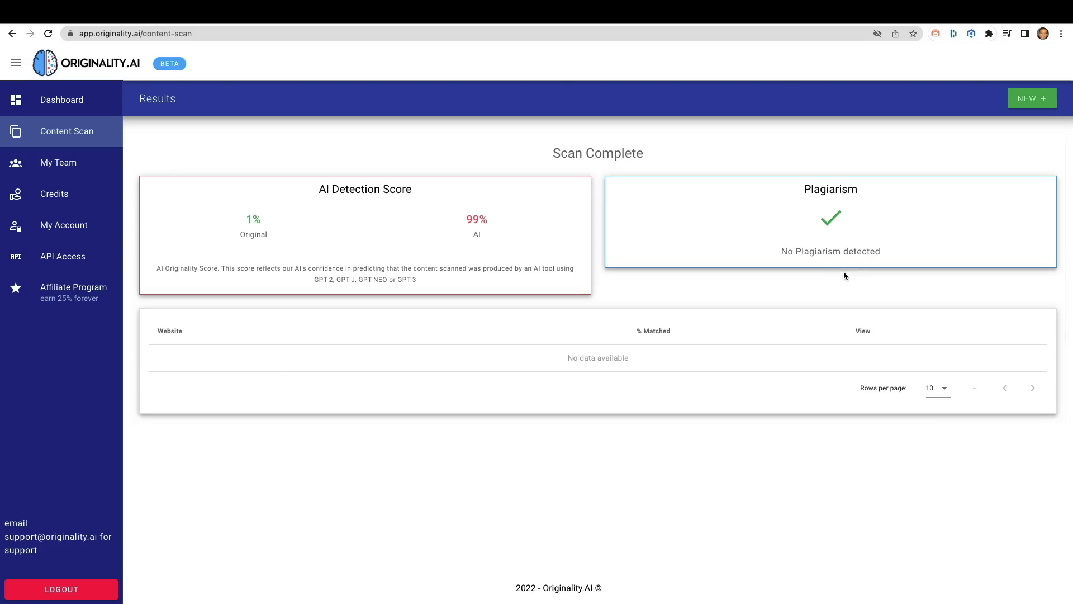
mouse_move(276, 232)
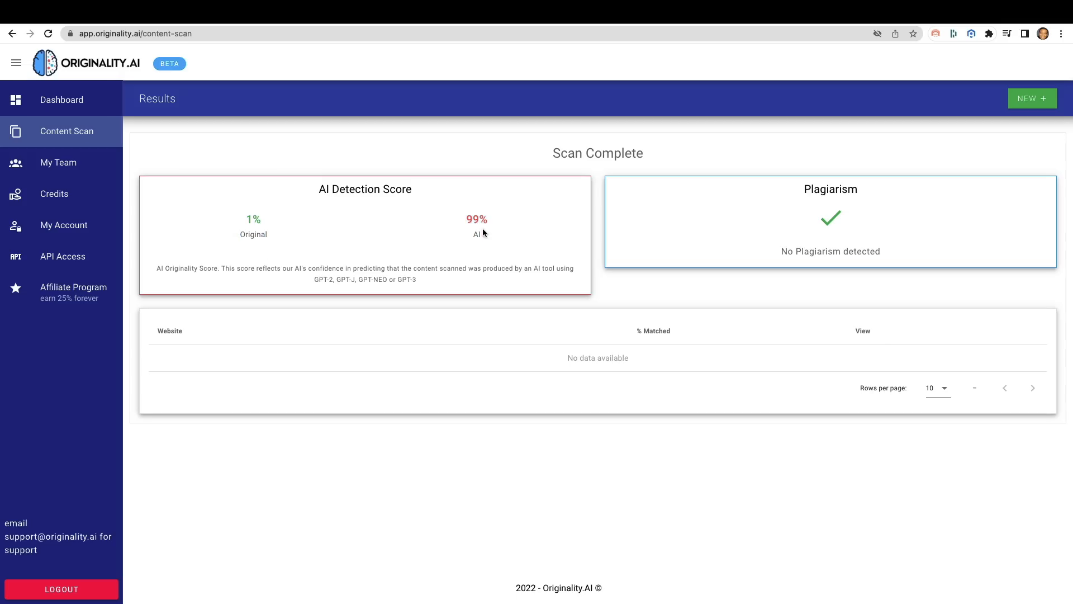
mouse_move(463, 261)
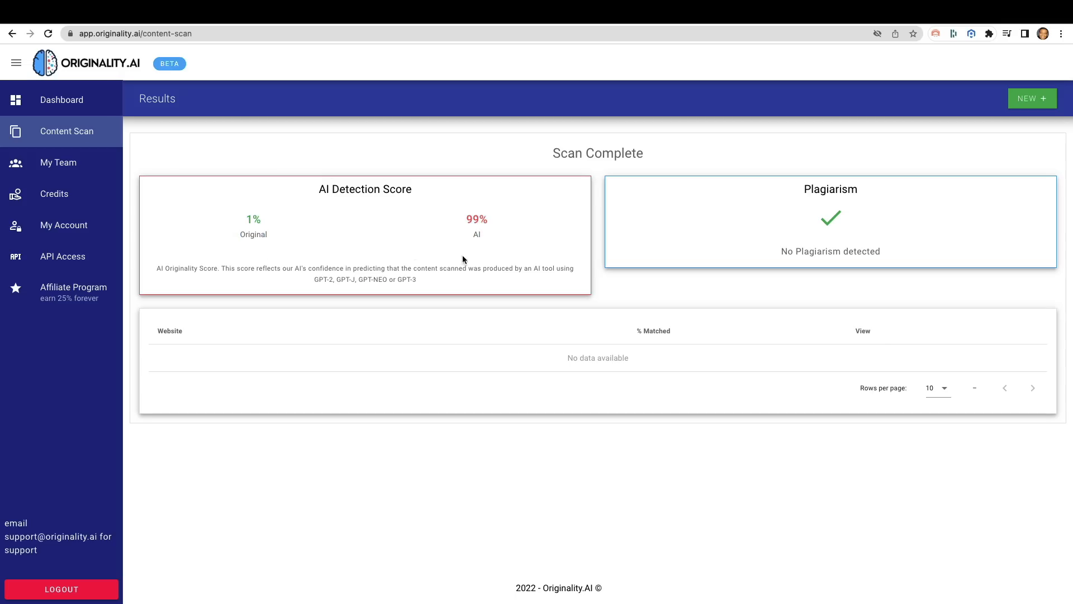
mouse_move(467, 226)
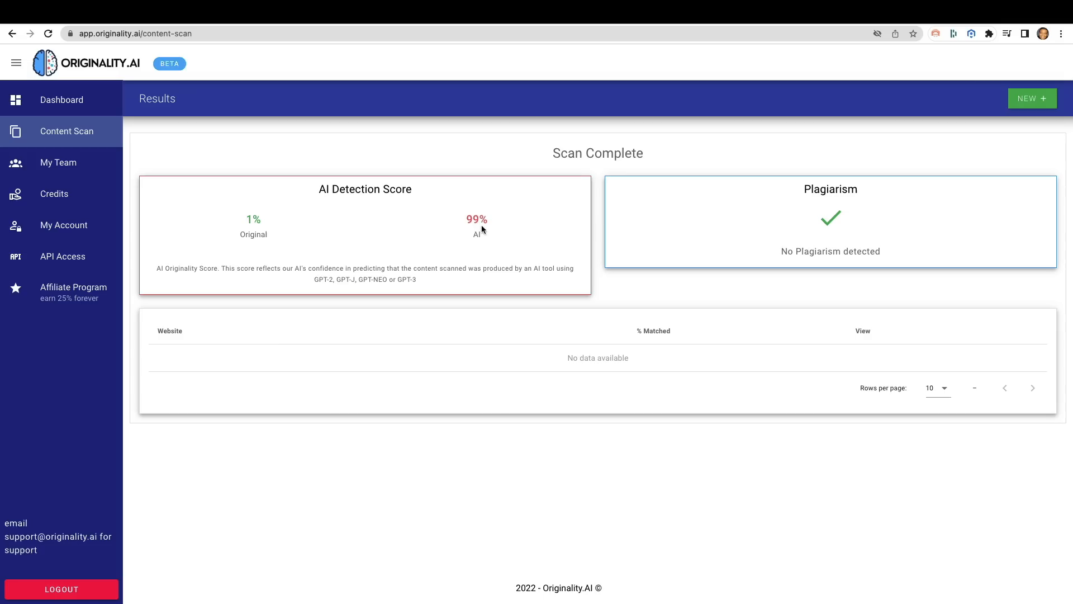
mouse_move(493, 254)
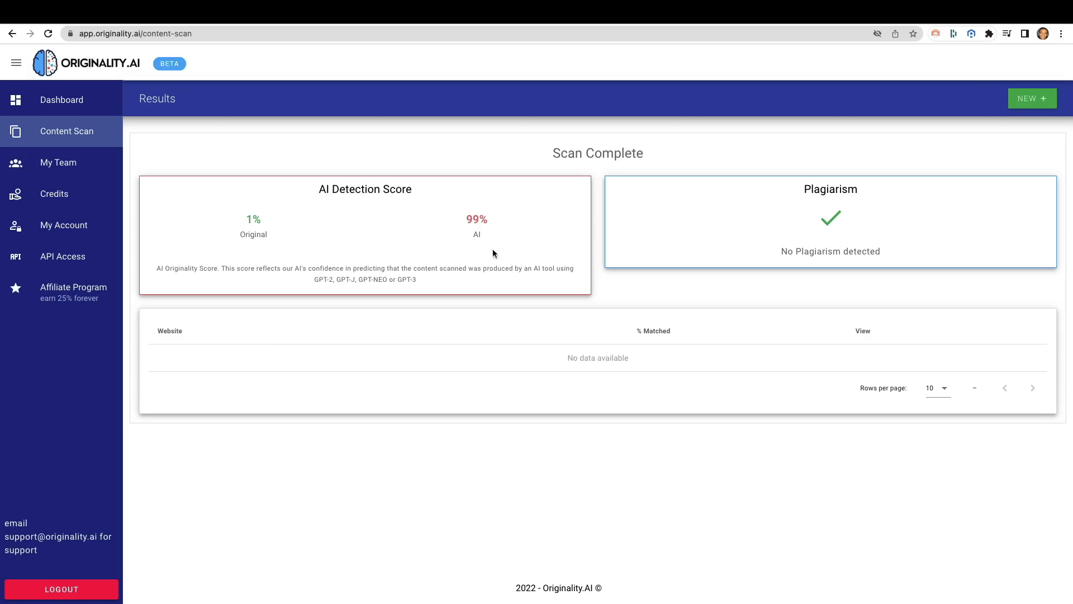
mouse_move(497, 246)
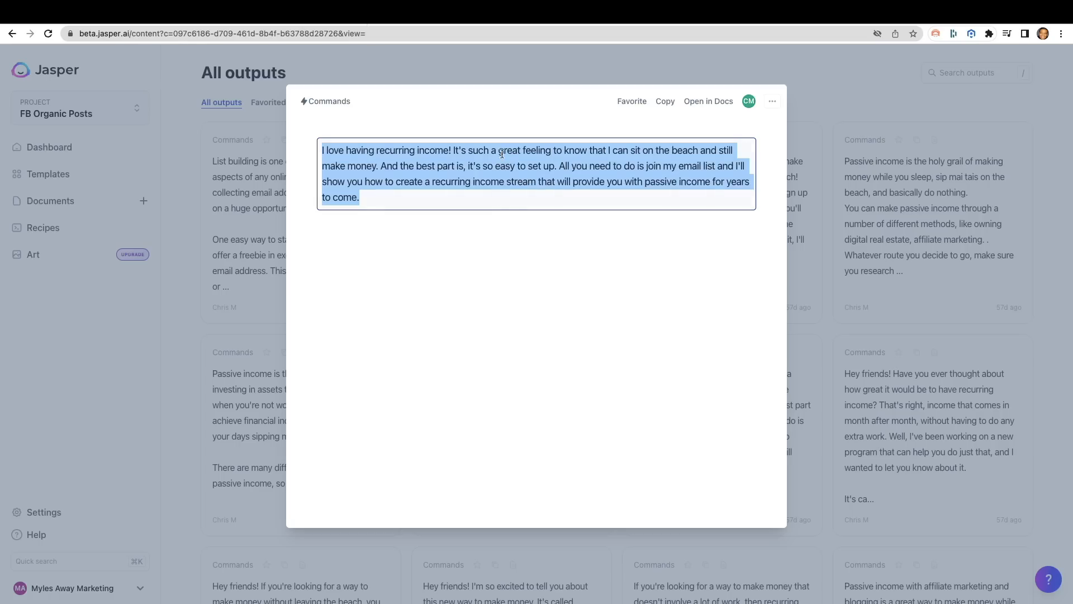
Copy WriterZen's generated blogging-for-free introduction paragraph for scanning.
click(545, 219)
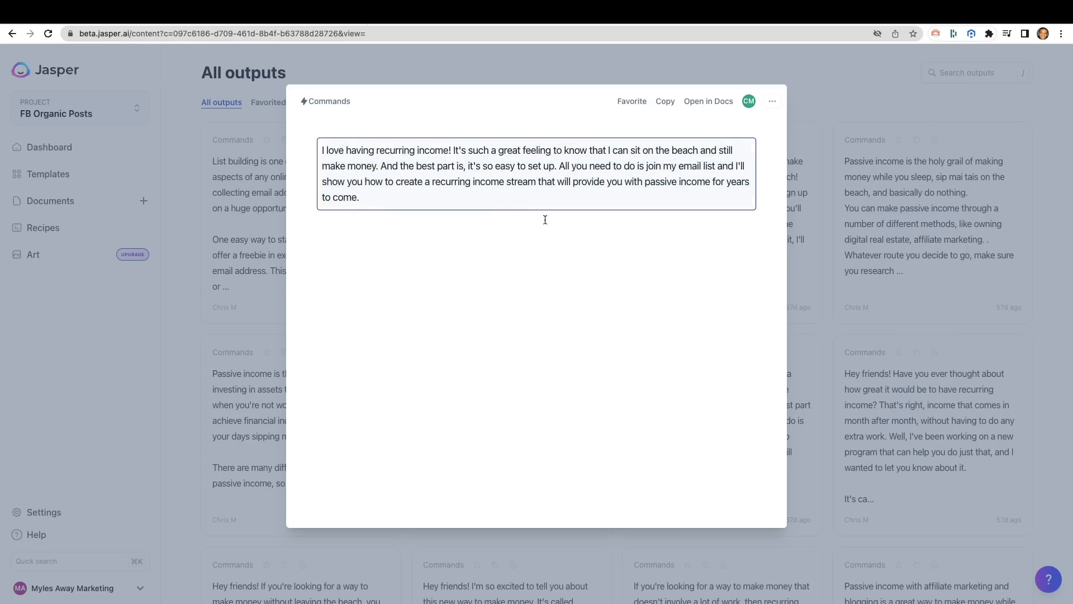
mouse_move(541, 265)
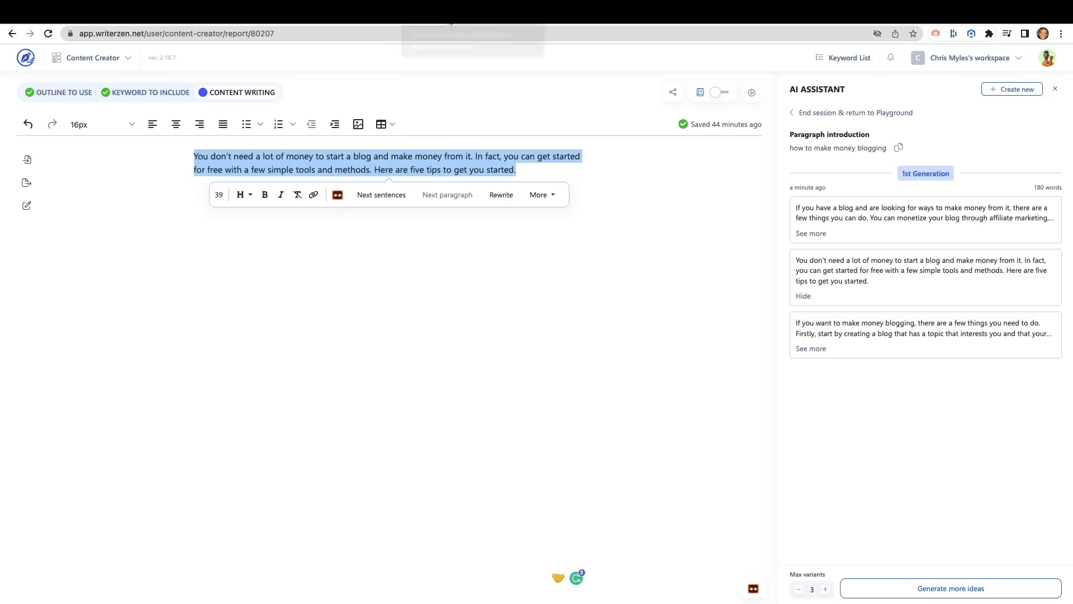
mouse_move(418, 264)
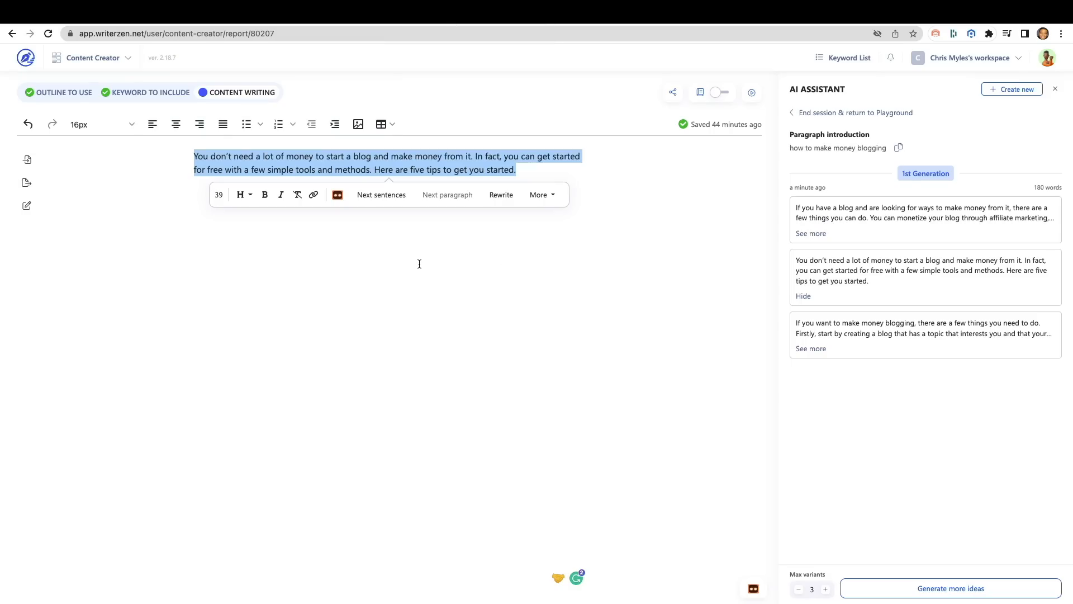
click(396, 237)
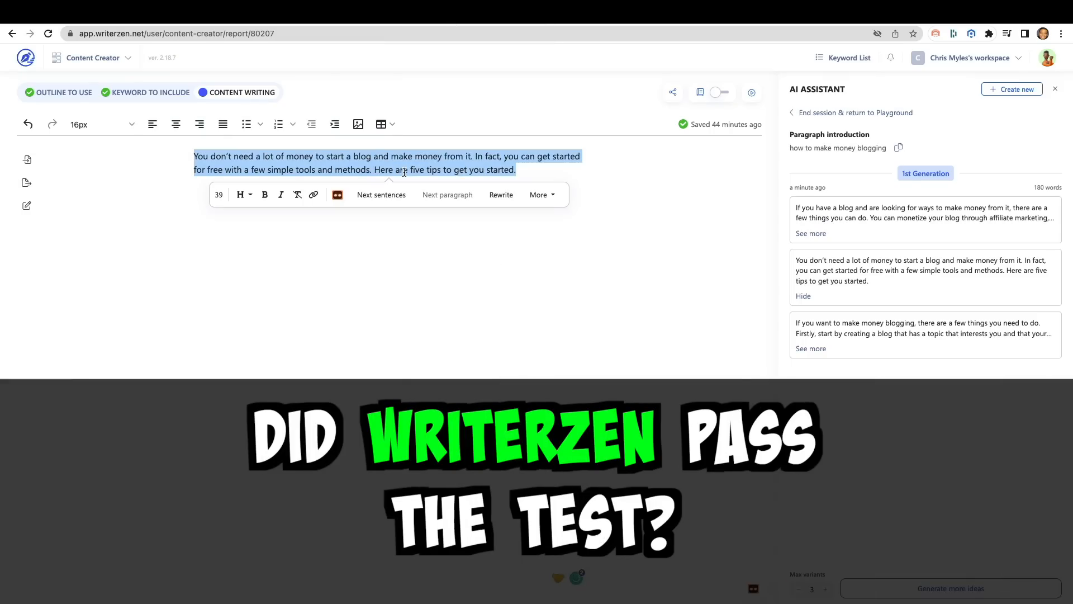
click(486, 278)
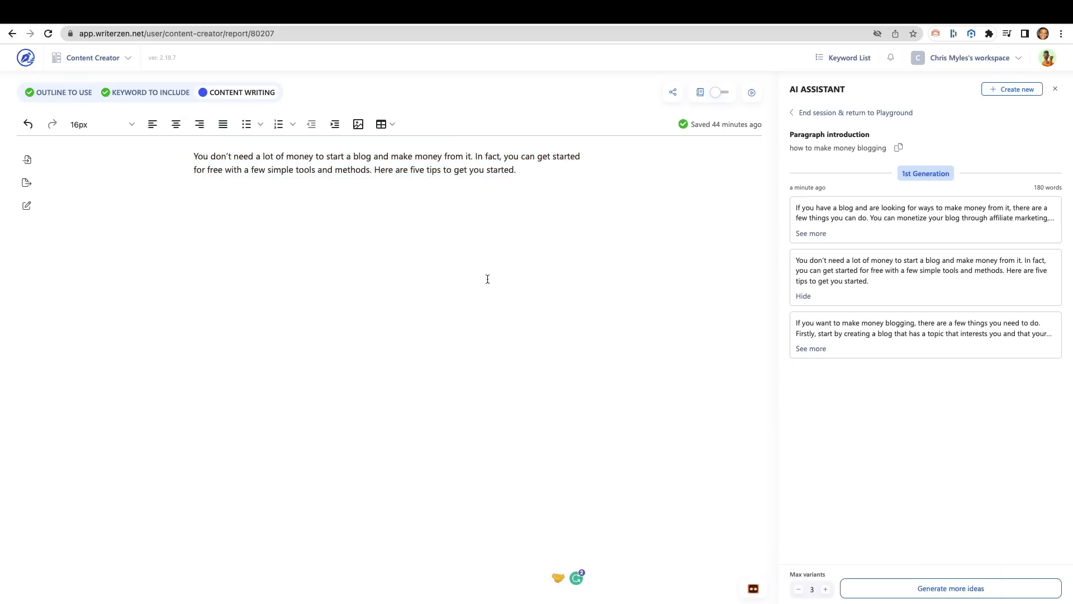
mouse_move(458, 272)
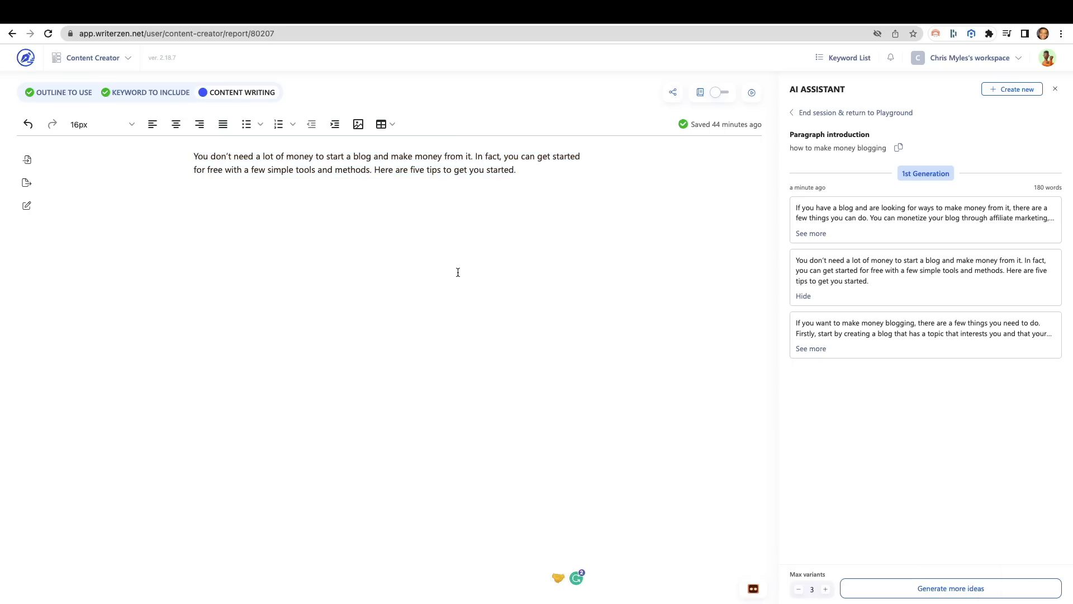
mouse_move(352, 194)
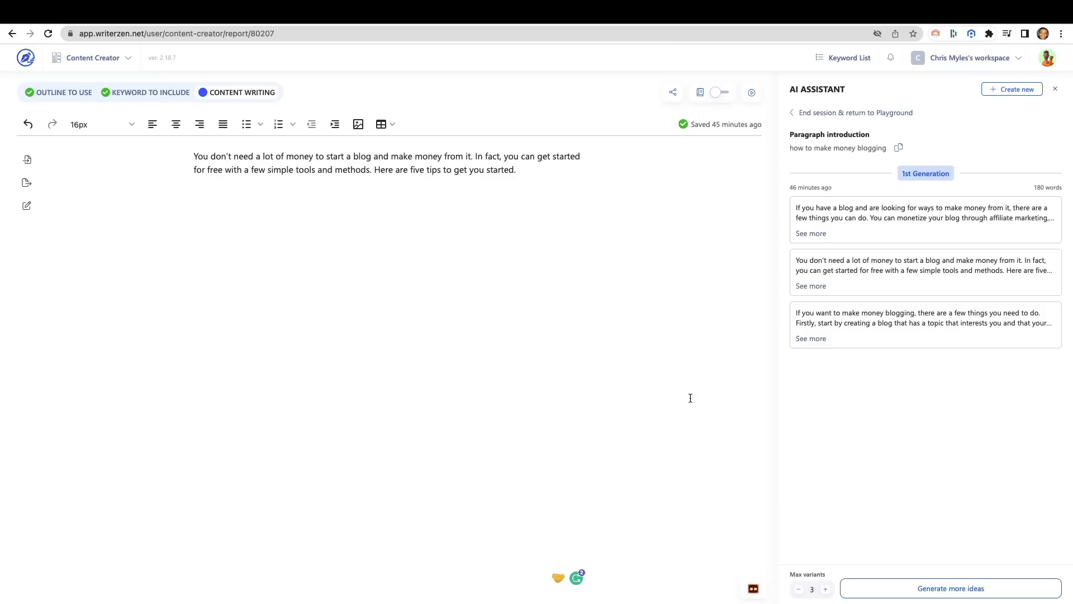
mouse_move(810, 144)
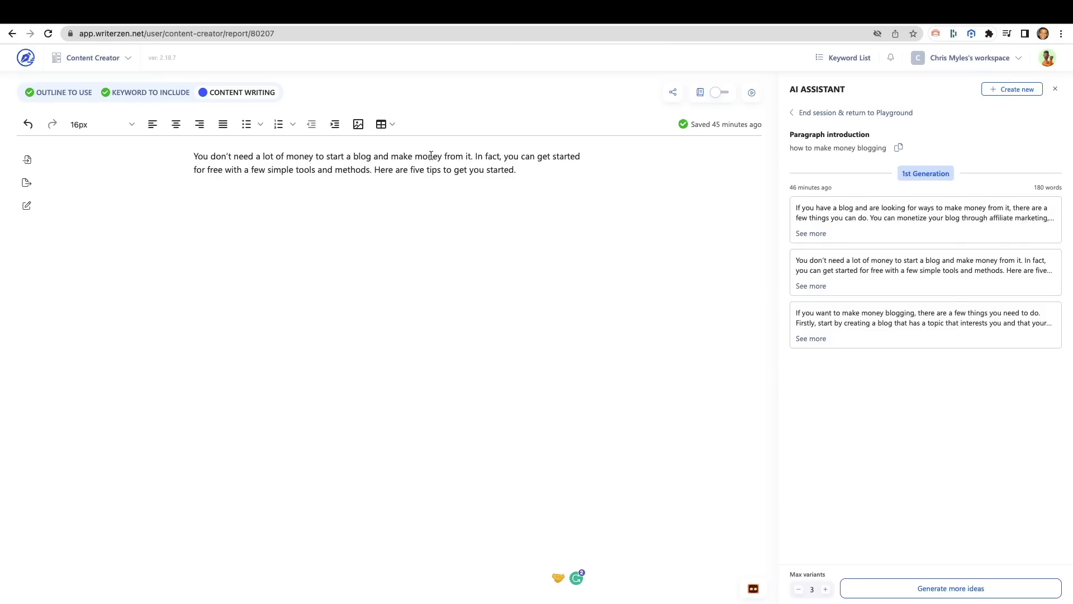
mouse_move(550, 179)
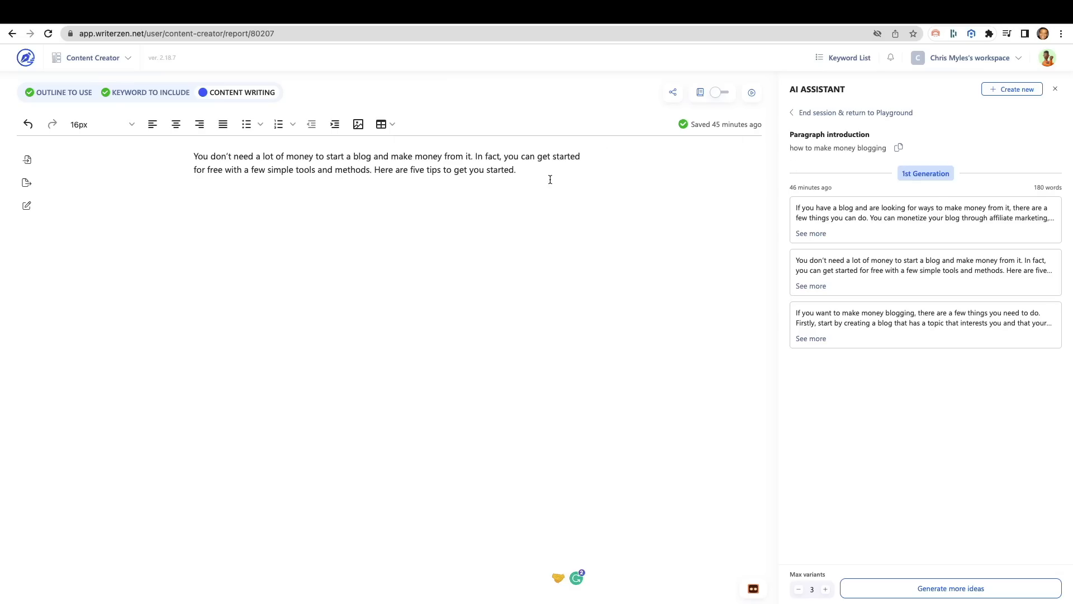
mouse_move(347, 166)
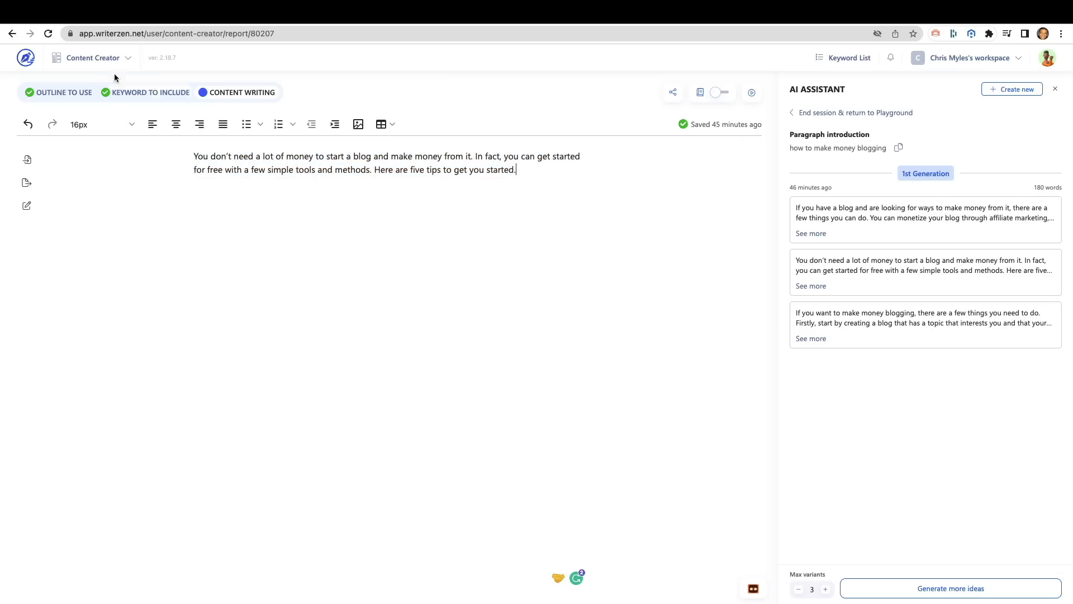
Scan the WriterZen paragraph in Originality.AI and highlight its 0% original, 100% AI score.
click(178, 32)
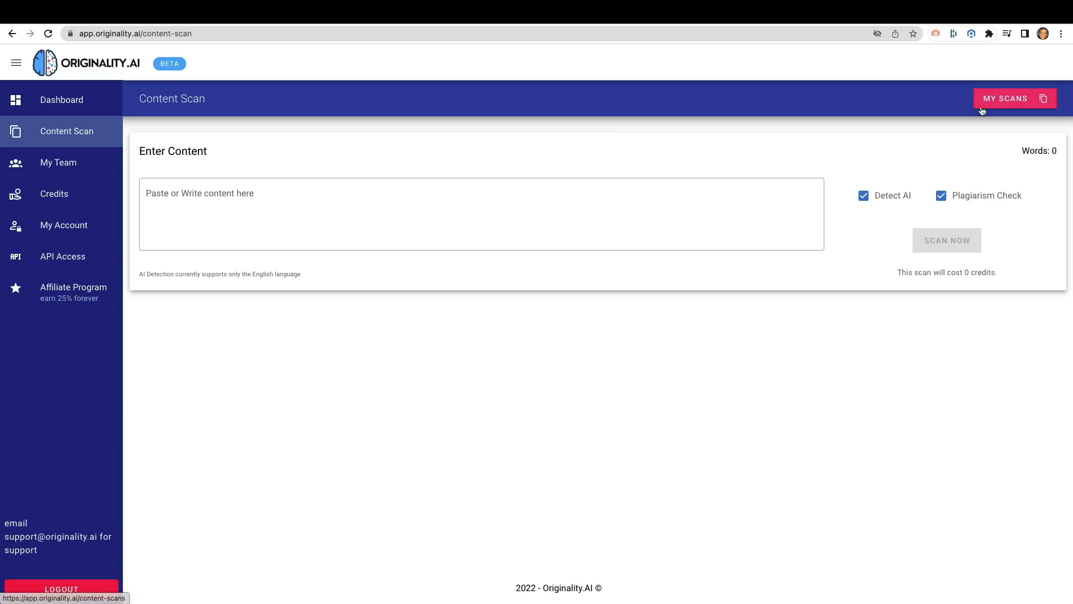
text(You don't need a lot of money to start a blog and make money from it. In fact, you can get started for free with a few simple tools and methods. Here are five tips to get you started.)
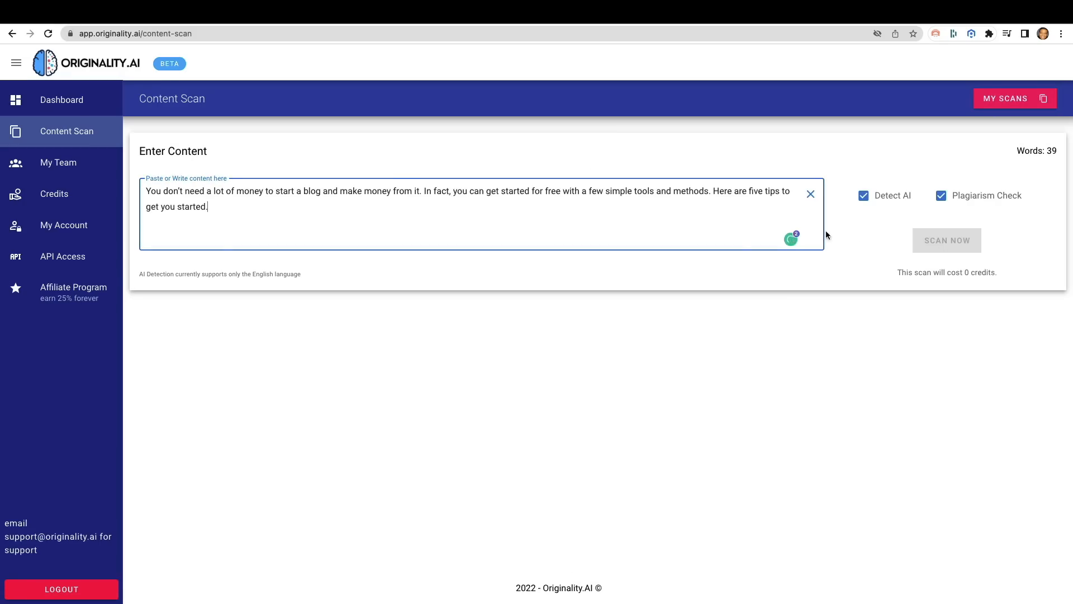
click(947, 240)
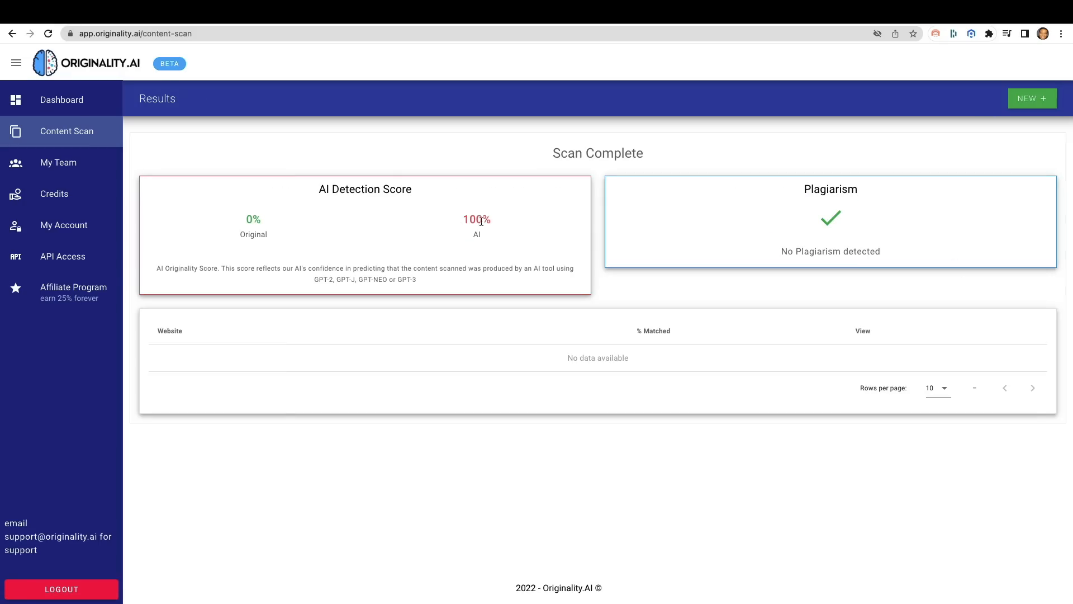
double_click(476, 219)
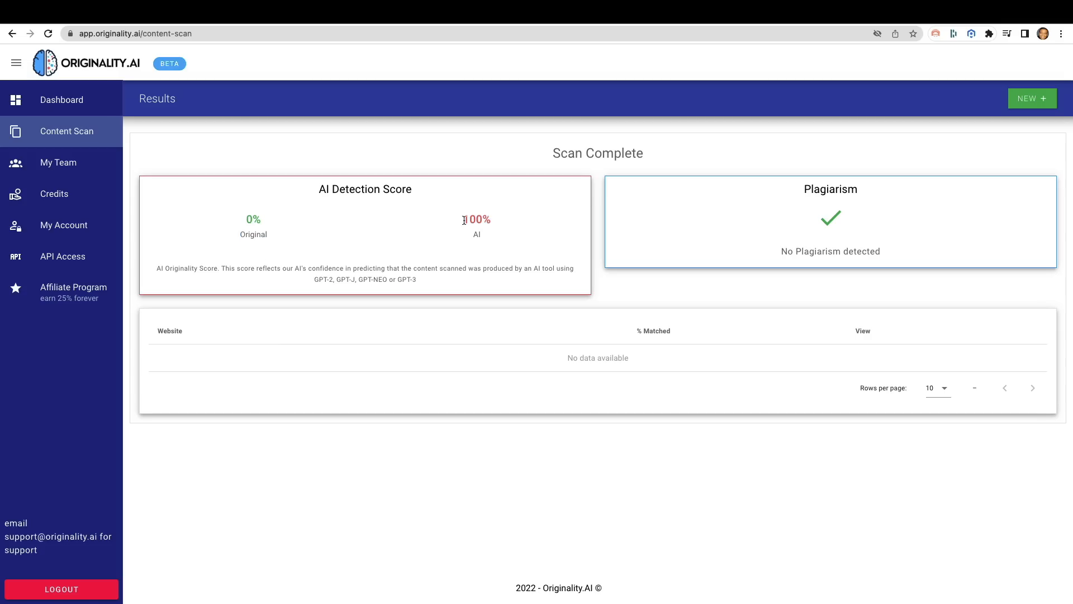
mouse_move(474, 235)
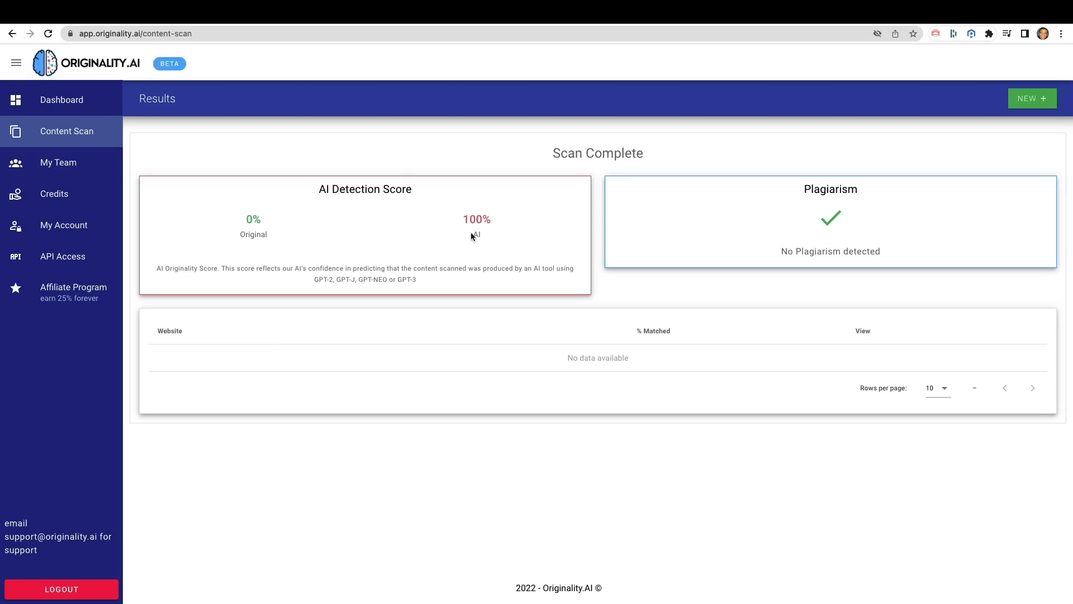
mouse_move(465, 226)
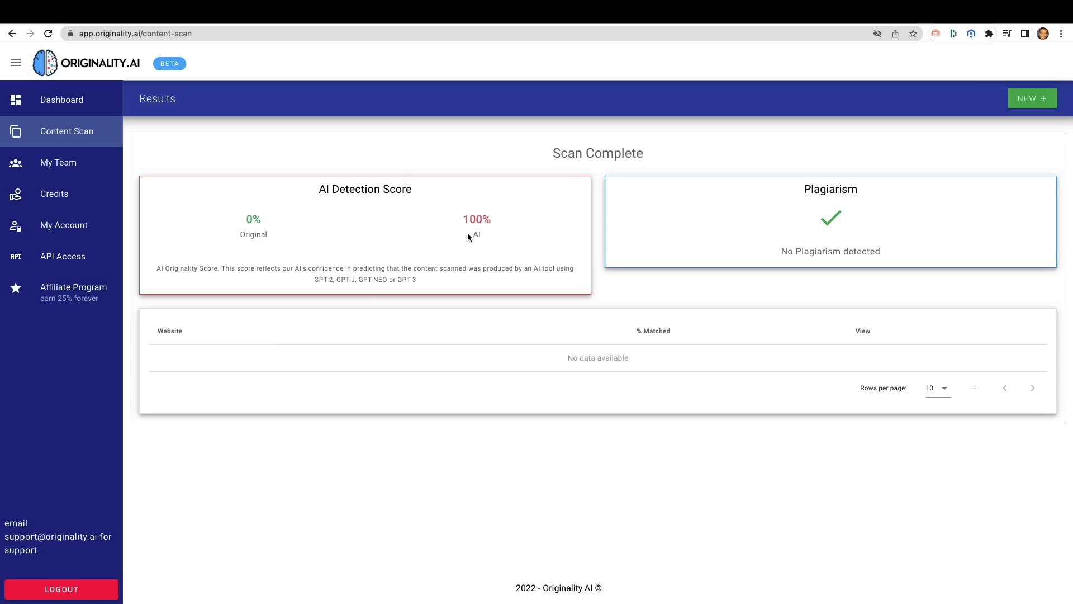
mouse_move(474, 151)
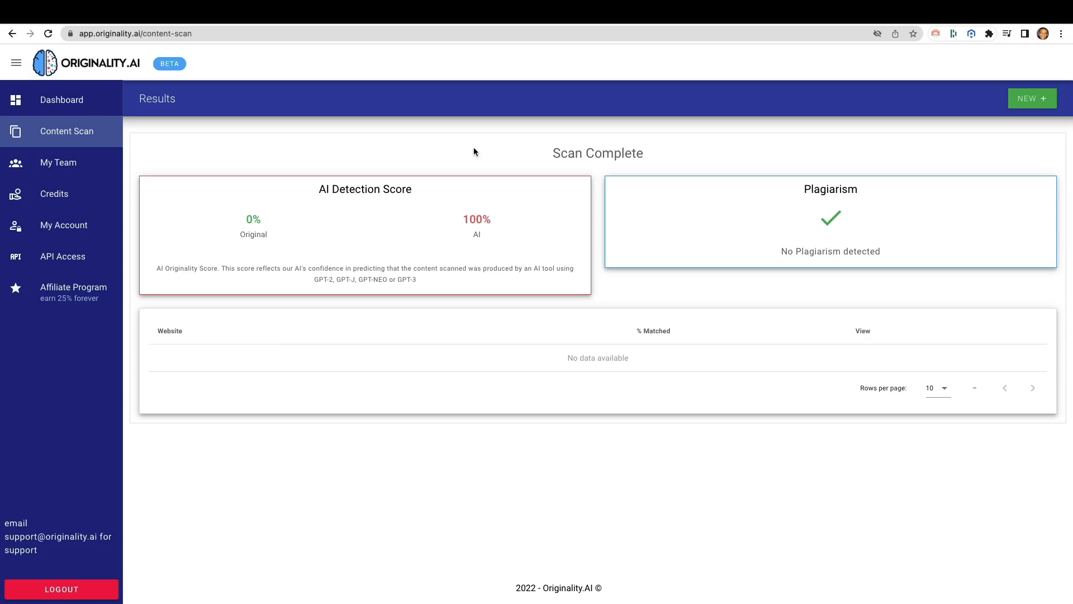
mouse_move(480, 266)
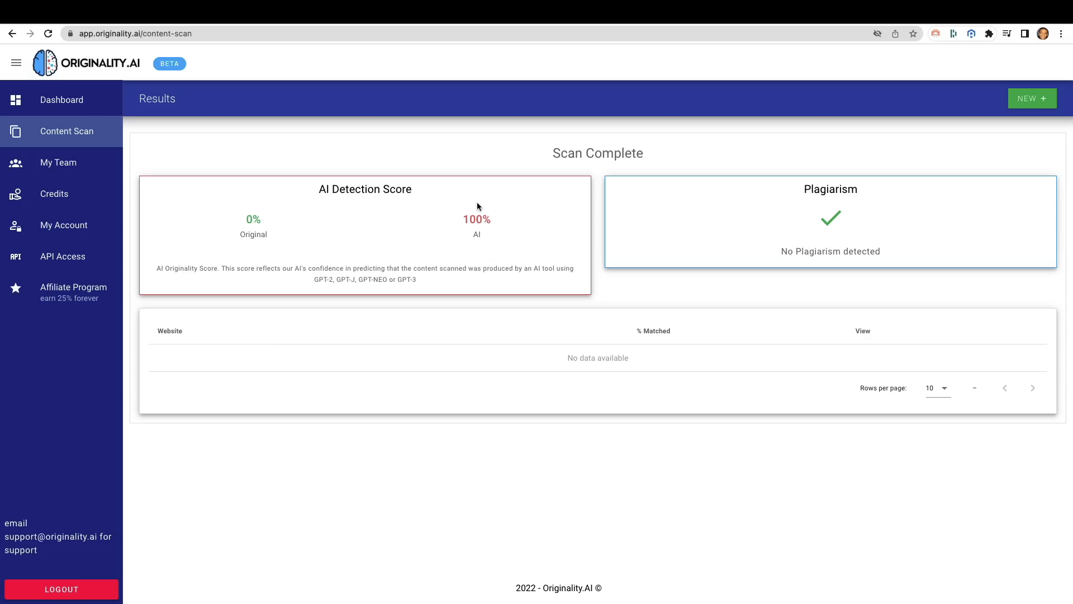
mouse_move(498, 127)
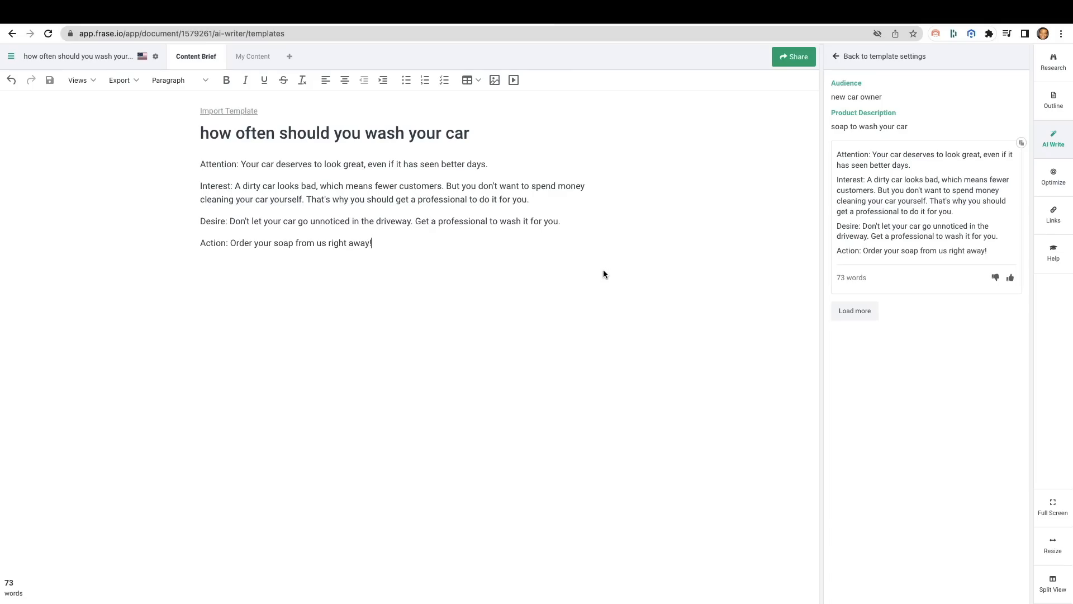
mouse_move(499, 259)
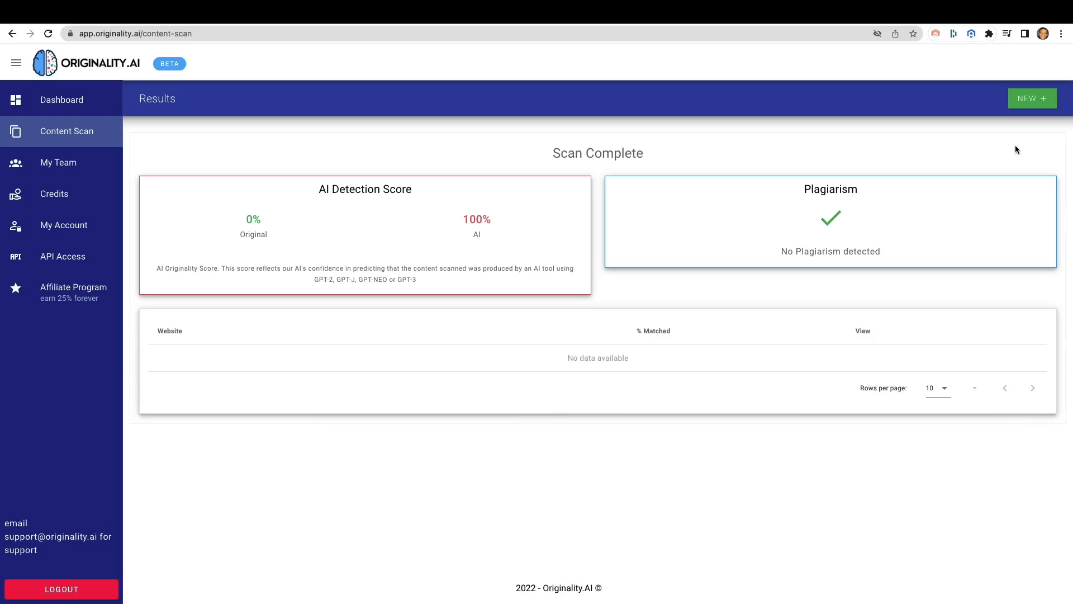
Start a new scan of the Frase car-wash ad copy, scoring 99% AI, 1% original.
click(1032, 98)
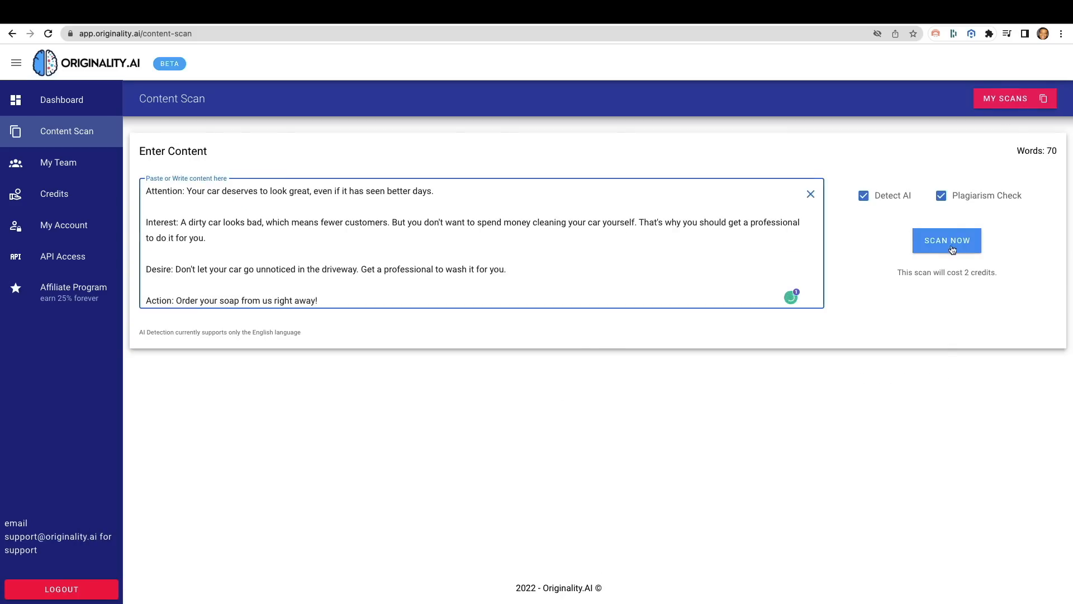
click(947, 240)
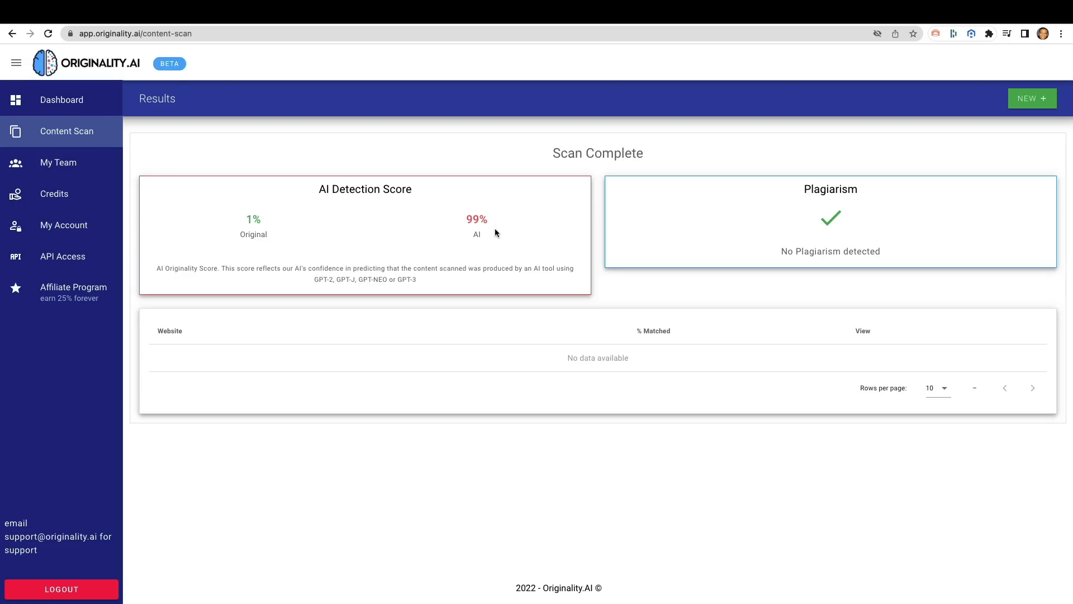
mouse_move(345, 238)
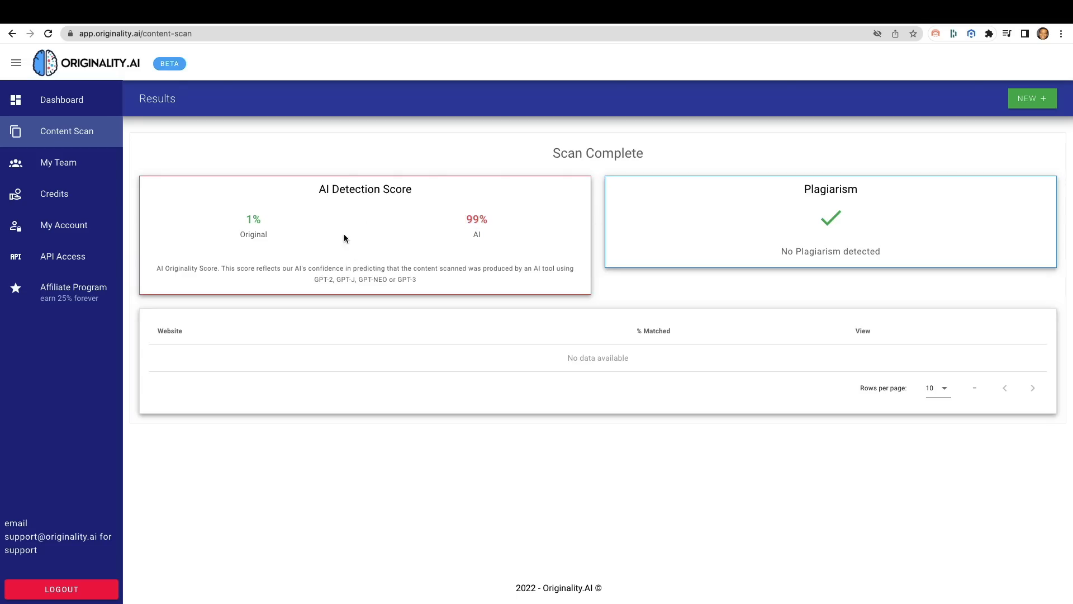
mouse_move(186, 135)
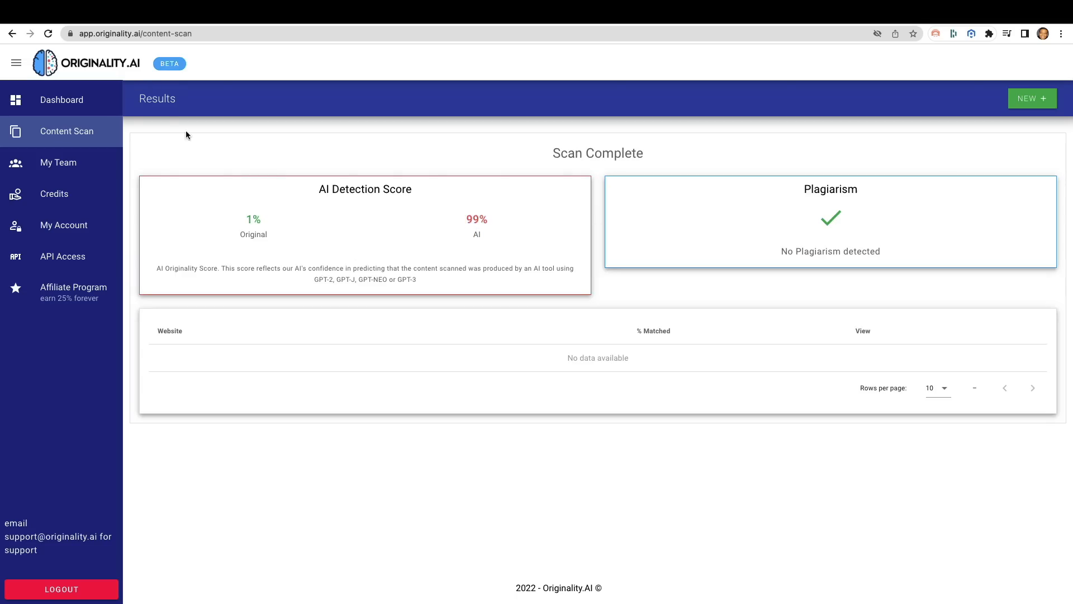
mouse_move(272, 122)
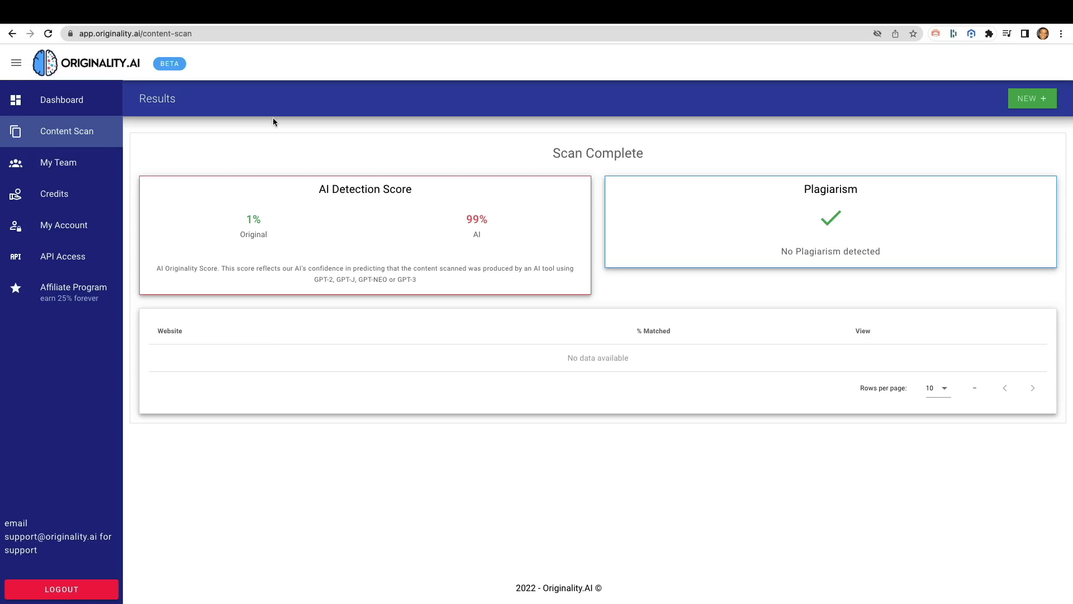
mouse_move(259, 222)
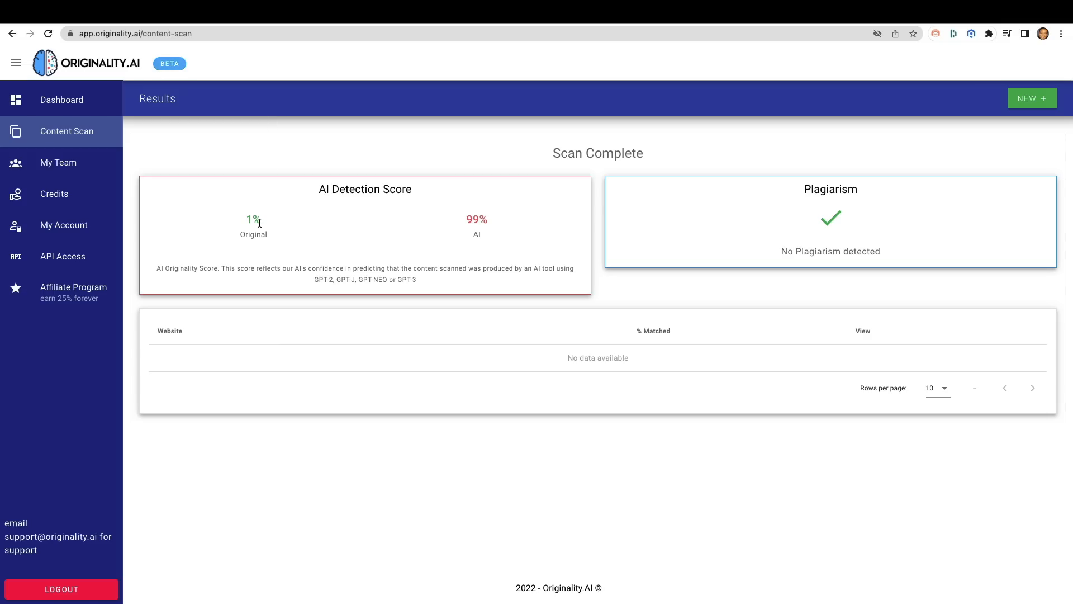
mouse_move(548, 249)
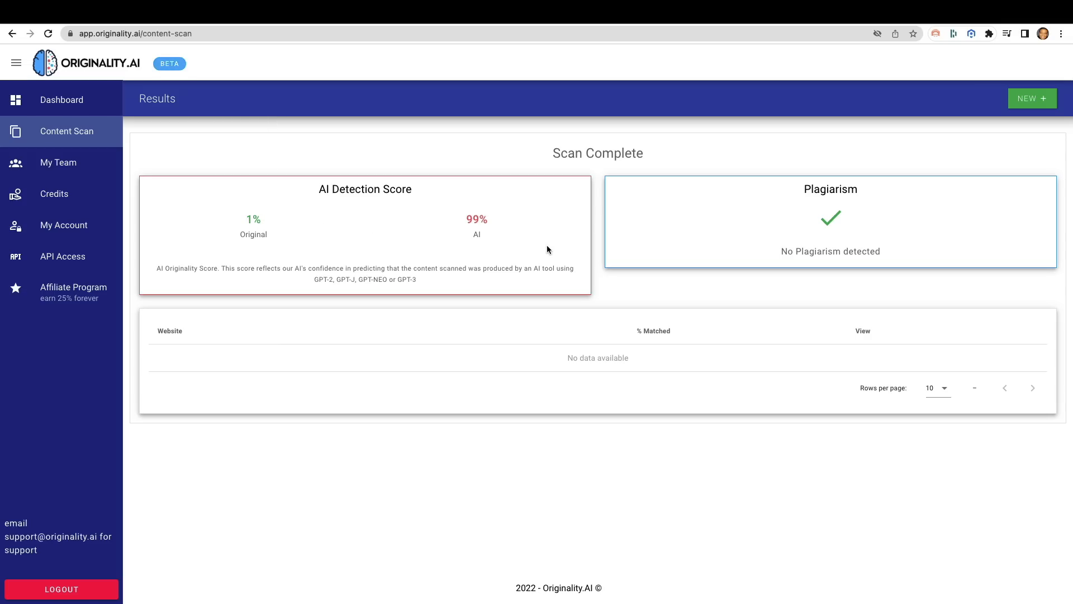
mouse_move(529, 233)
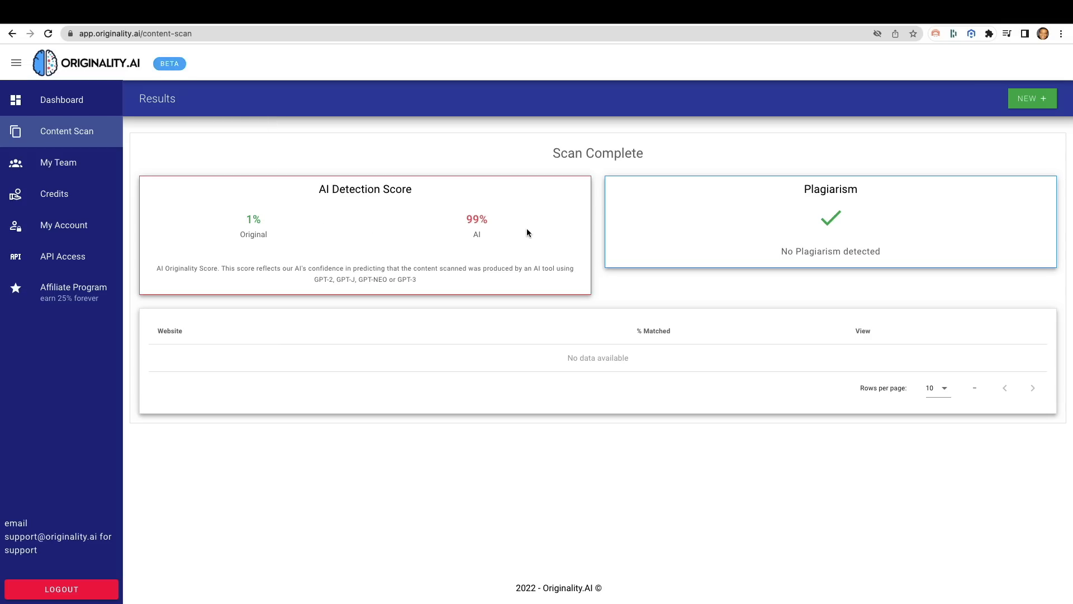
mouse_move(505, 236)
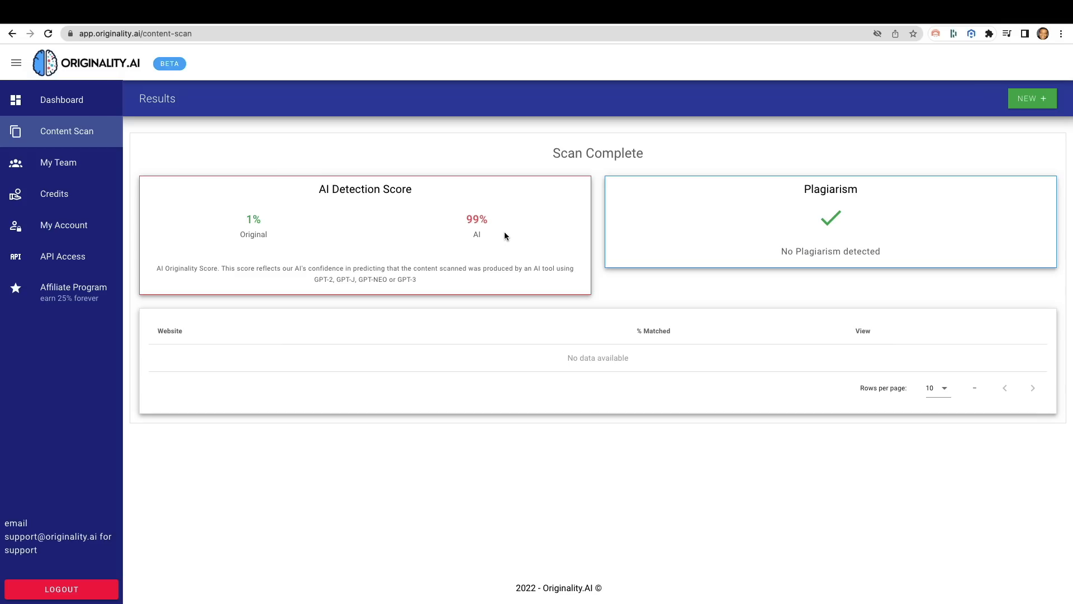
mouse_move(551, 80)
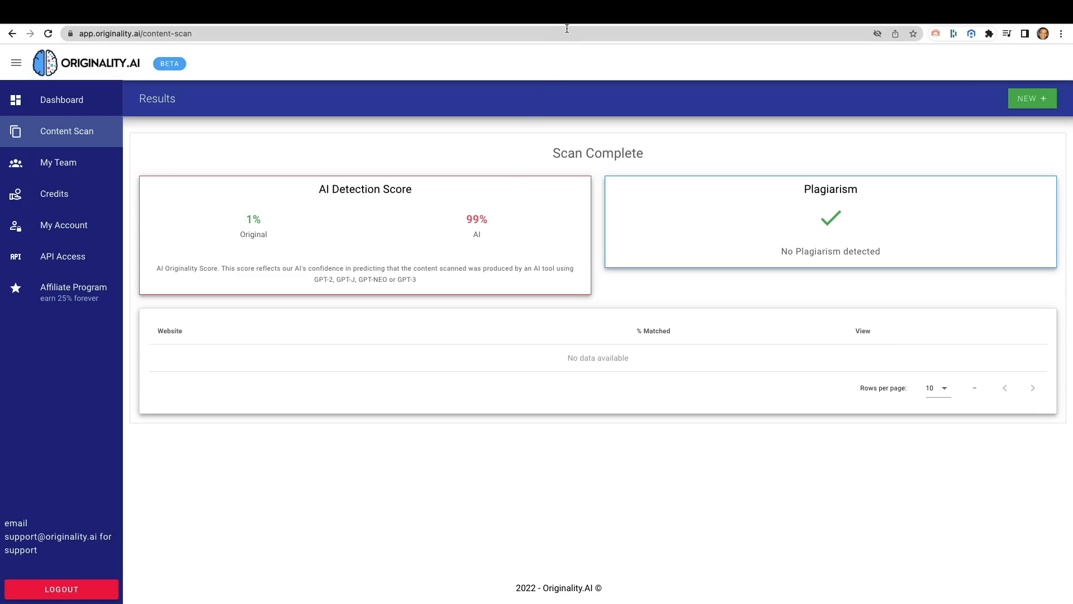
mouse_move(573, 28)
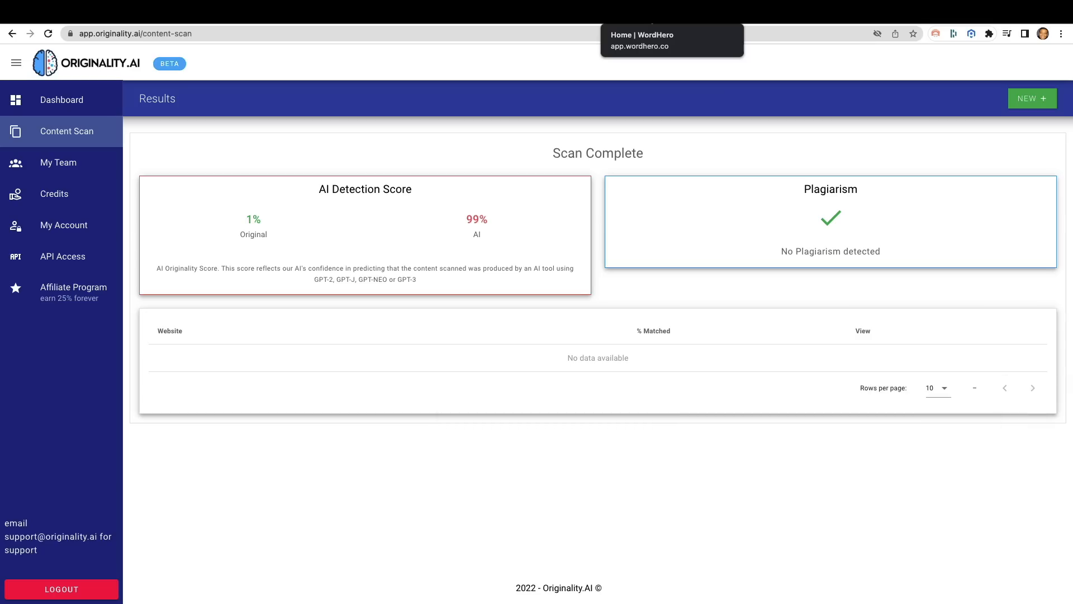
mouse_move(561, 185)
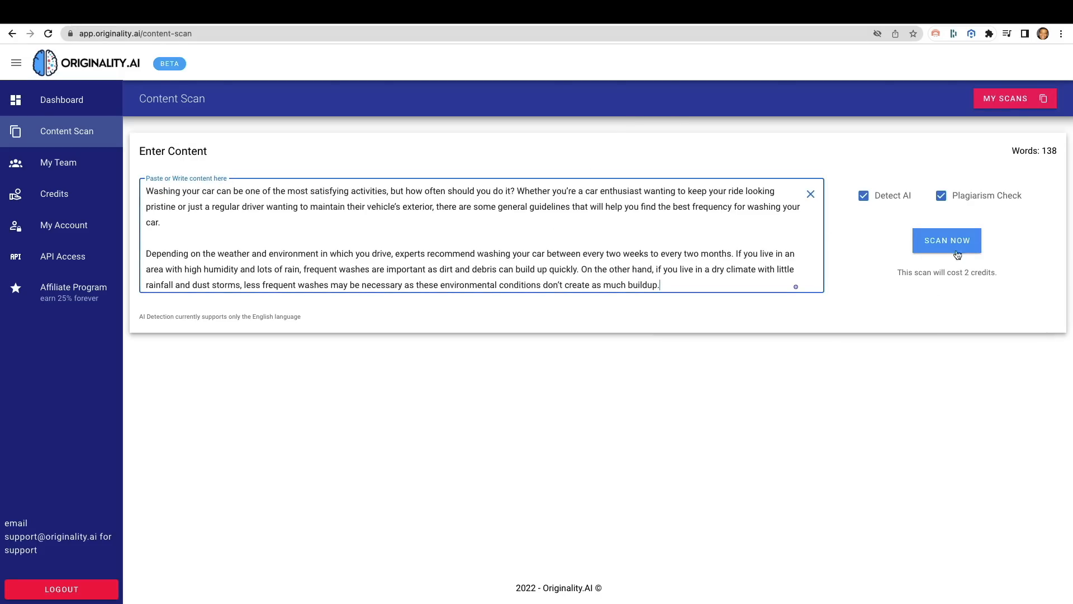
Scan the 138-word car-washing article and highlight its 97% original, 3% AI score.
click(947, 241)
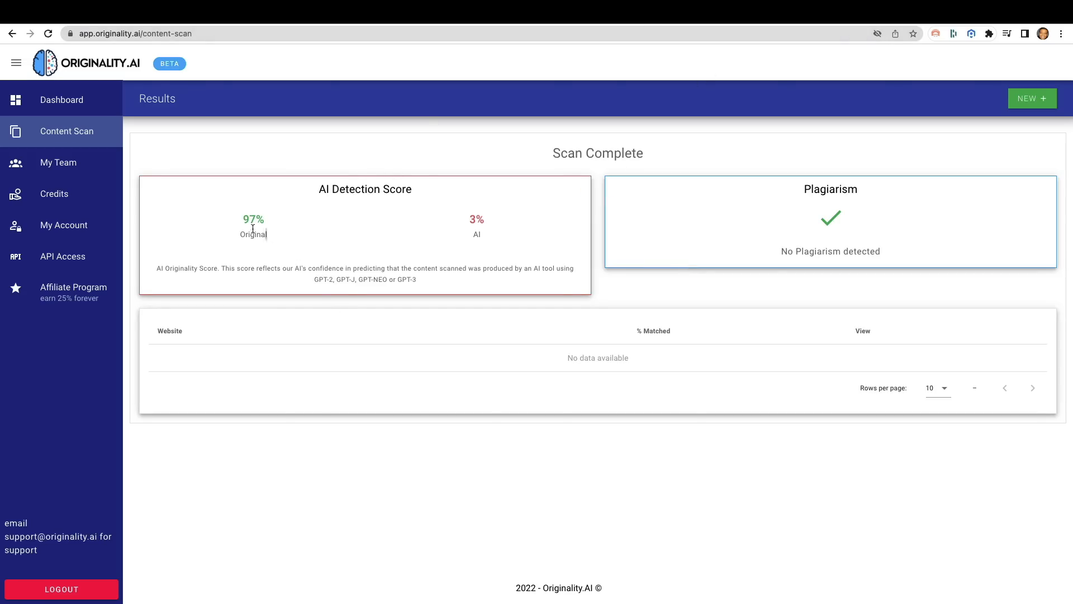
double_click(476, 226)
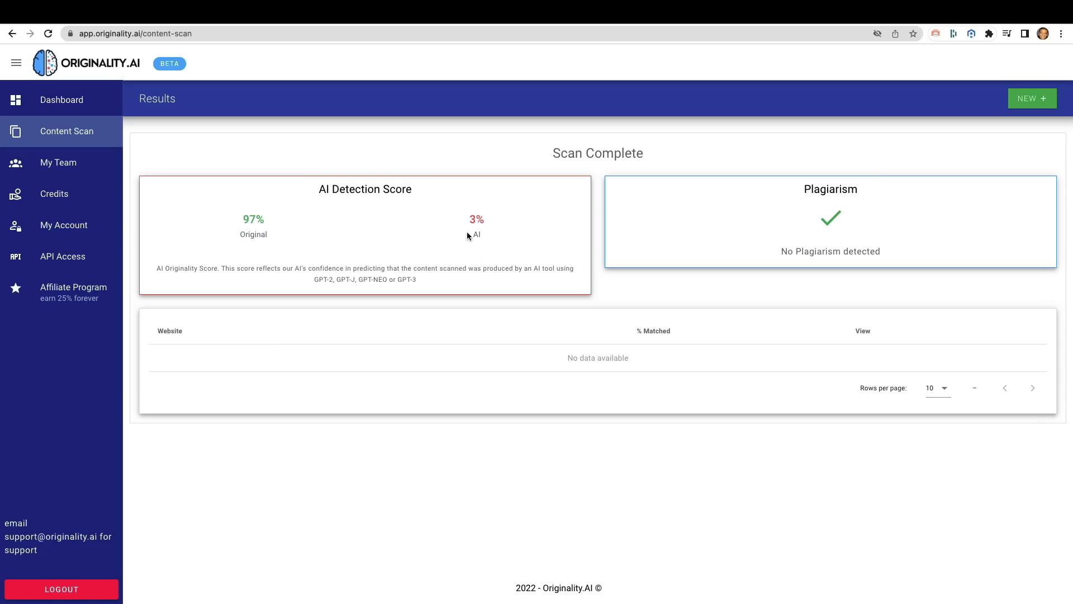
mouse_move(671, 20)
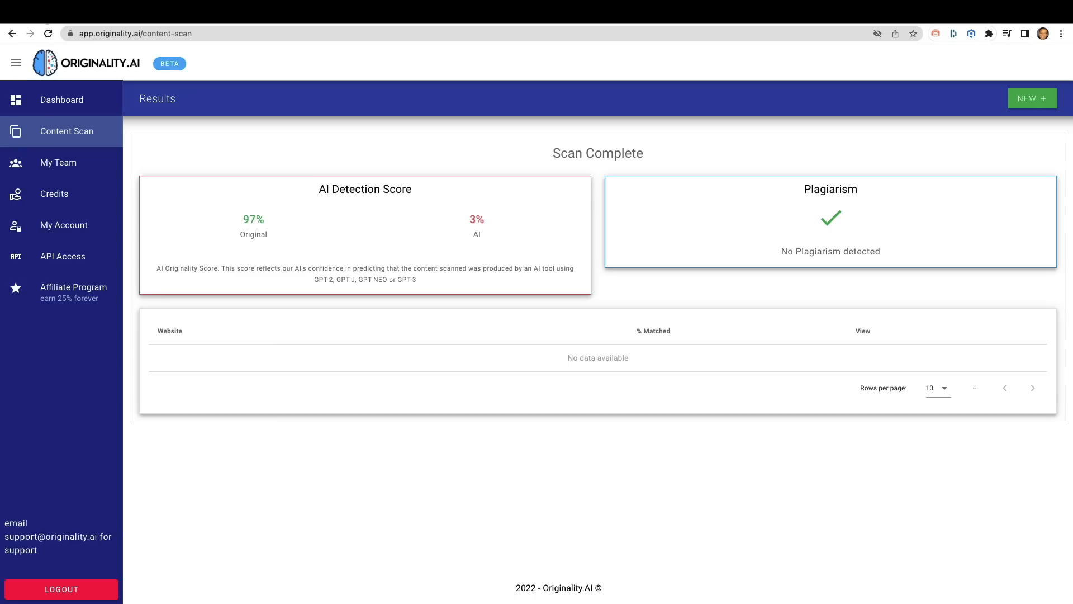
double_click(254, 220)
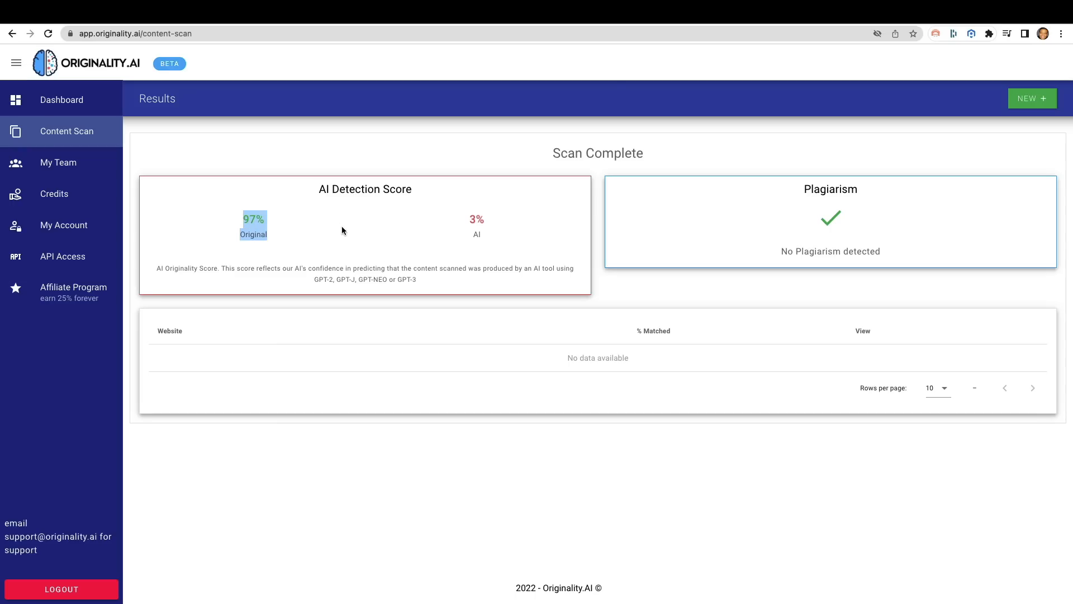
mouse_move(441, 225)
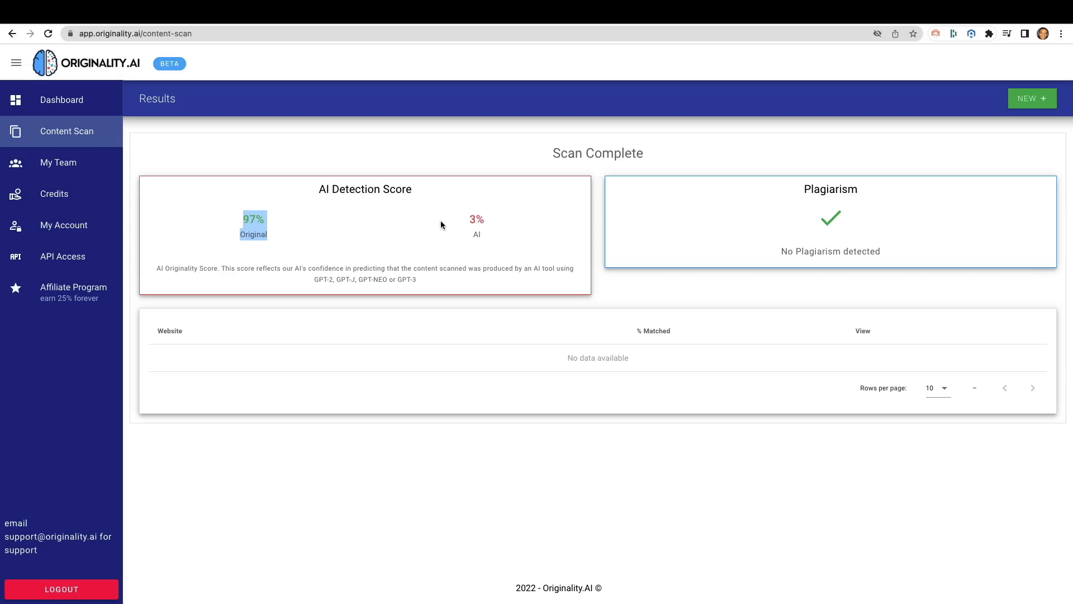
mouse_move(426, 235)
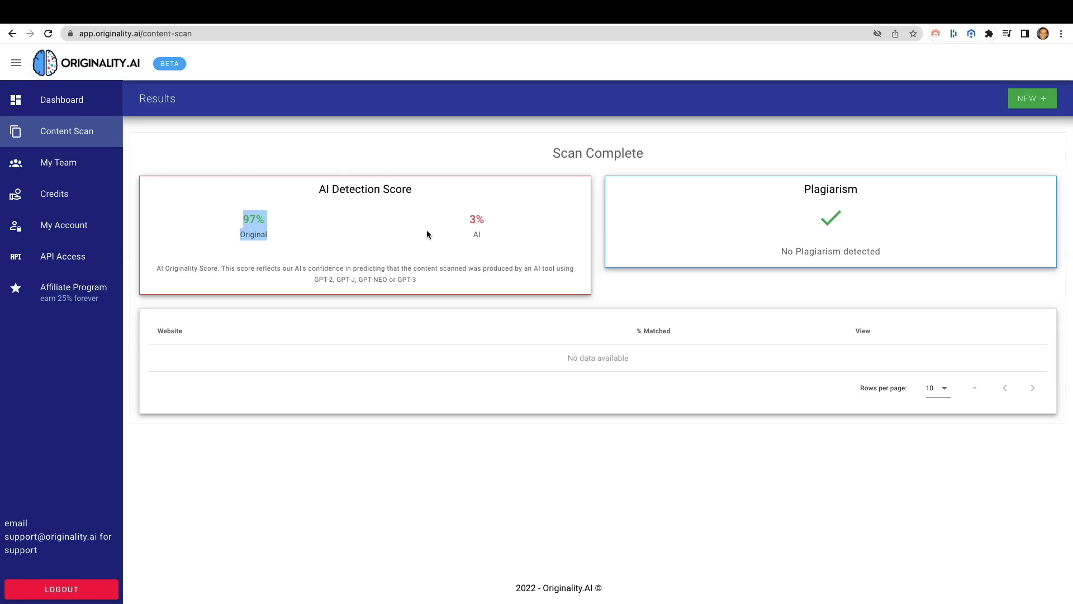
mouse_move(759, 85)
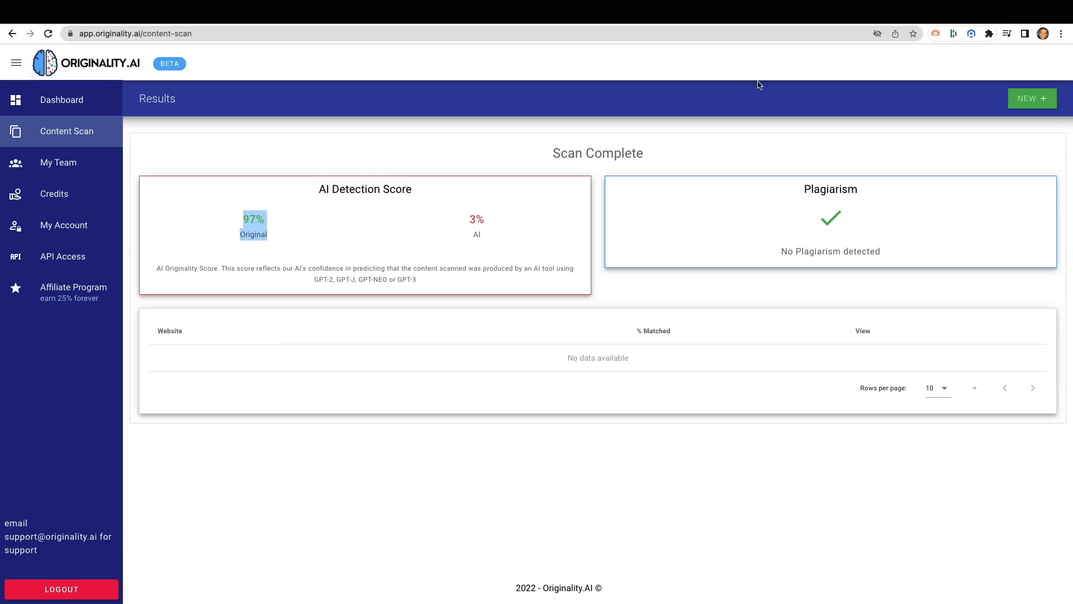
Paste ChatGPT's 249-word car-washing answer into the Originality.AI scan box, costing 4 credits.
click(137, 32)
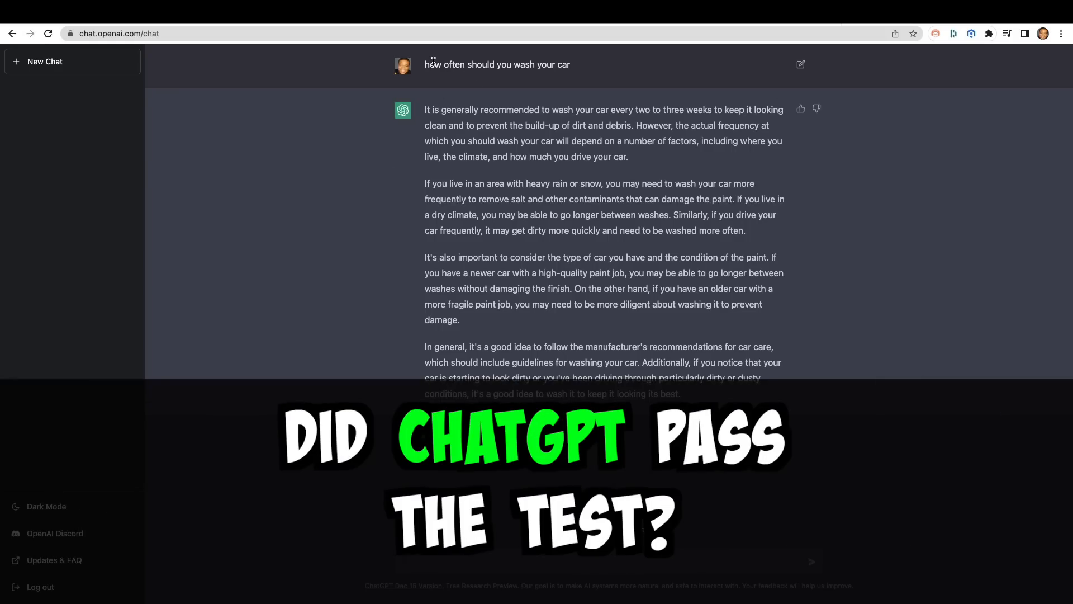
mouse_move(596, 335)
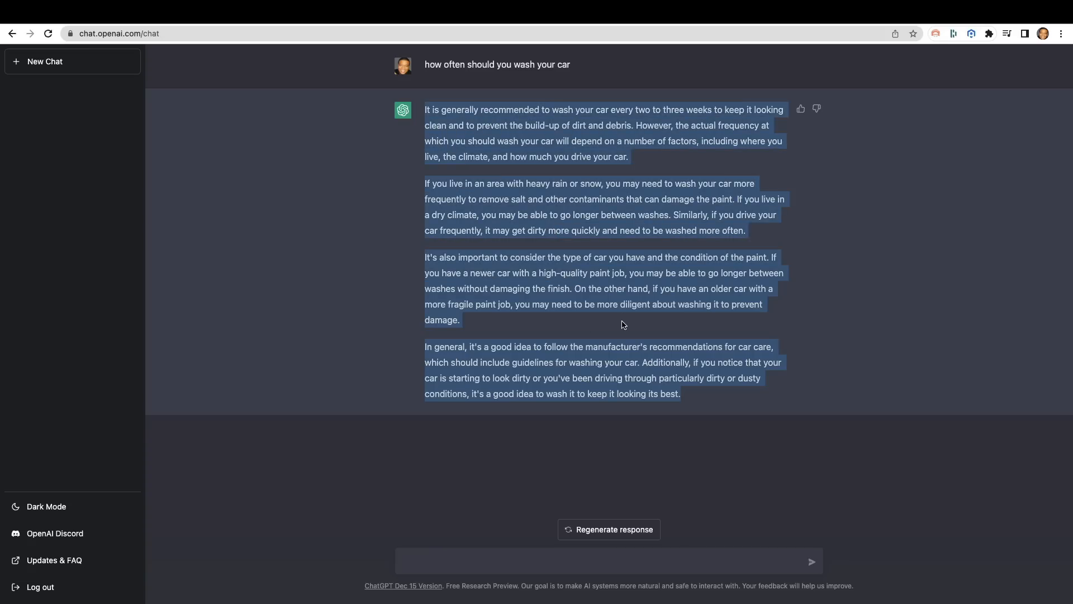
click(118, 33)
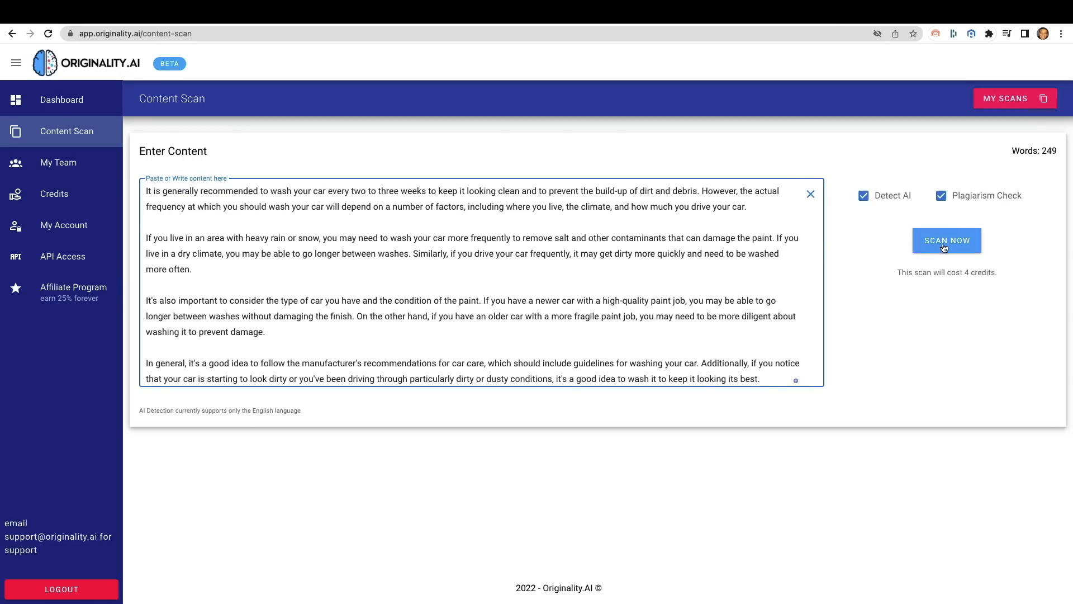
Scan the ChatGPT answer and review its 99% AI score and 10% plagiarism match.
click(947, 240)
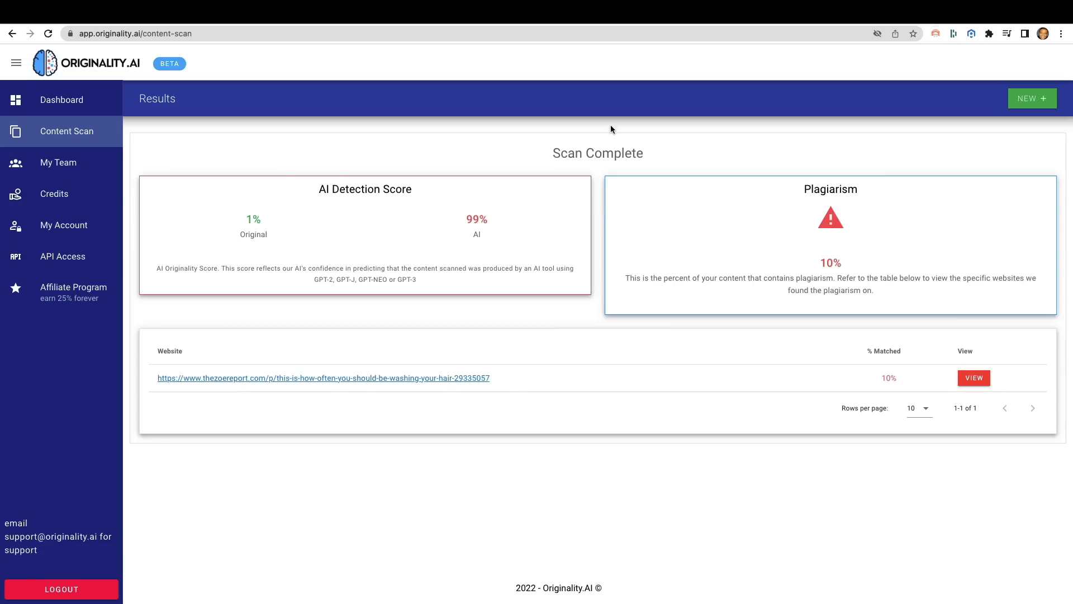
mouse_move(271, 236)
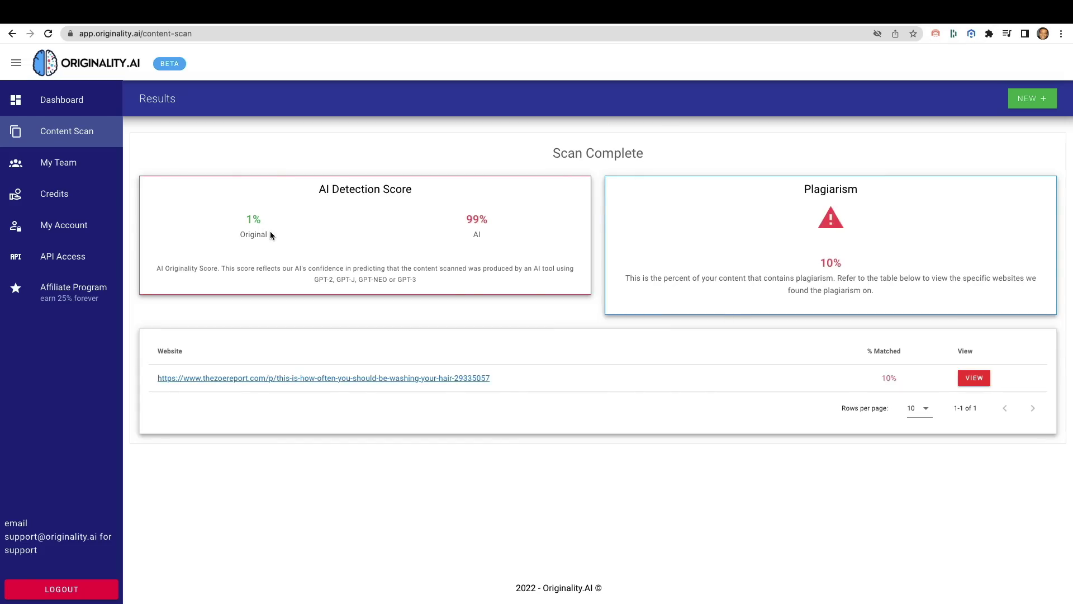
double_click(476, 219)
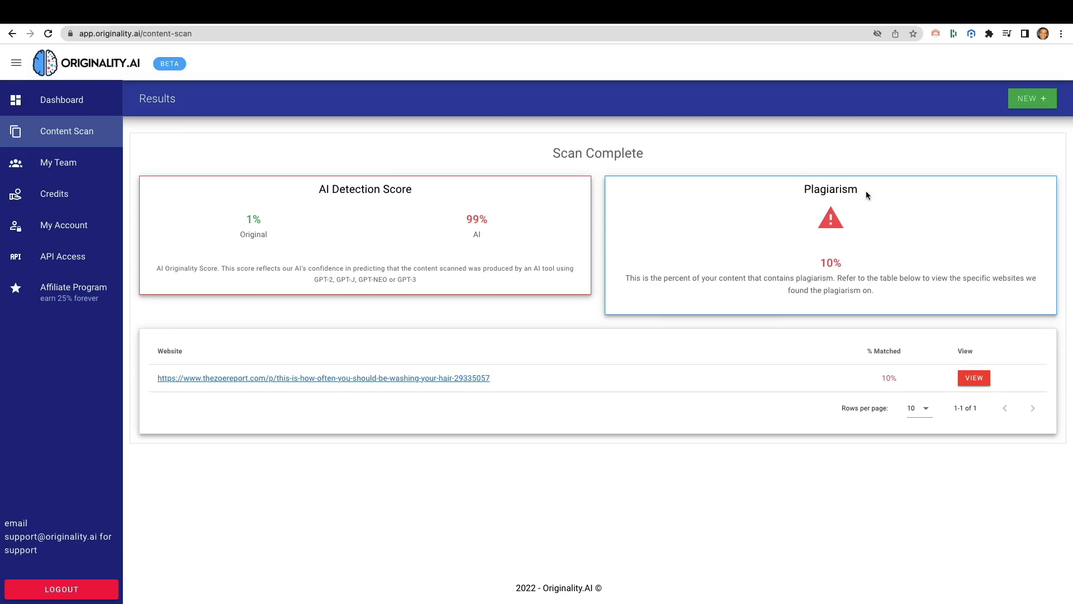
mouse_move(811, 241)
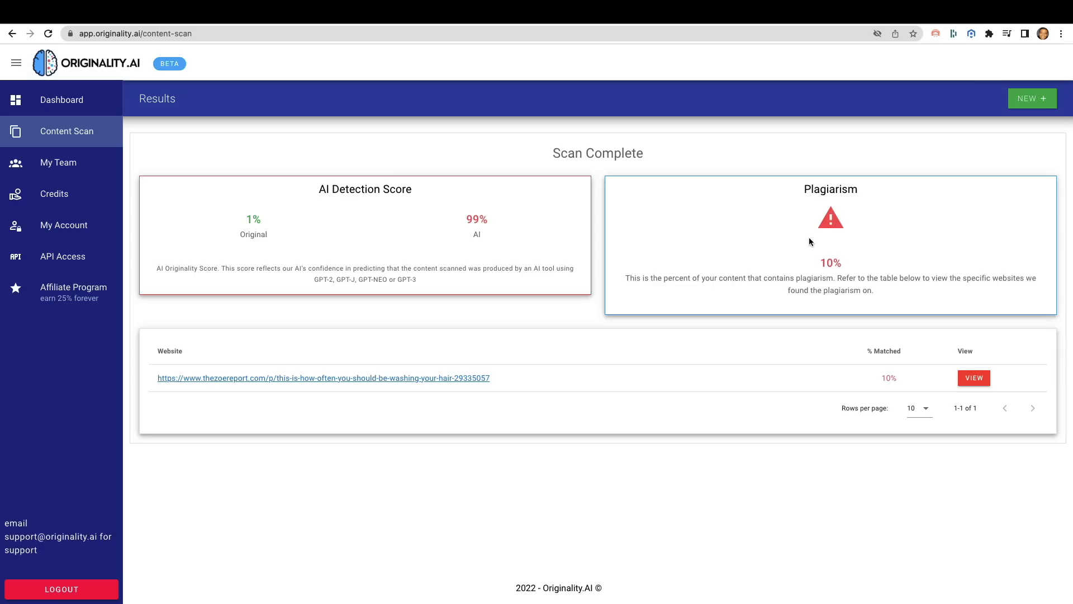
mouse_move(674, 289)
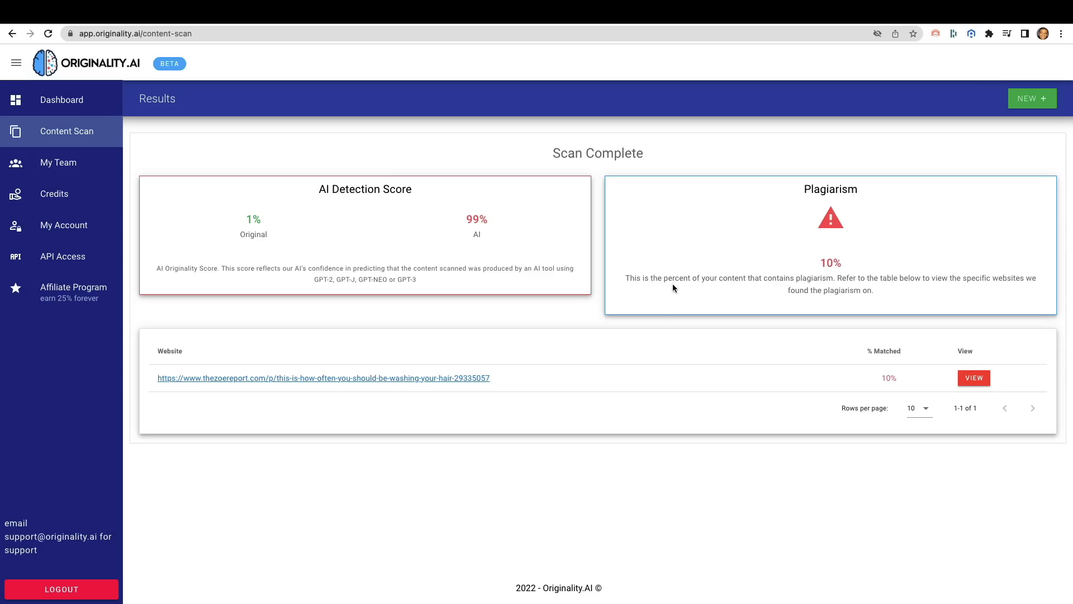
mouse_move(809, 279)
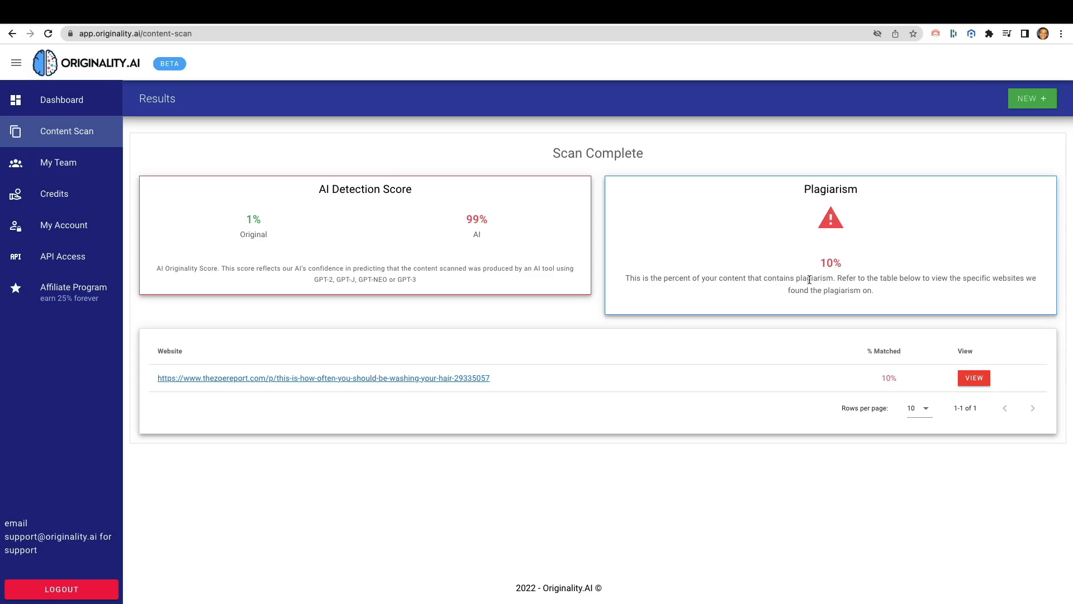
mouse_move(911, 278)
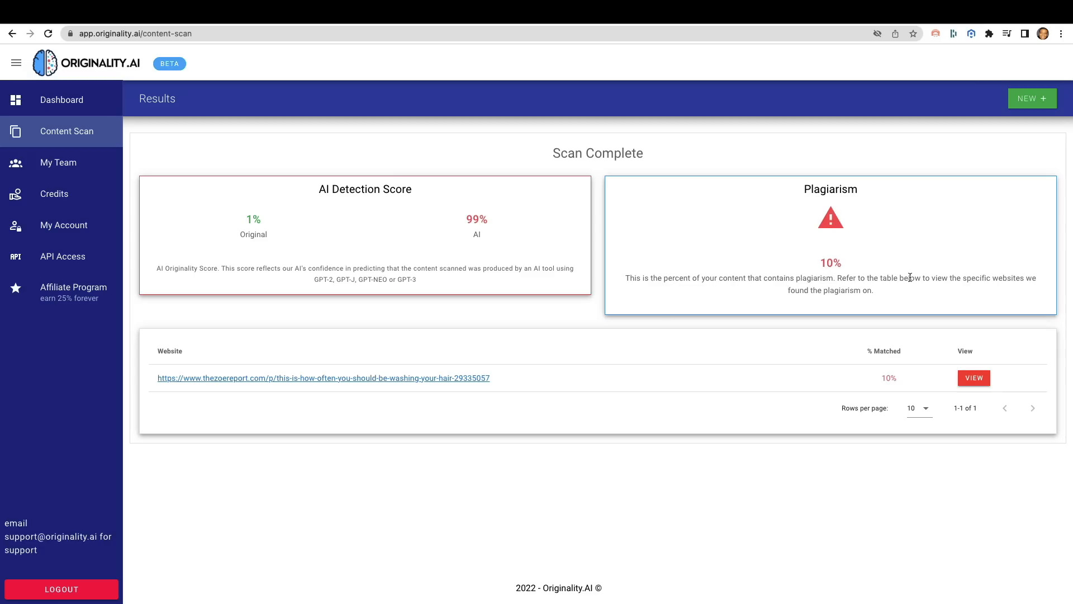
mouse_move(988, 285)
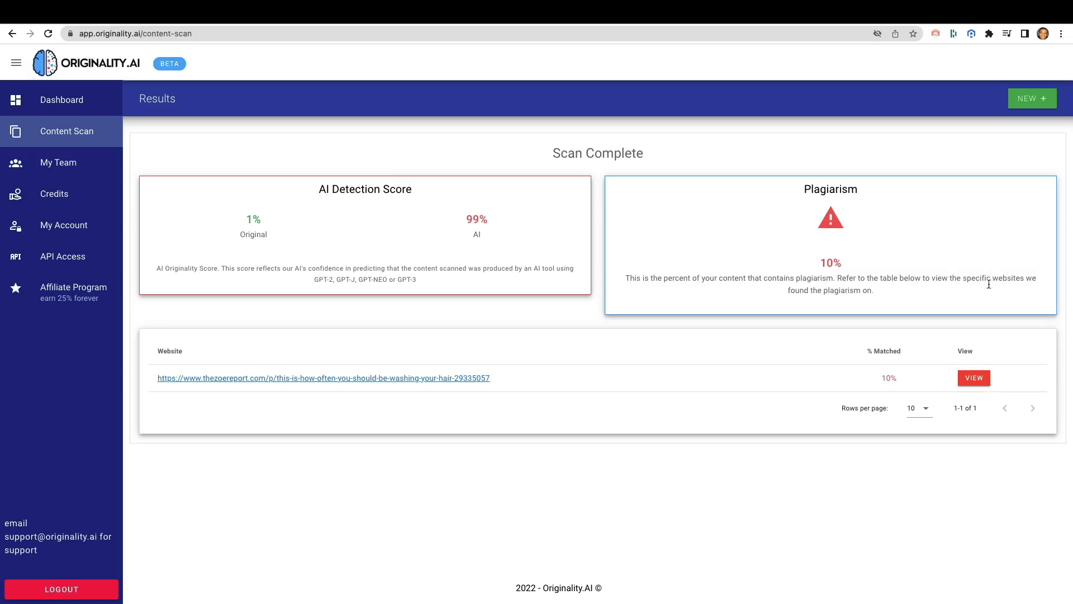
mouse_move(363, 401)
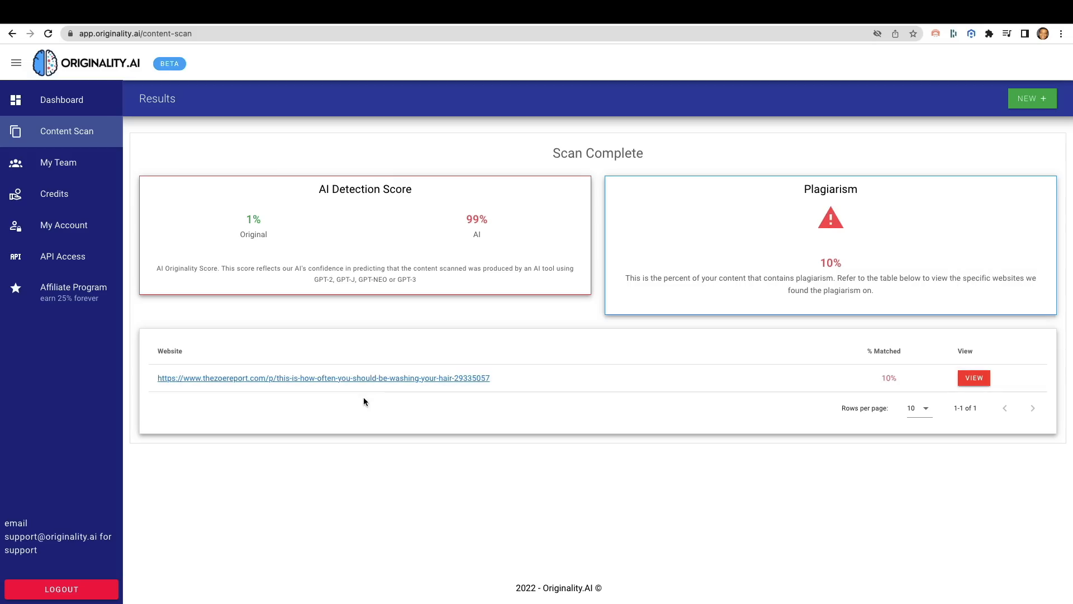
mouse_move(380, 381)
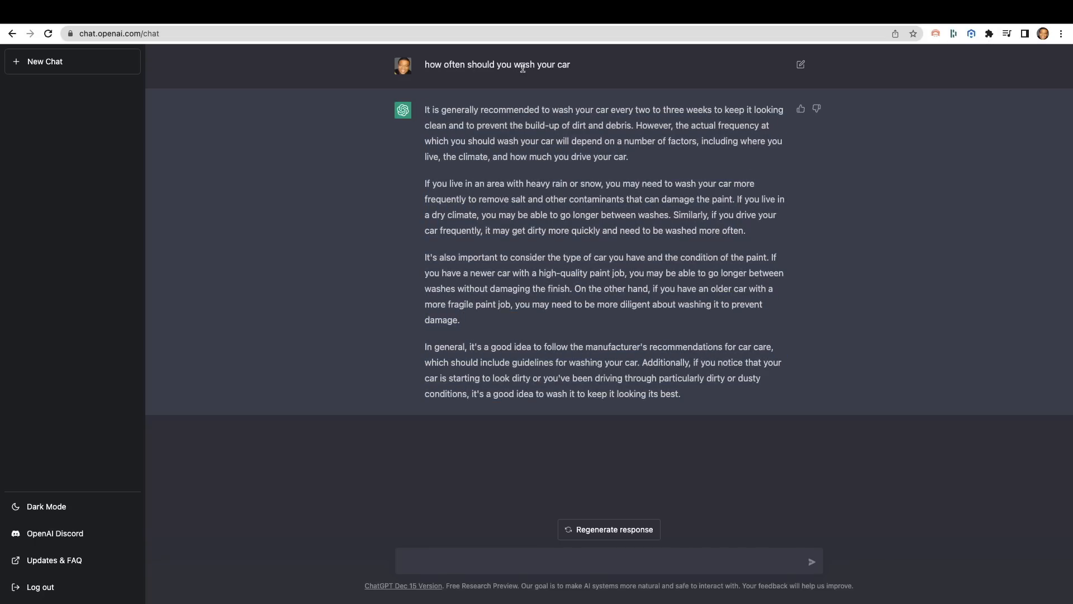
mouse_move(627, 56)
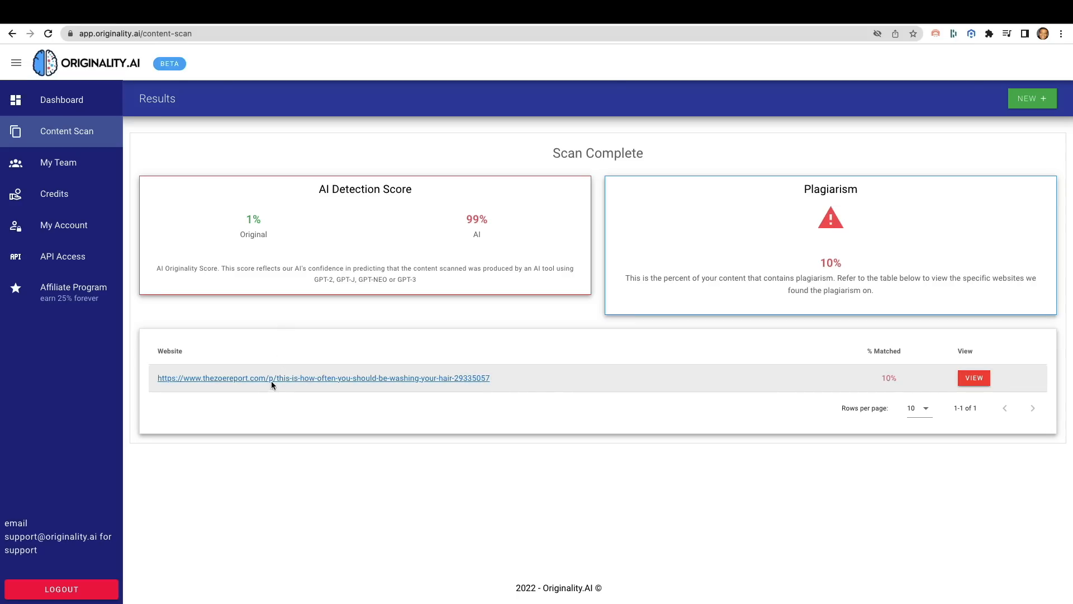
mouse_move(353, 392)
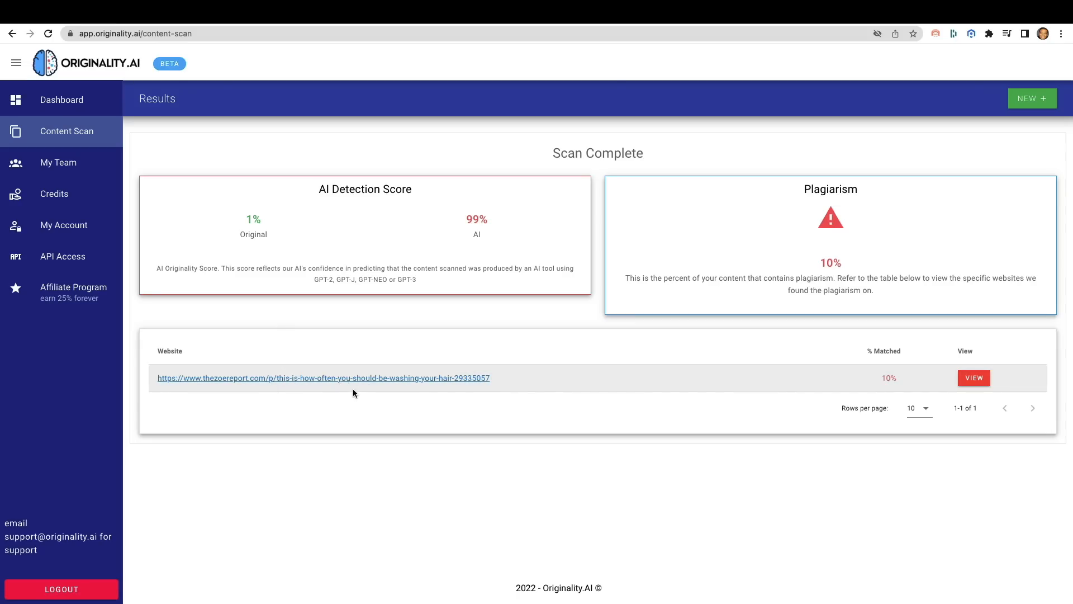
mouse_move(364, 382)
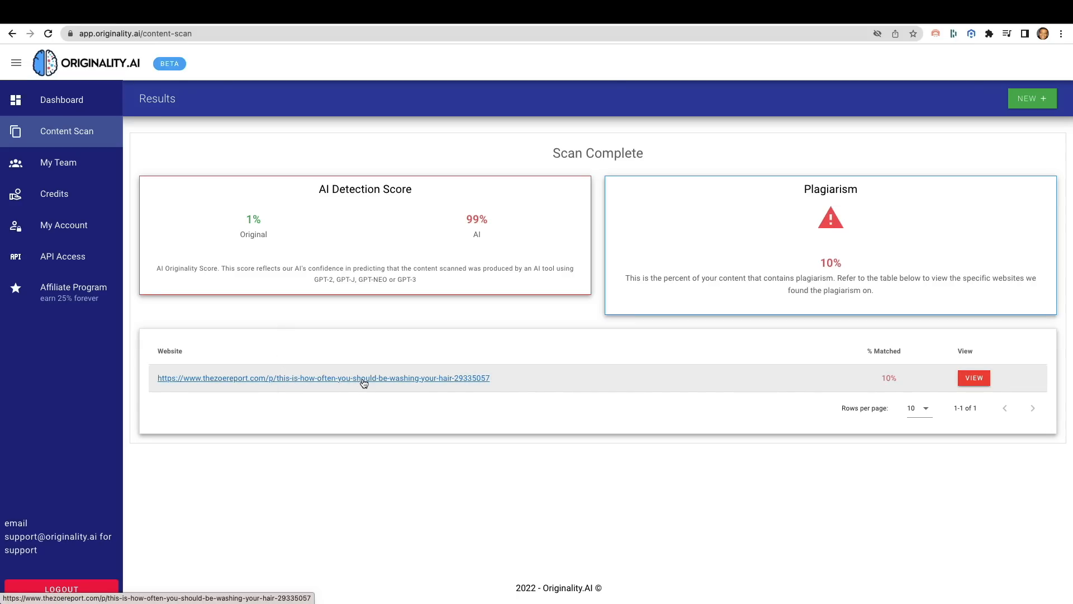
click(170, 350)
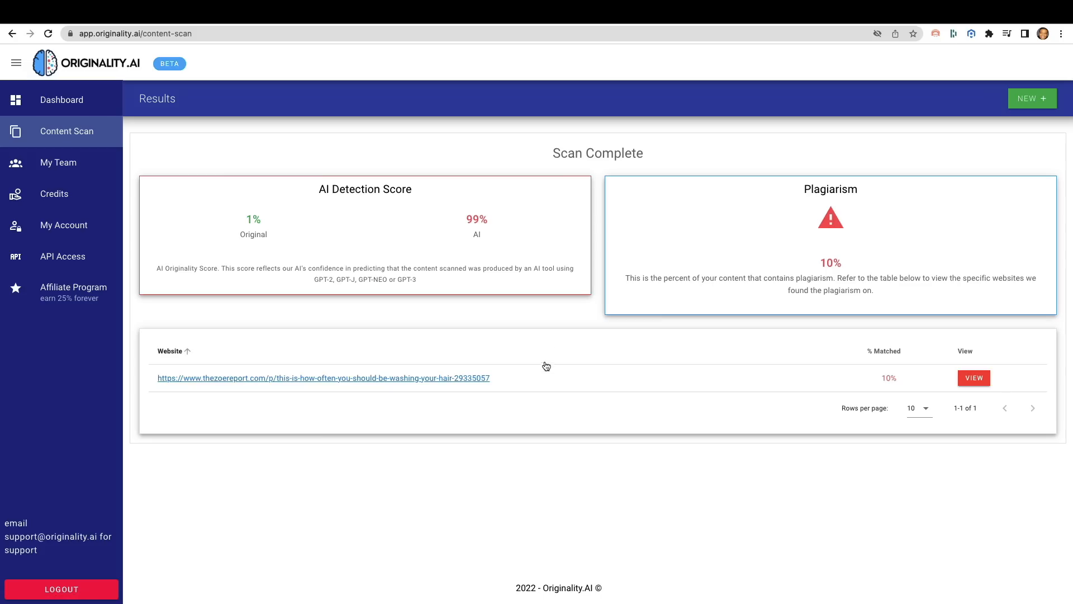
mouse_move(517, 370)
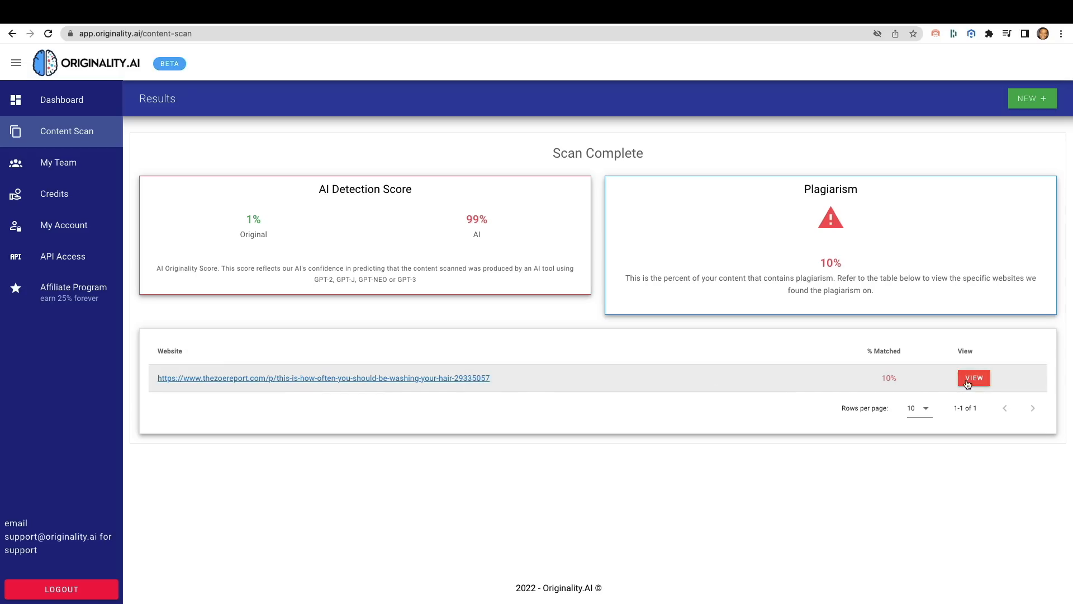
View the matched hair-washing article and scroll to its highlighted copied paragraph.
click(972, 378)
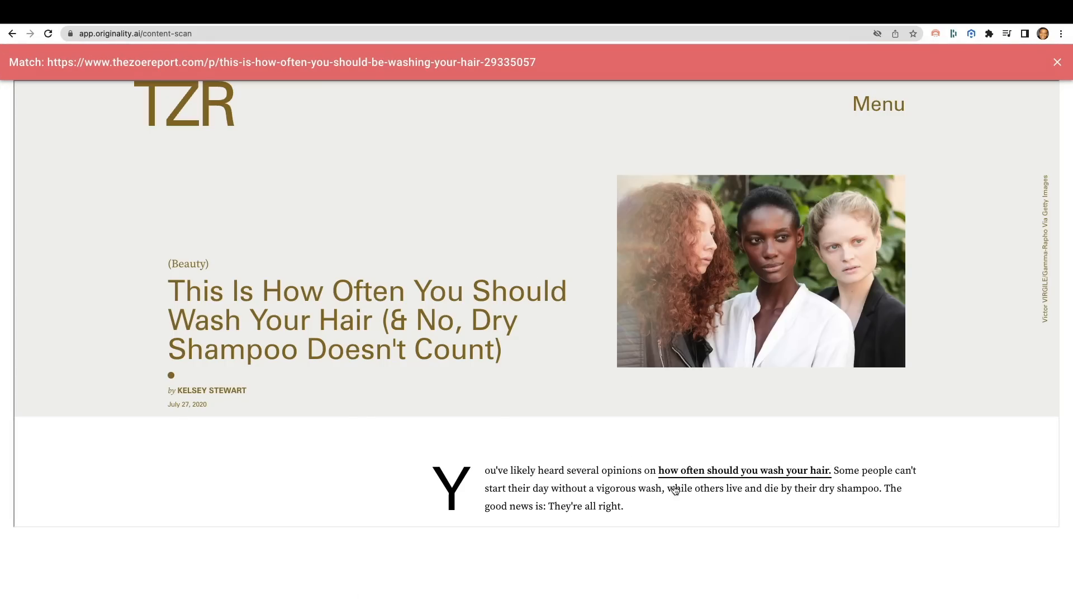
mouse_move(683, 407)
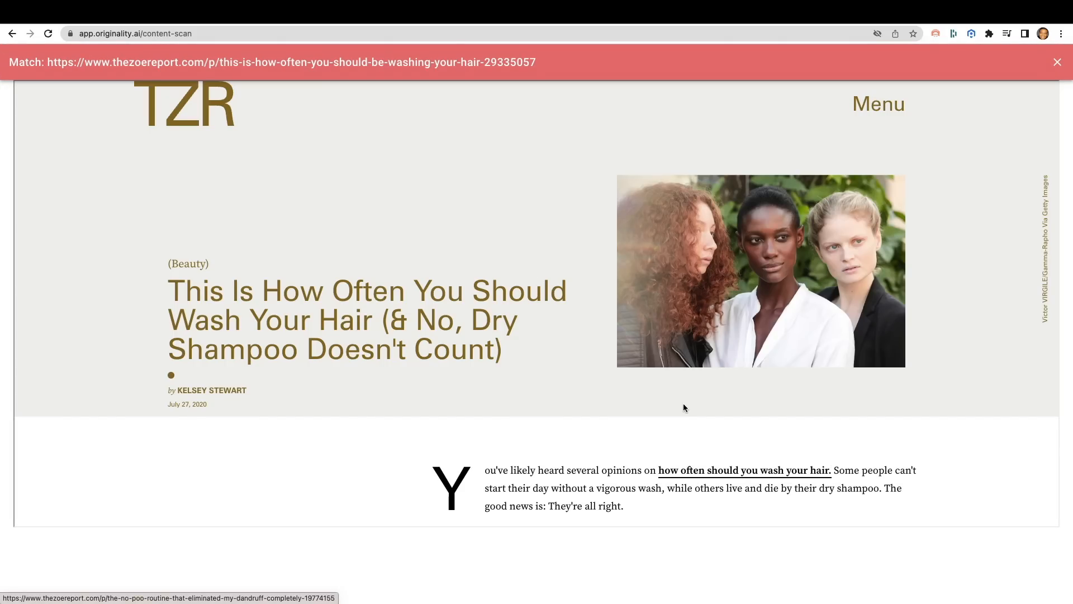
scroll(down, 3)
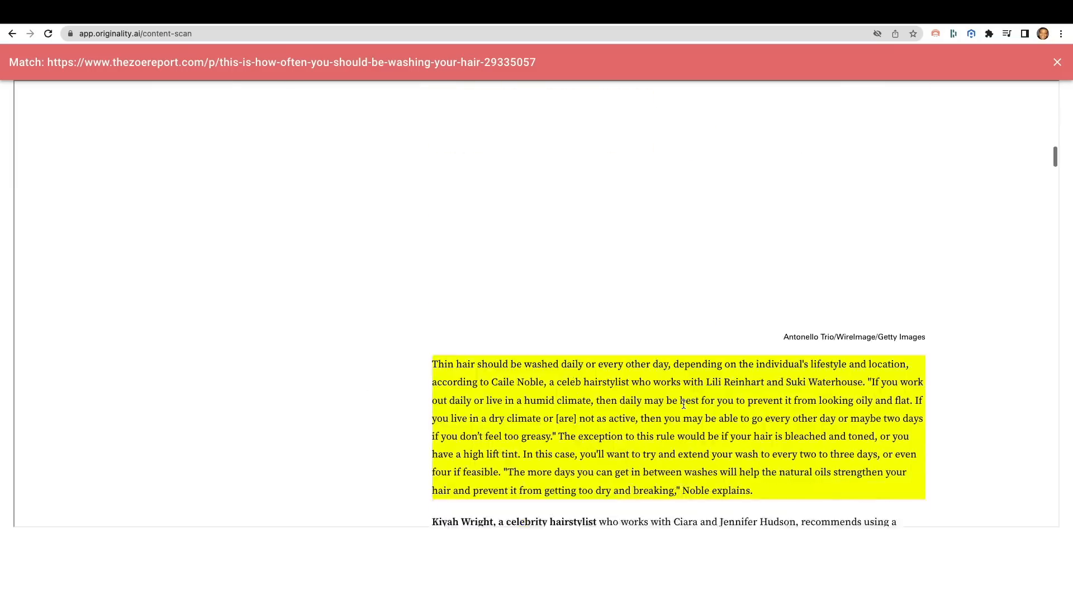
scroll(down, 3)
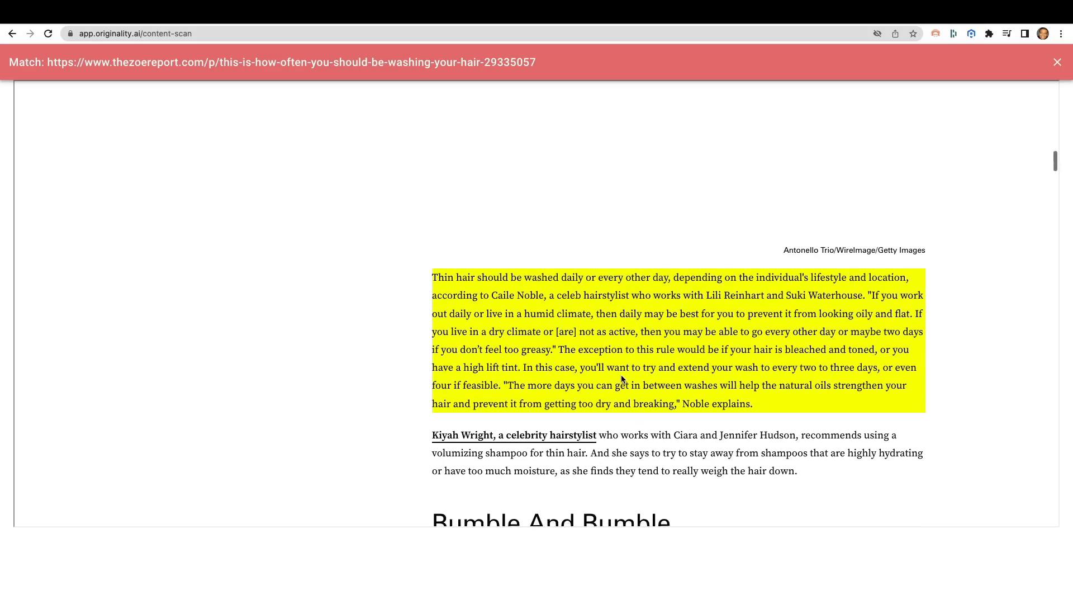
scroll(down, 3)
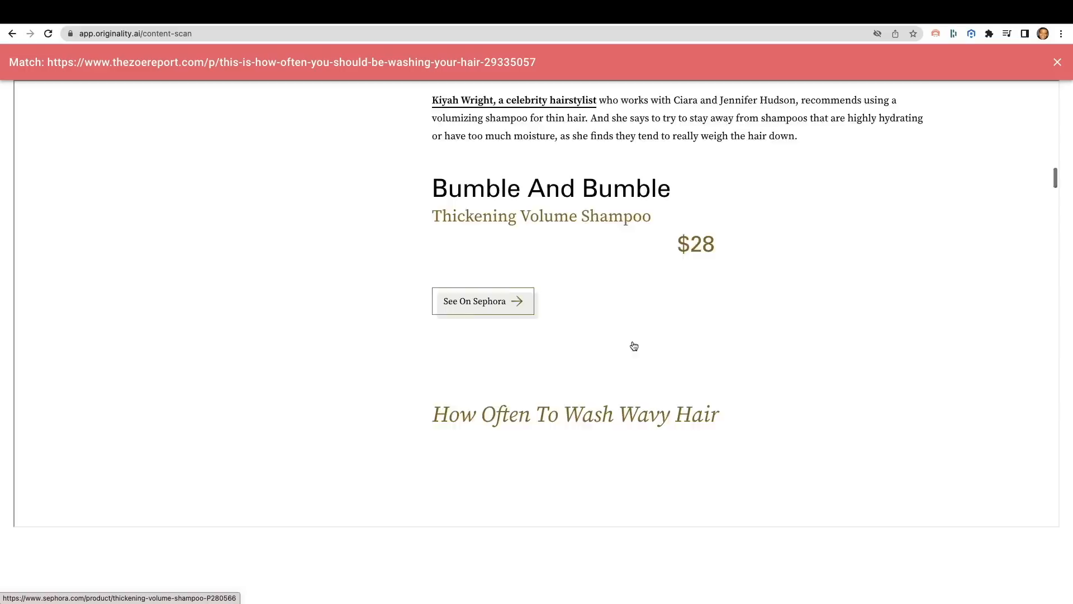
scroll(down, 3)
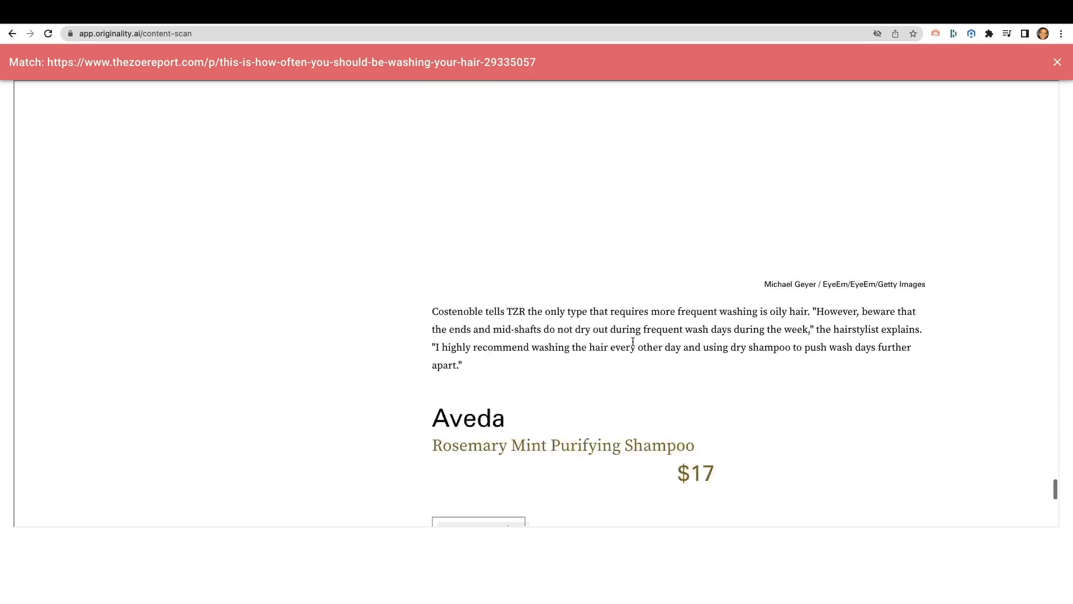
scroll(down, 3)
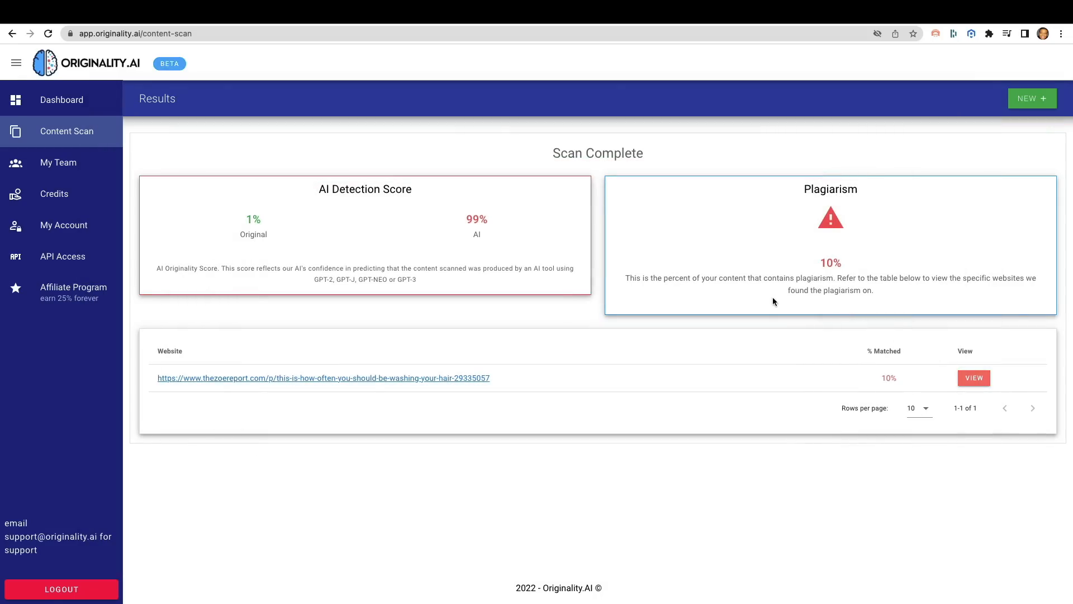
mouse_move(762, 121)
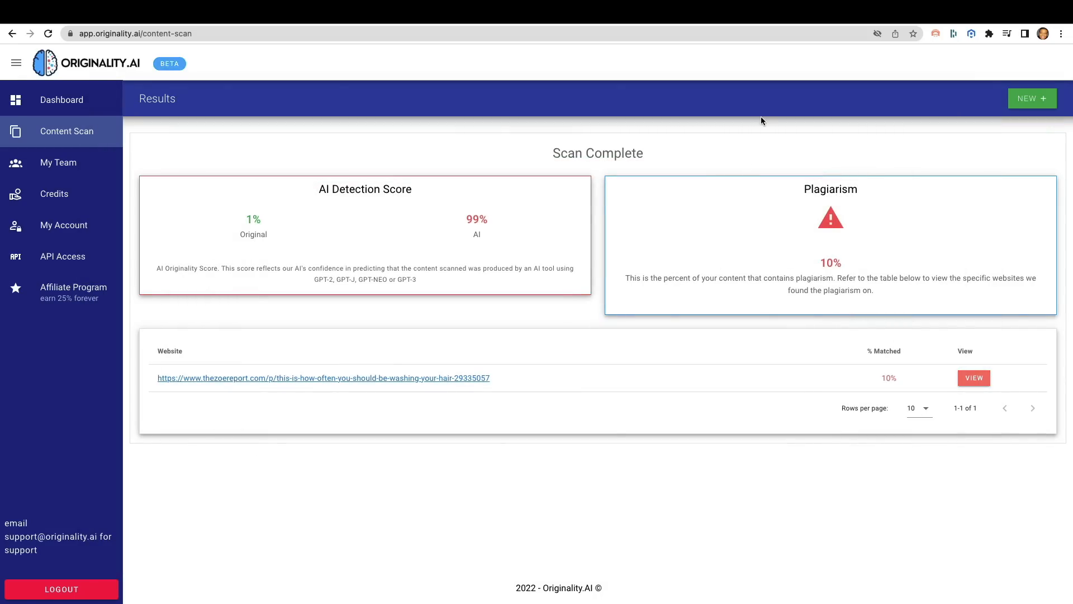
mouse_move(528, 194)
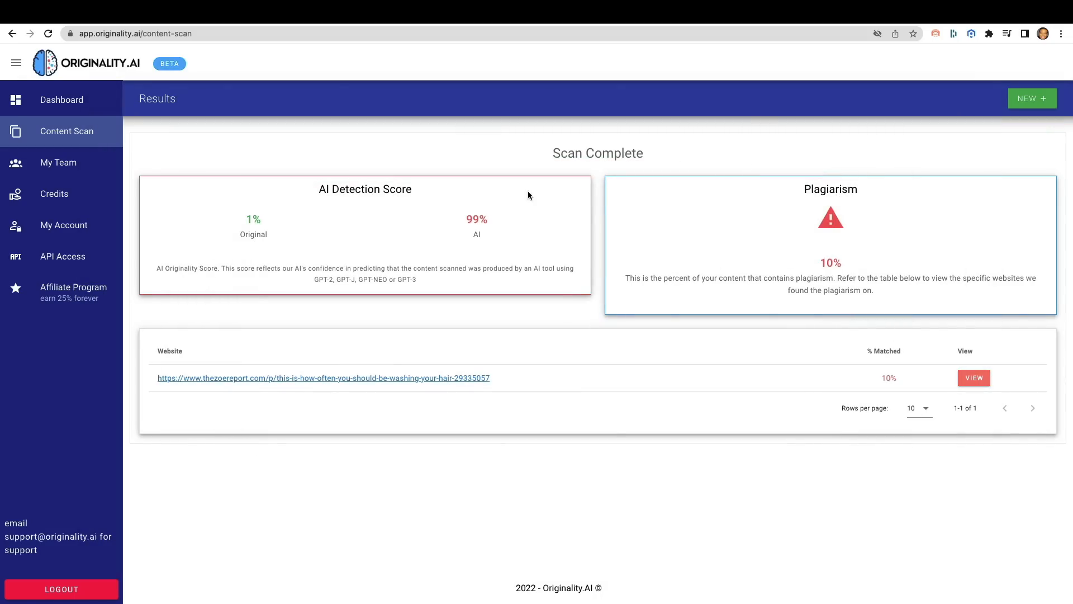
Start a new, empty Content Scan with AI detection and plagiarism checking enabled.
double_click(476, 219)
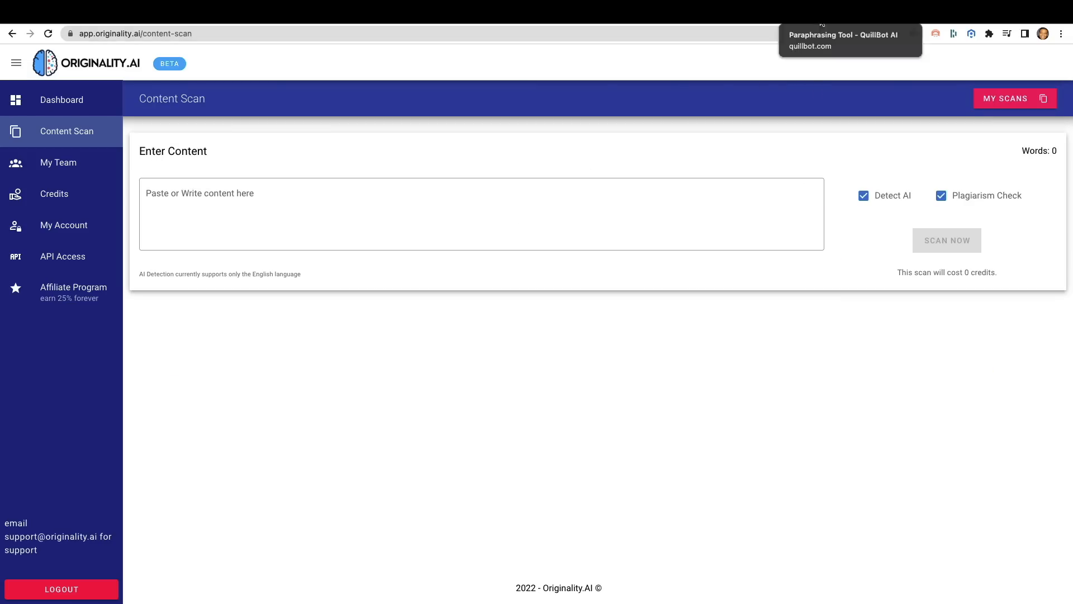
View QuillBot's 64-word paraphrase of the 66-word recurring-income post, then return to the Jasper original.
click(849, 35)
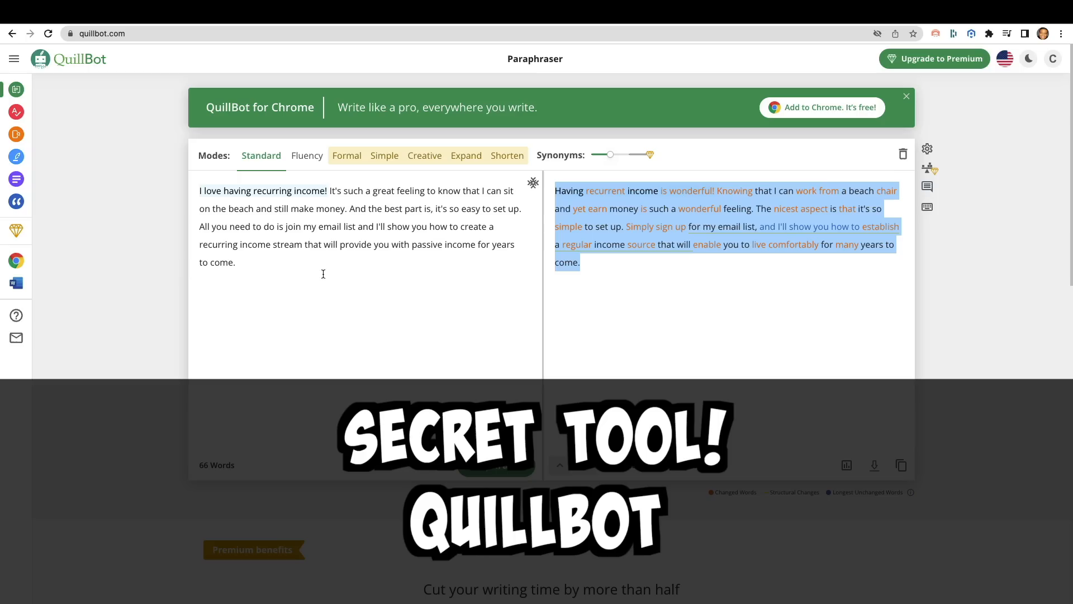
mouse_move(661, 297)
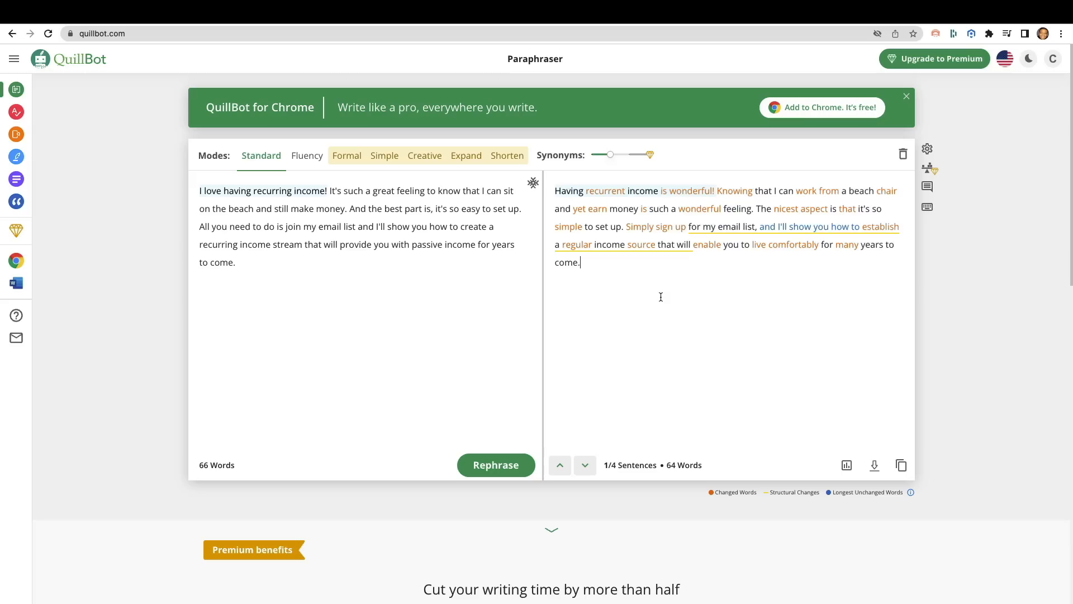
mouse_move(664, 284)
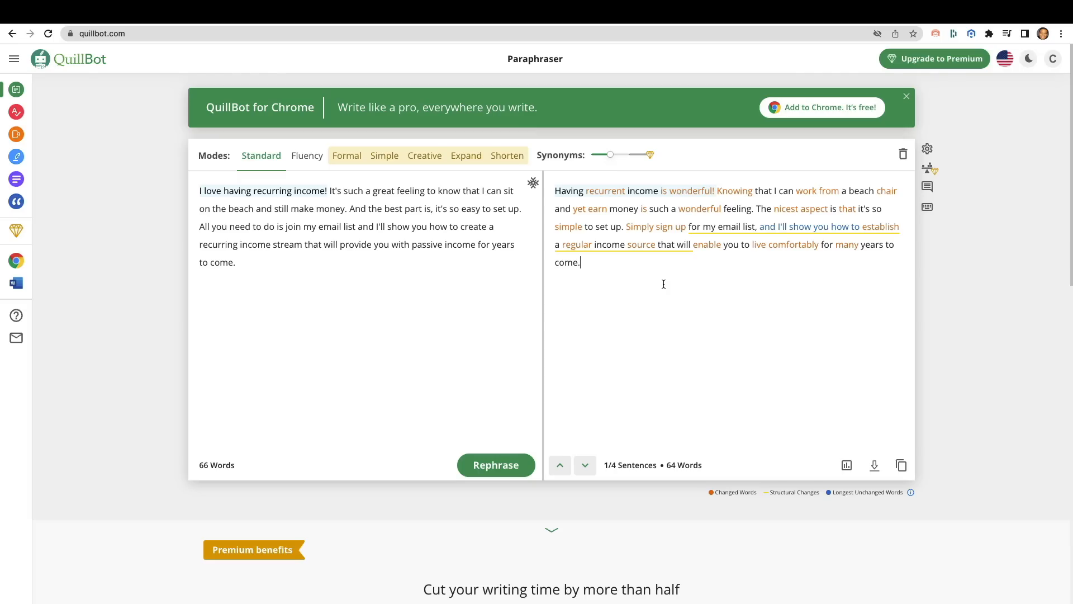
click(585, 465)
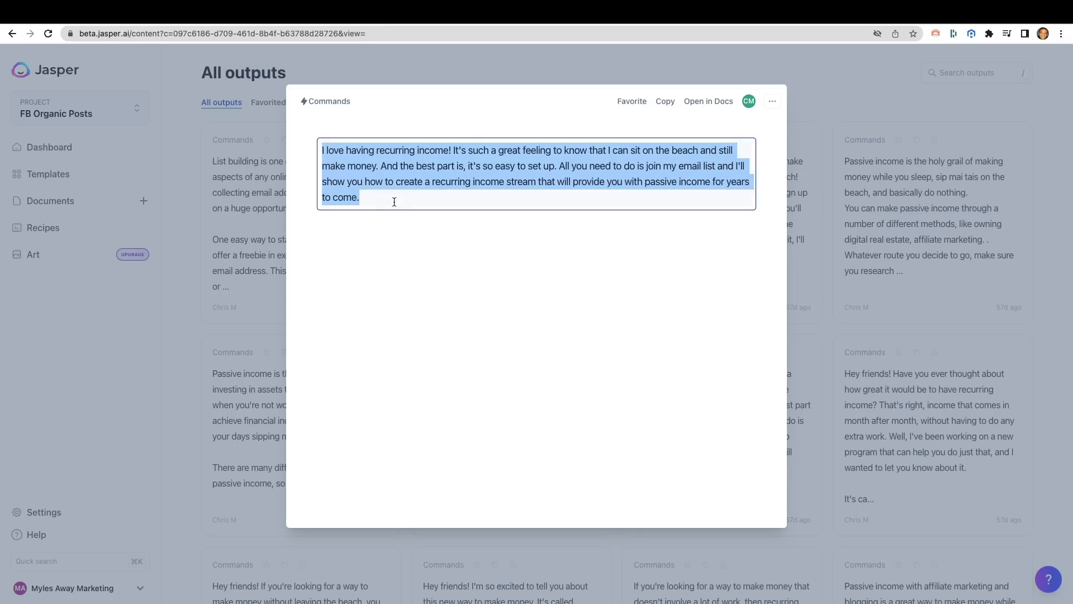
mouse_move(436, 180)
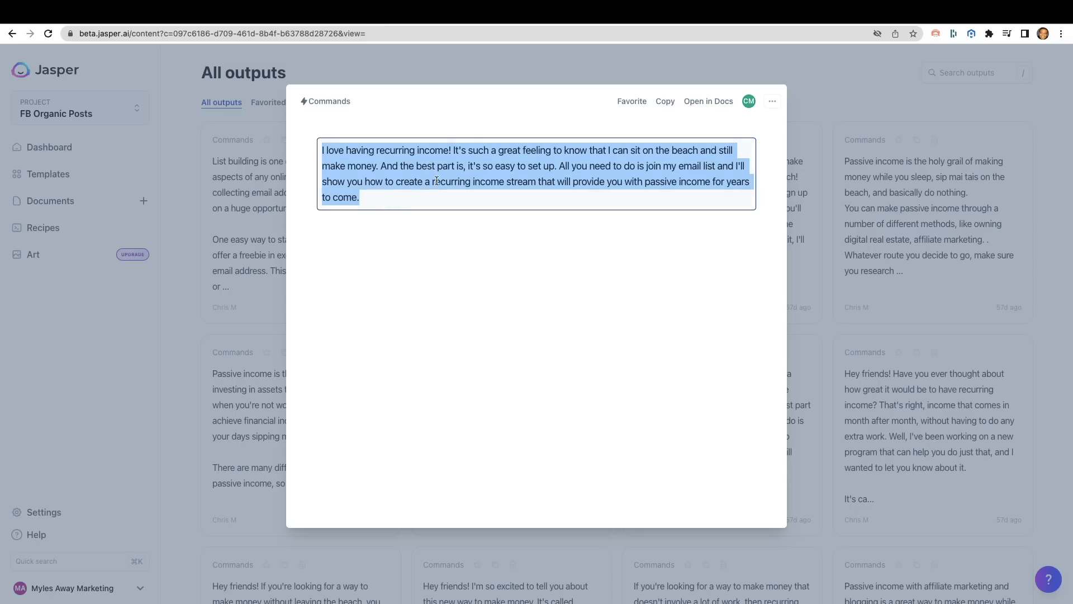
mouse_move(413, 197)
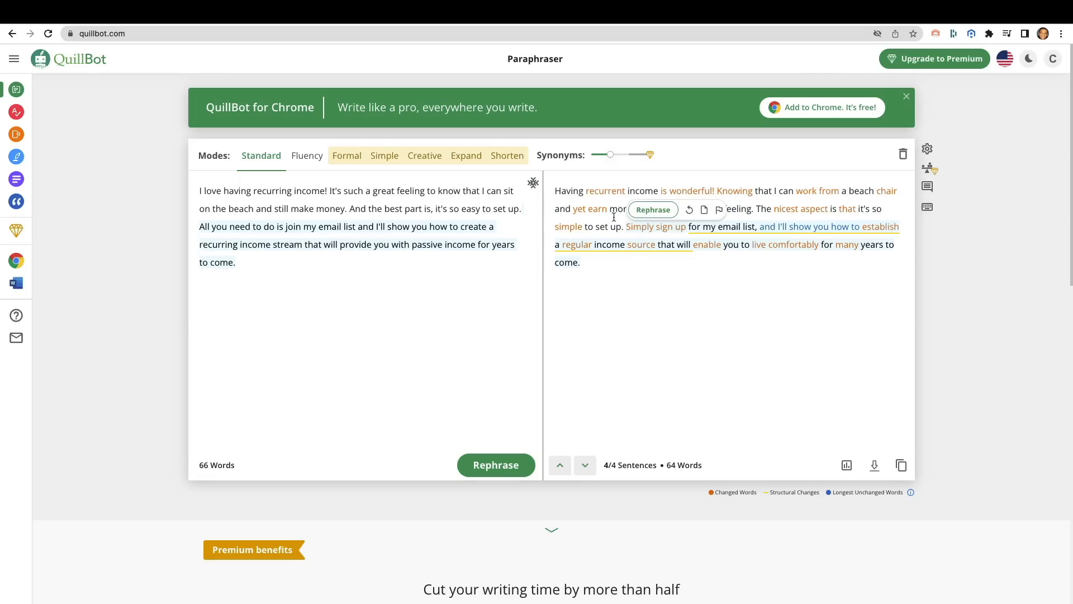
mouse_move(690, 201)
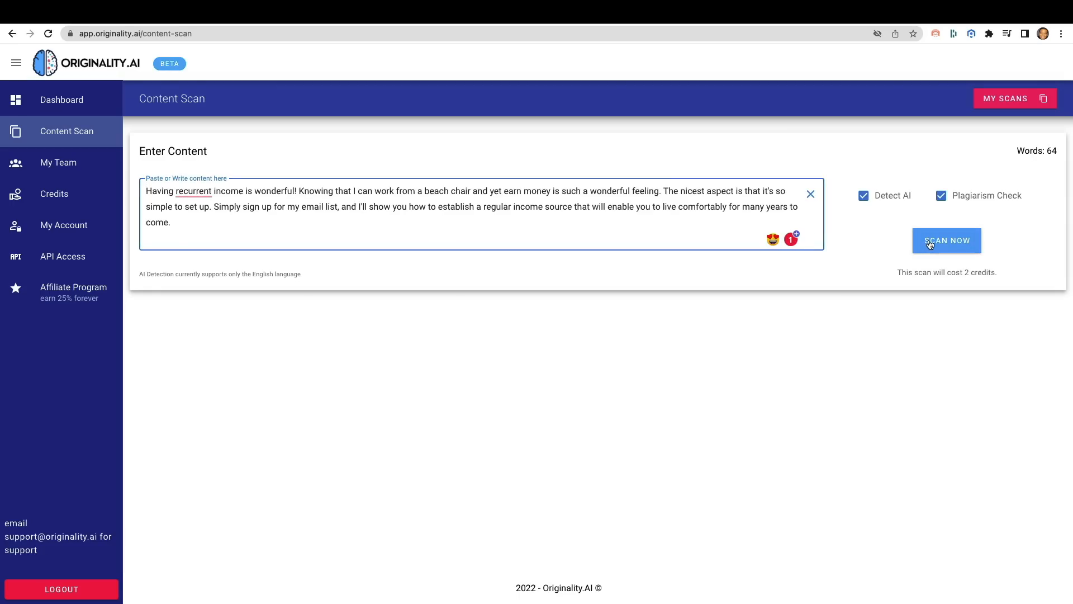
Scan the 64-word QuillBot paraphrase, scoring 92% original, 8% AI with no plagiarism.
click(947, 240)
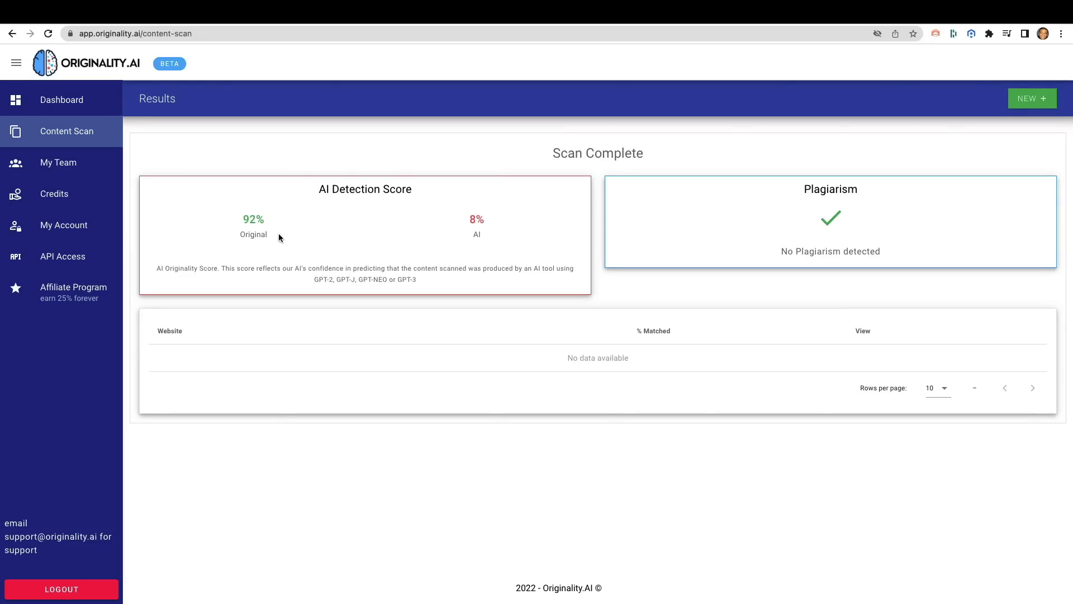
mouse_move(231, 218)
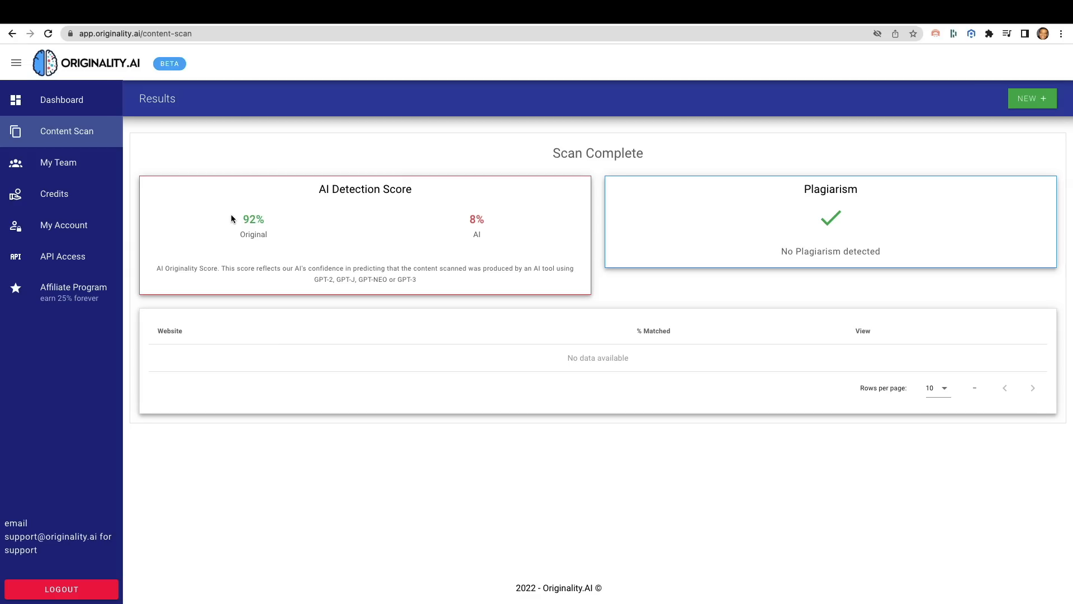
mouse_move(206, 229)
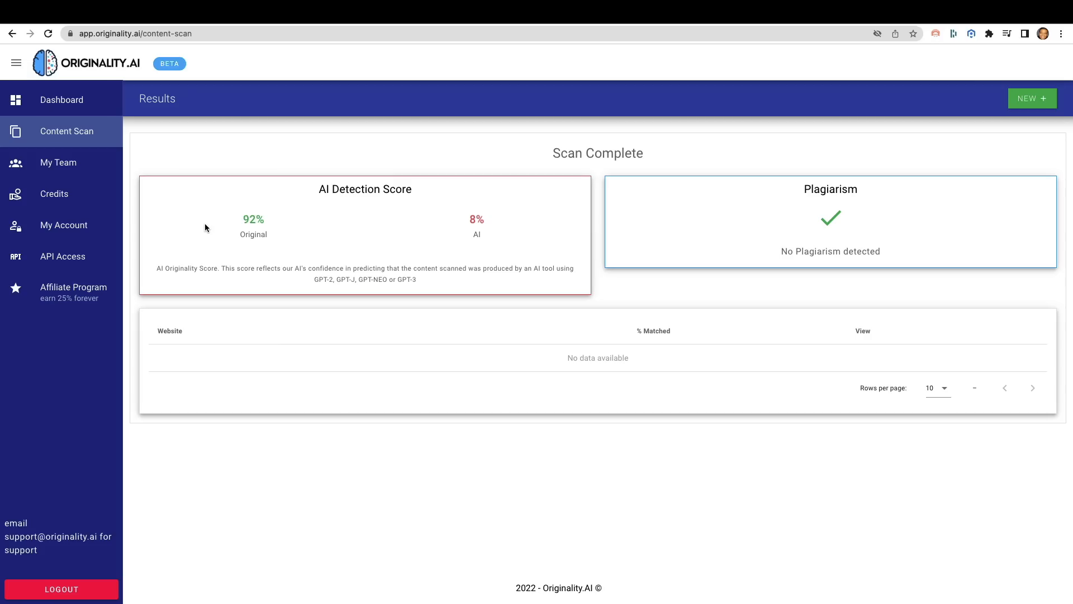
mouse_move(655, 160)
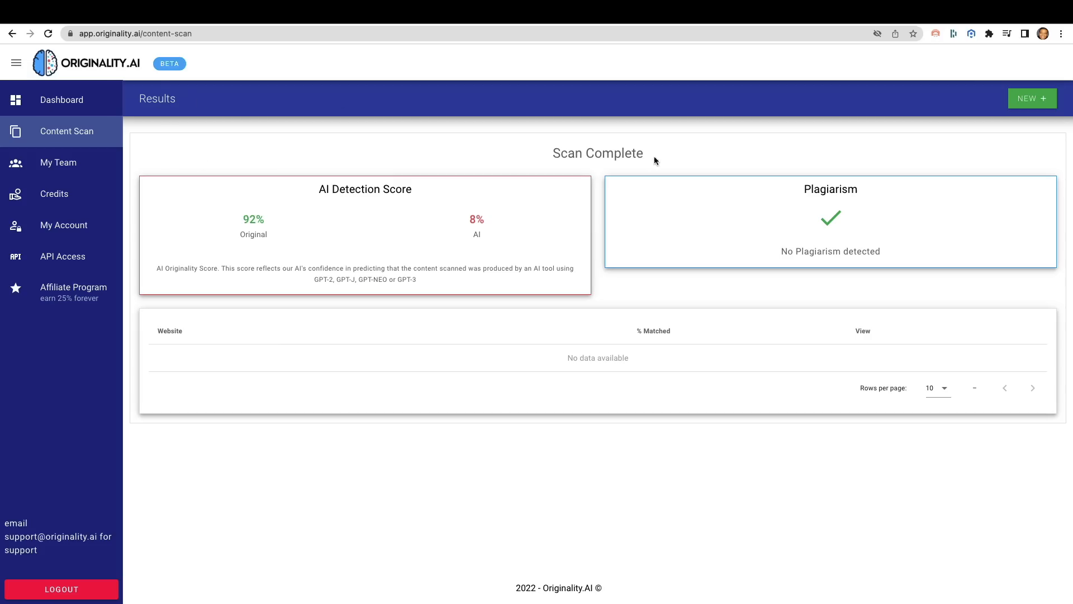
mouse_move(565, 295)
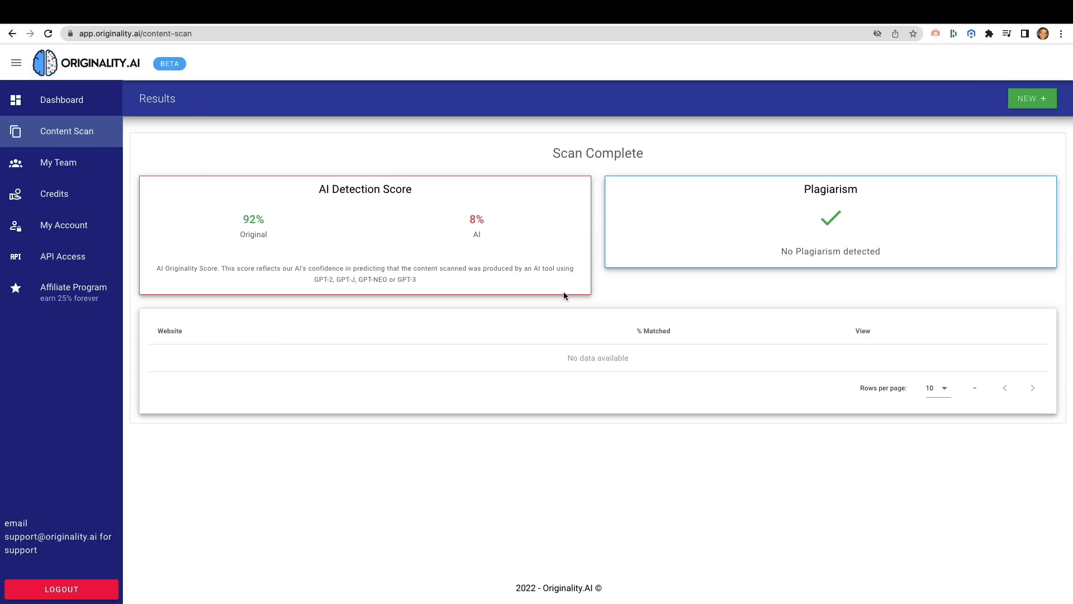
mouse_move(587, 278)
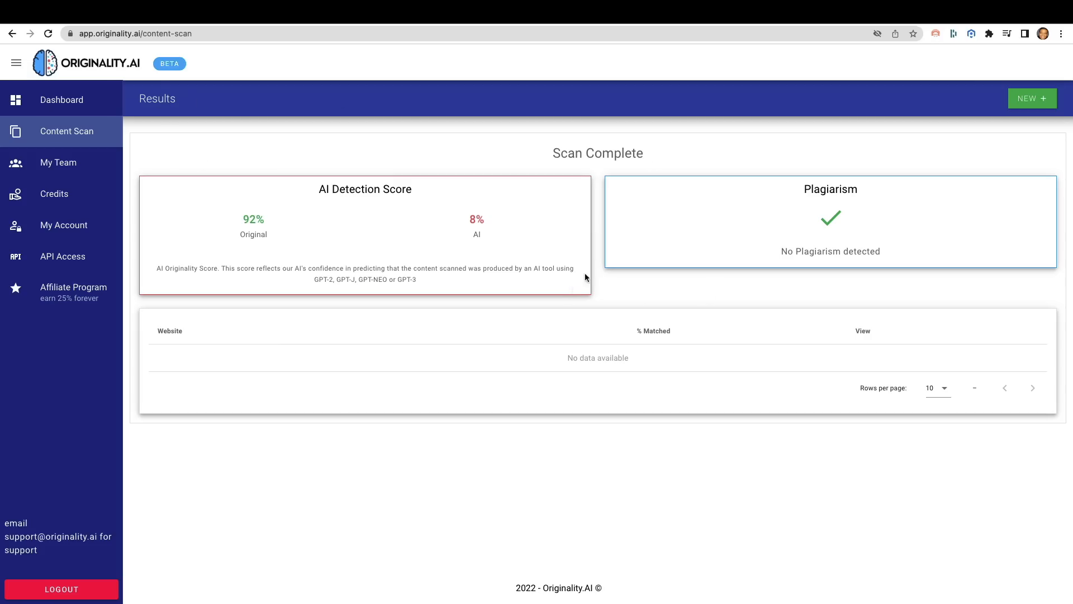
mouse_move(826, 29)
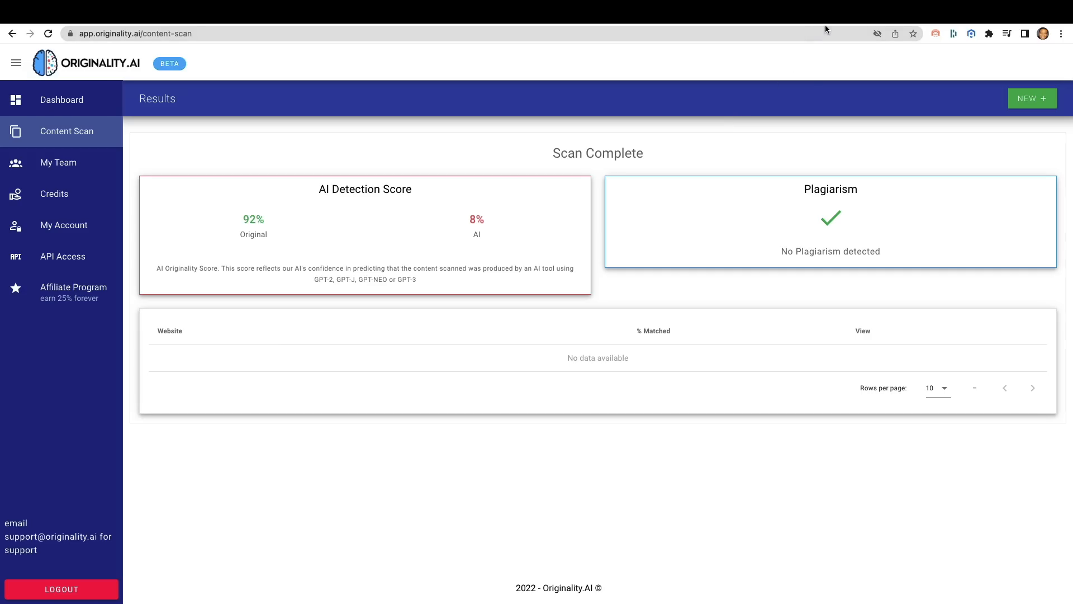
mouse_move(811, 82)
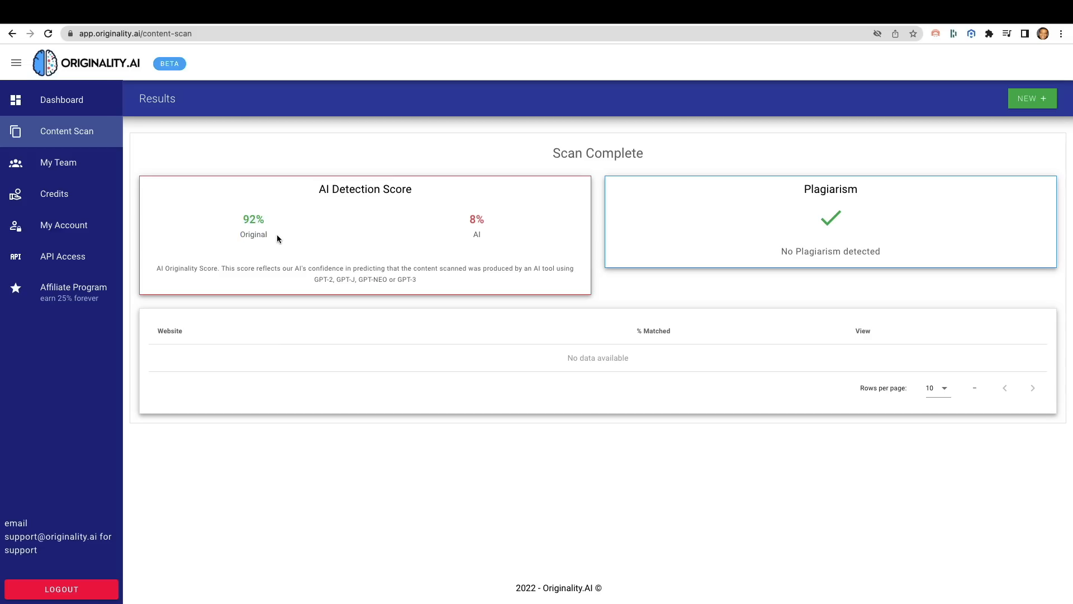
mouse_move(492, 228)
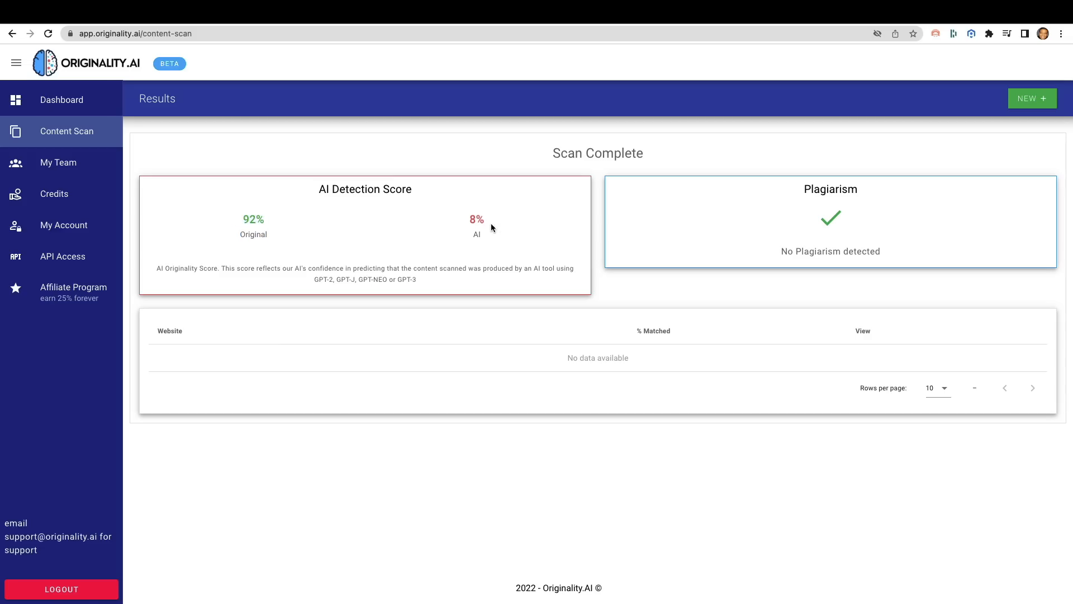
mouse_move(820, 46)
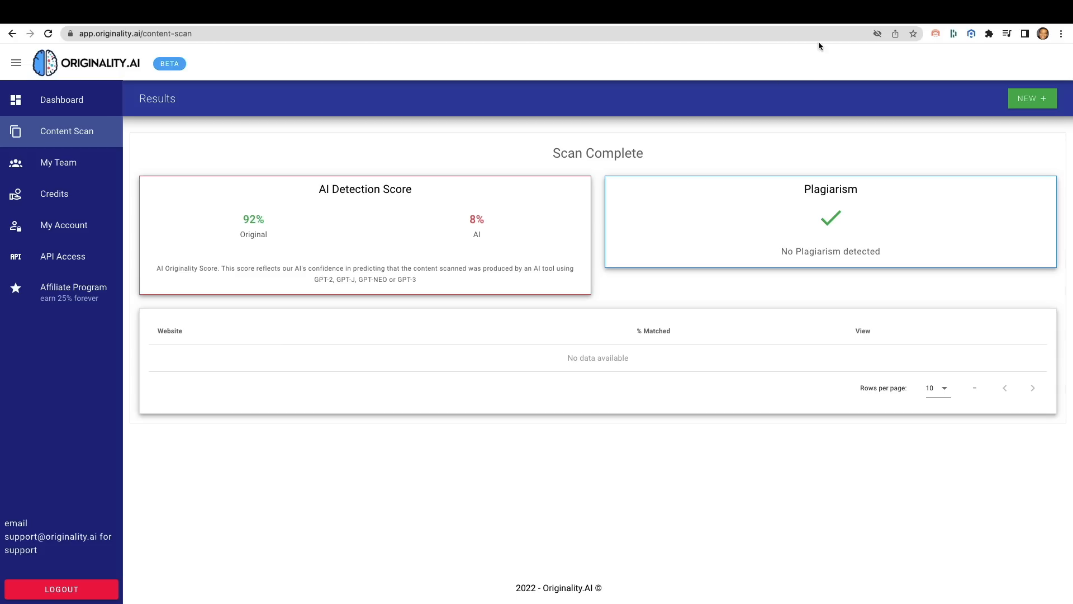
mouse_move(828, 24)
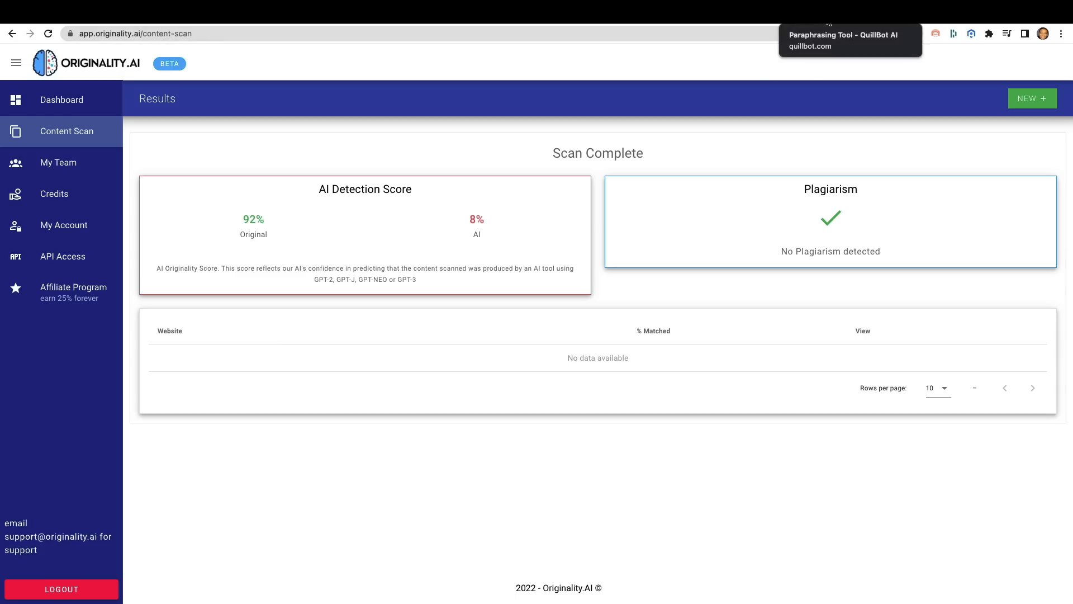
mouse_move(596, 284)
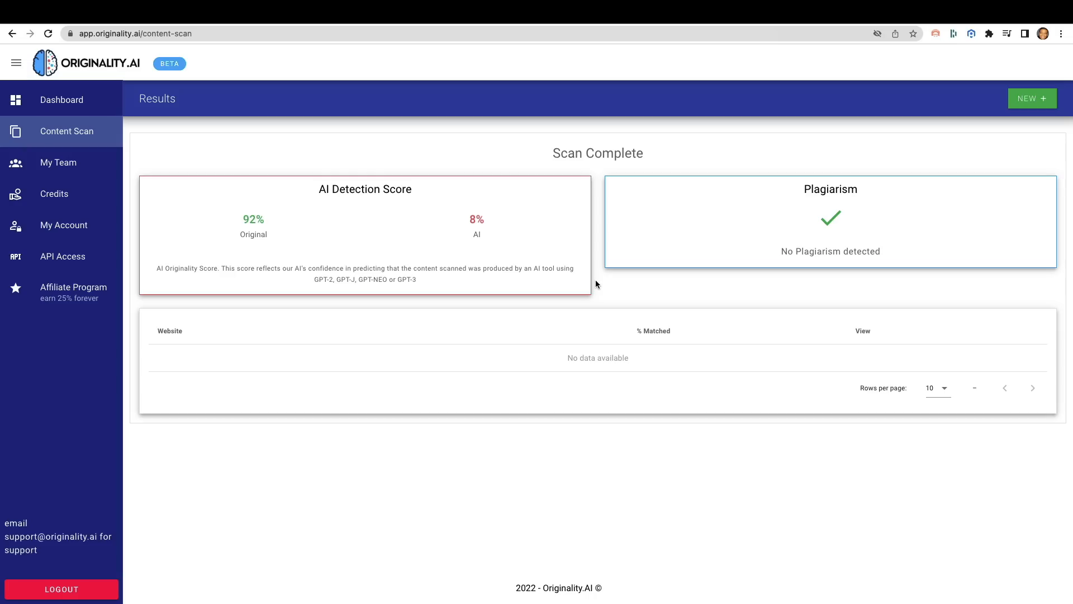
mouse_move(515, 200)
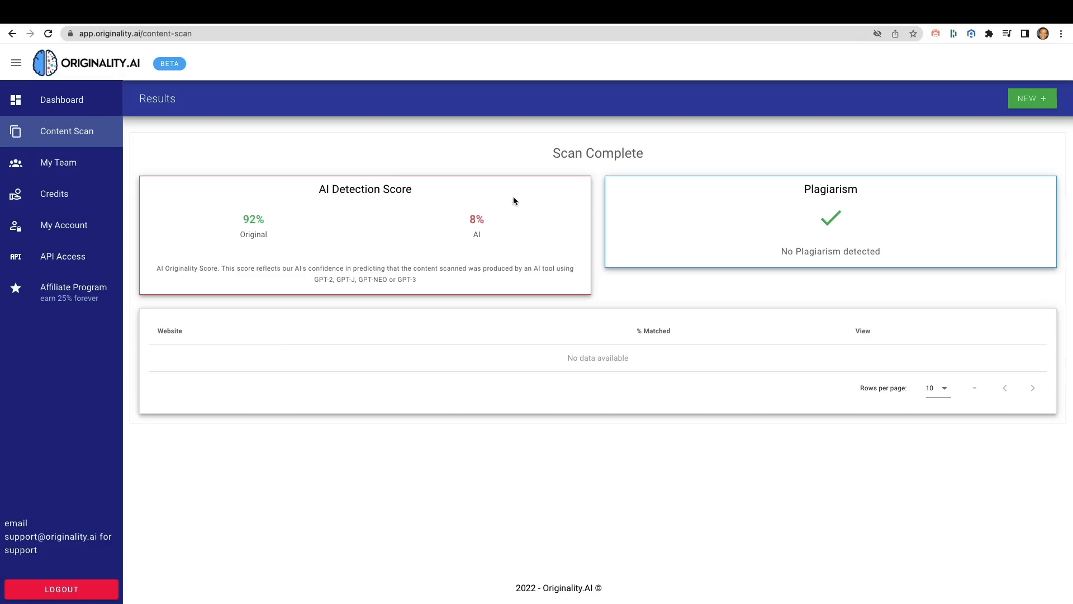
mouse_move(590, 254)
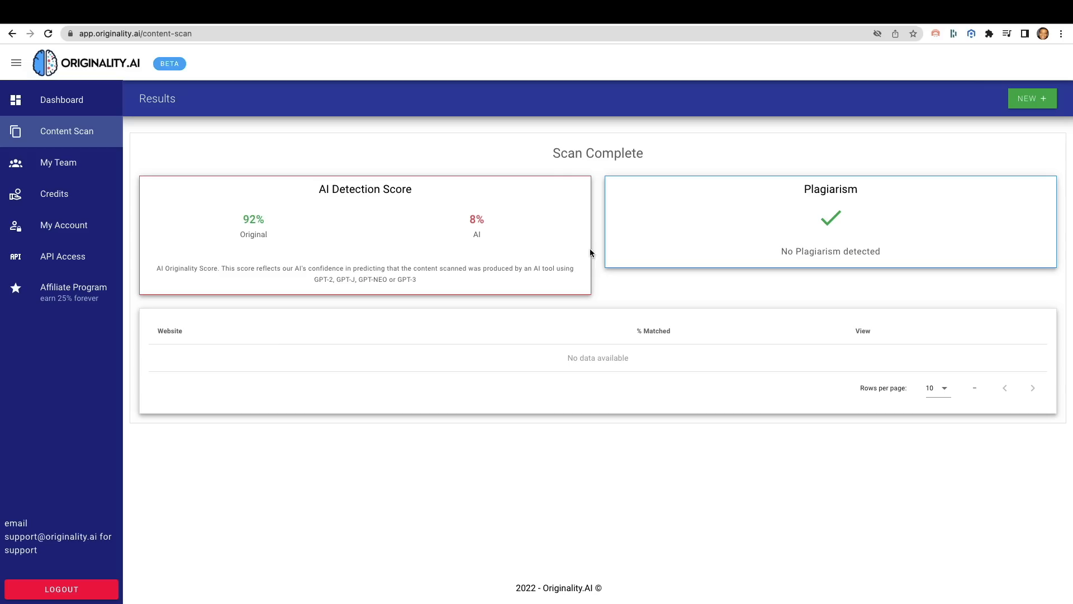
mouse_move(347, 227)
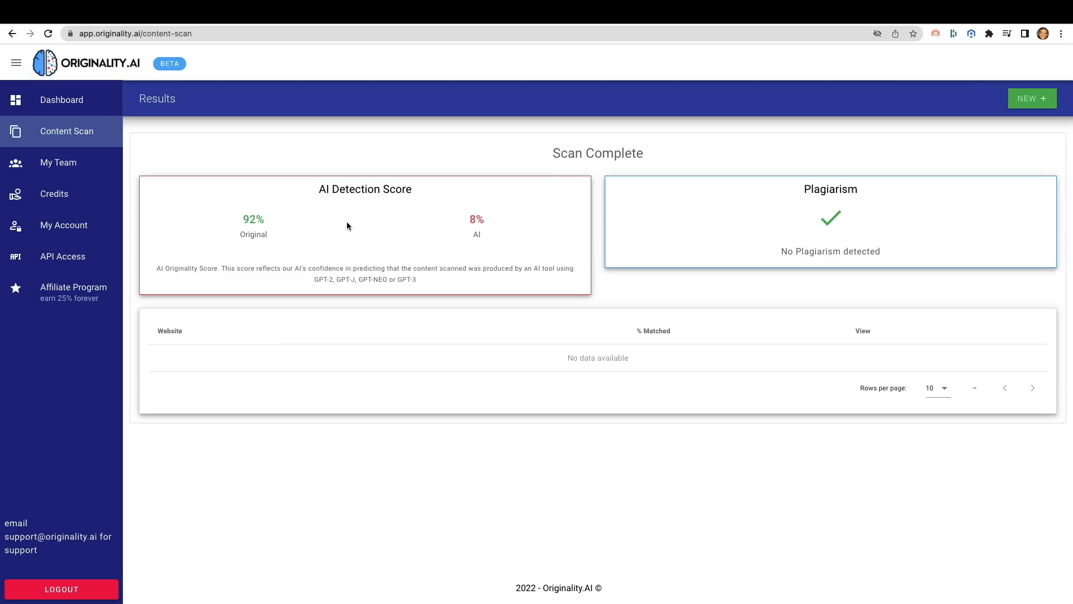
mouse_move(722, 105)
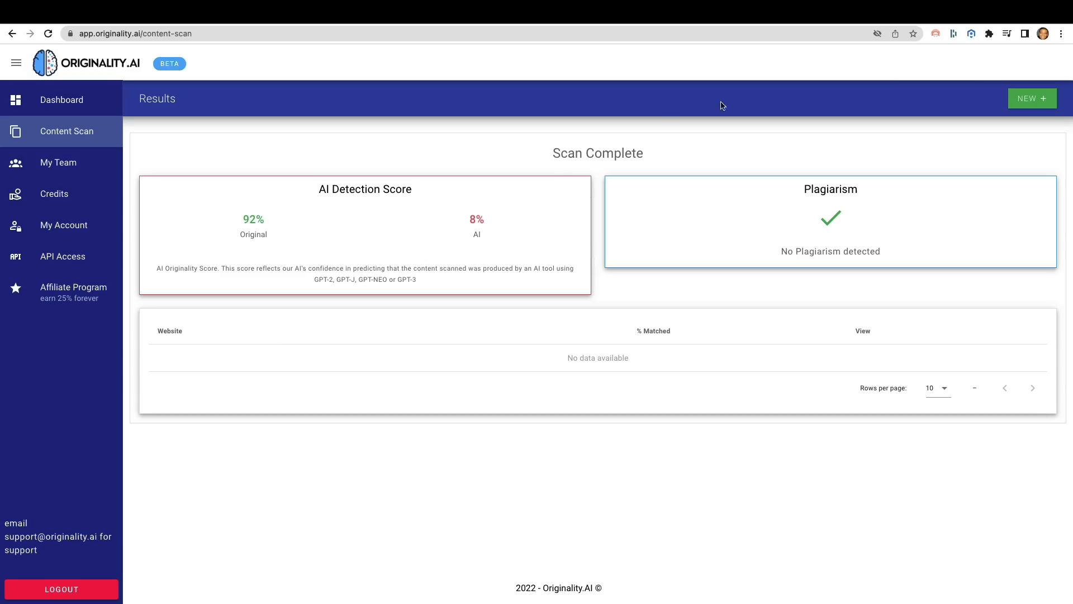